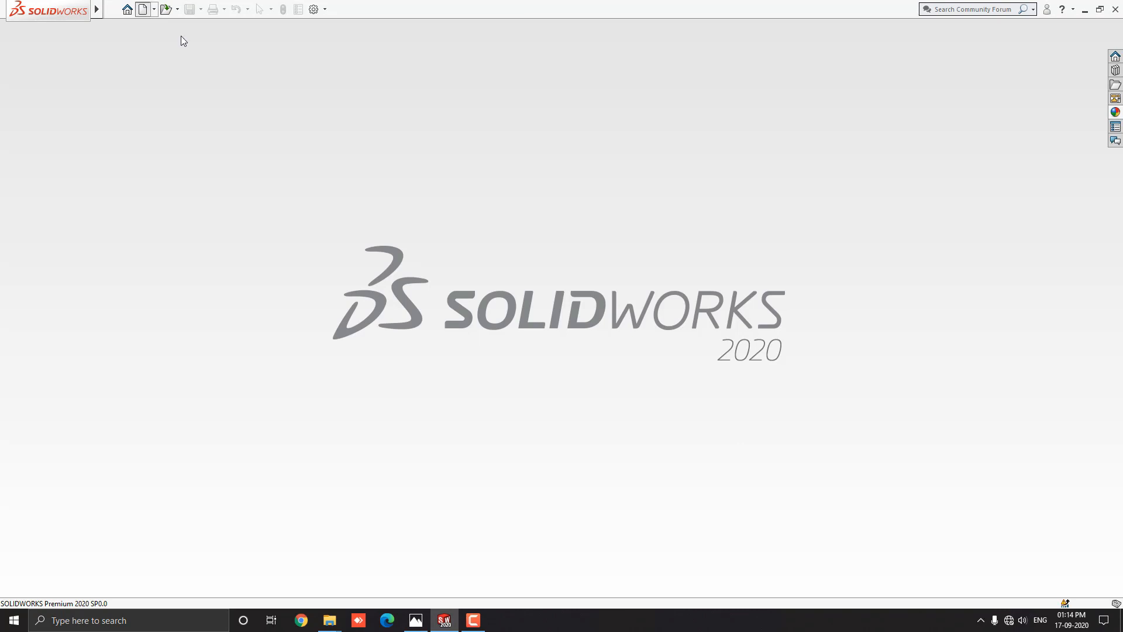
Create a new Part document from the New SOLIDWORKS Document dialog
click(141, 8)
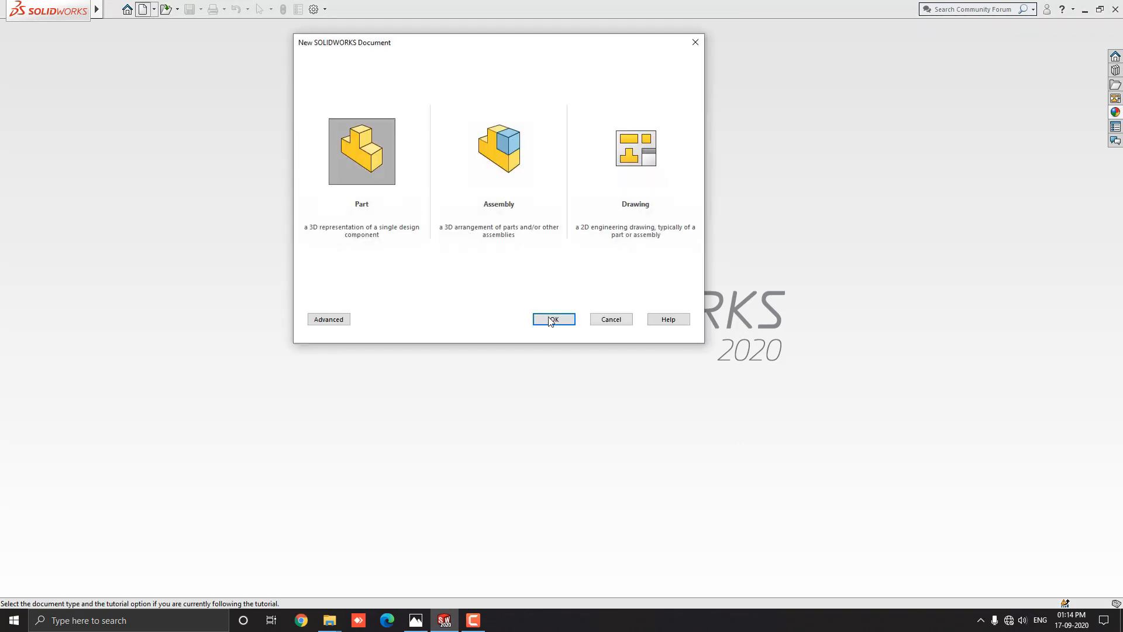
click(552, 318)
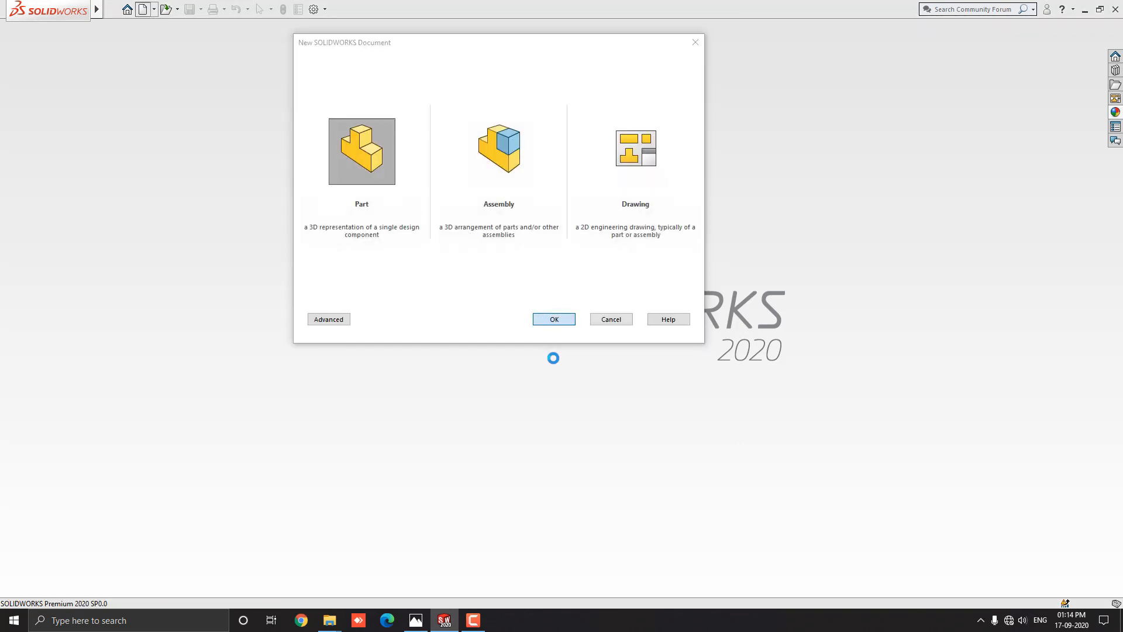
click(554, 318)
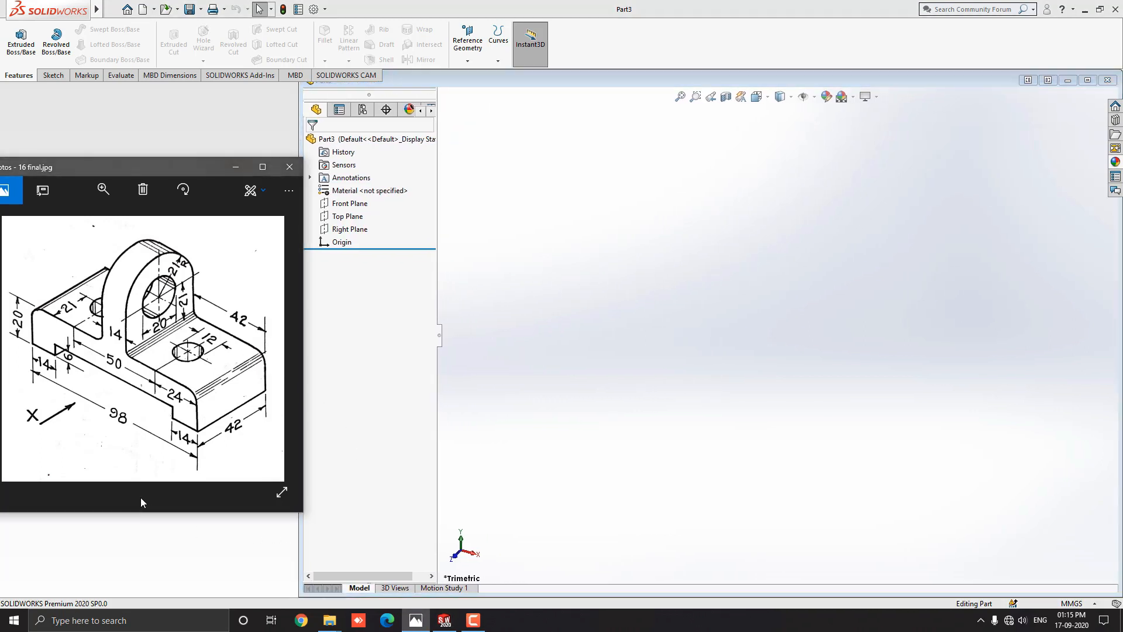
mouse_move(108, 362)
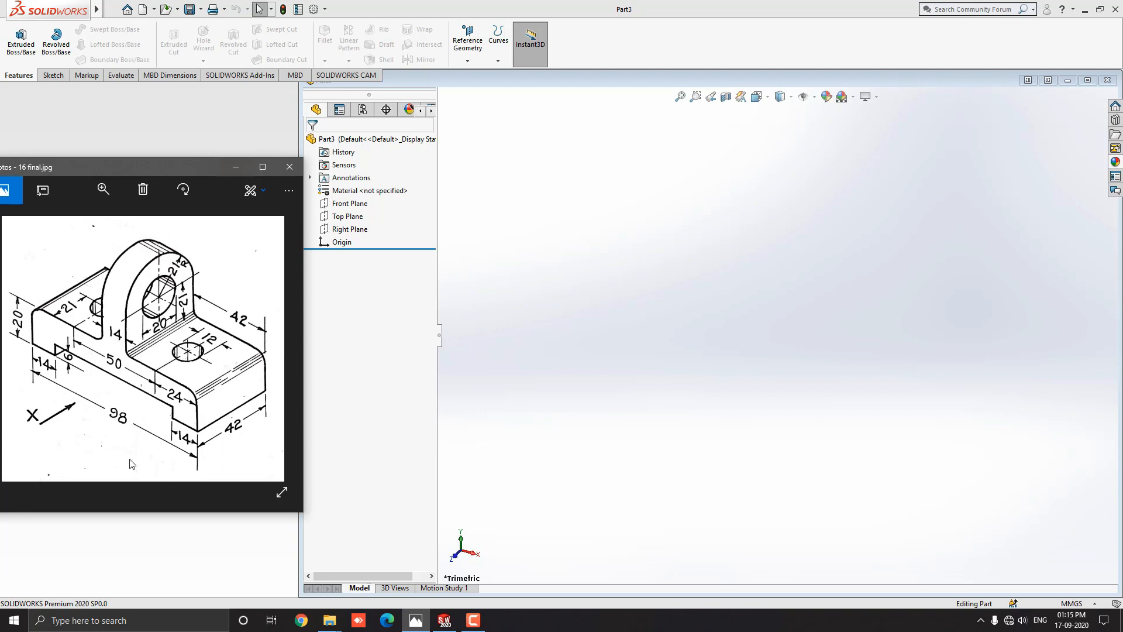
mouse_move(85, 402)
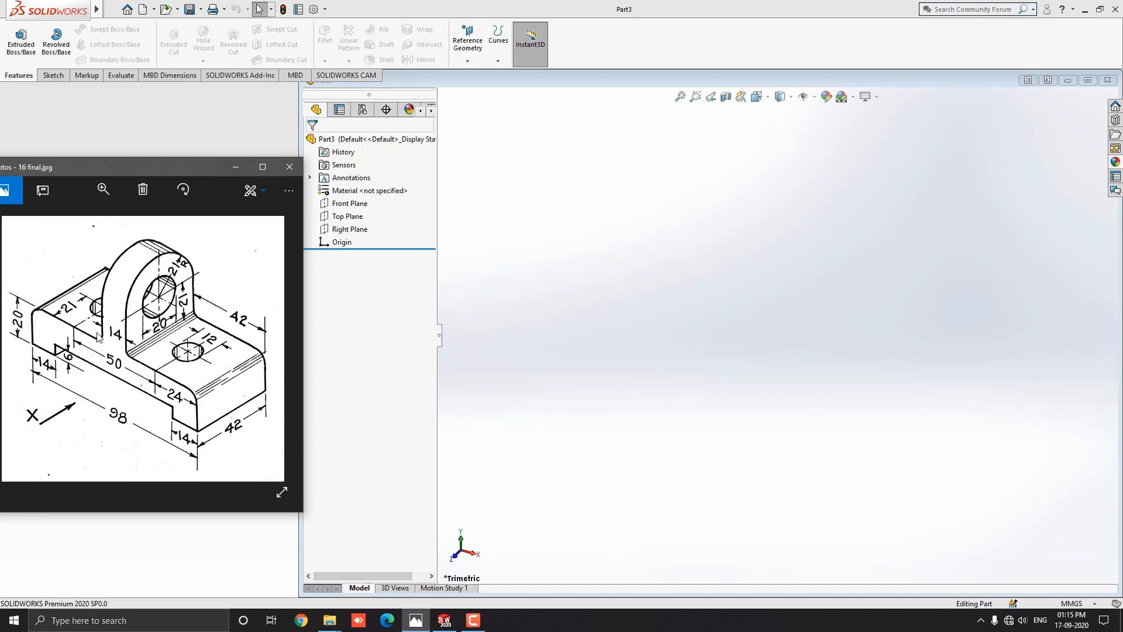
mouse_move(65, 358)
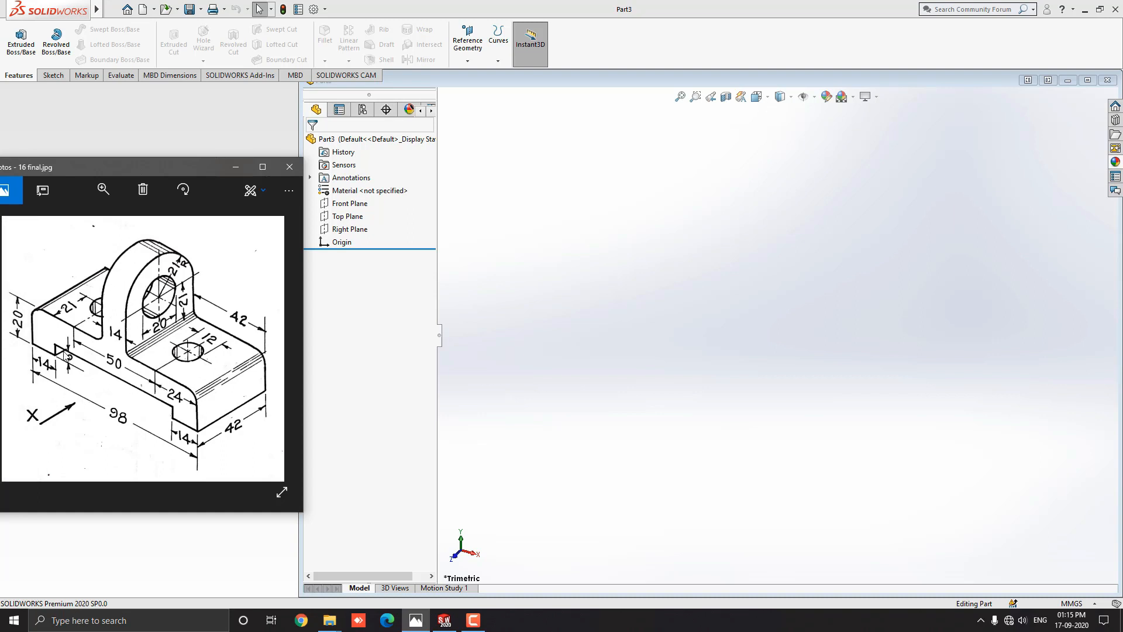
mouse_move(225, 416)
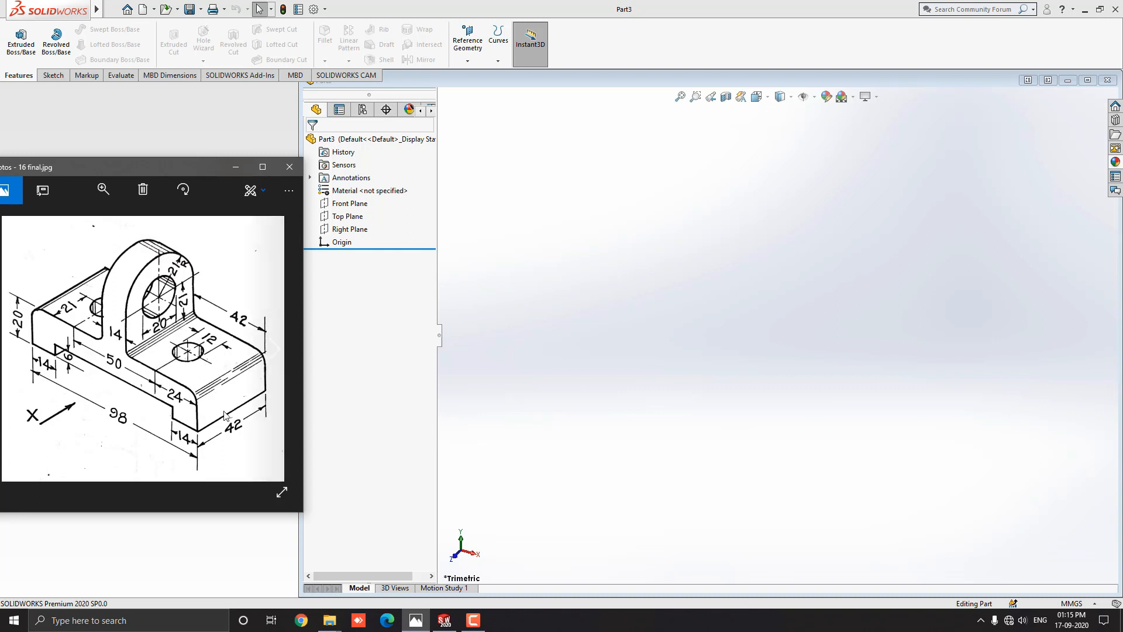
mouse_move(224, 462)
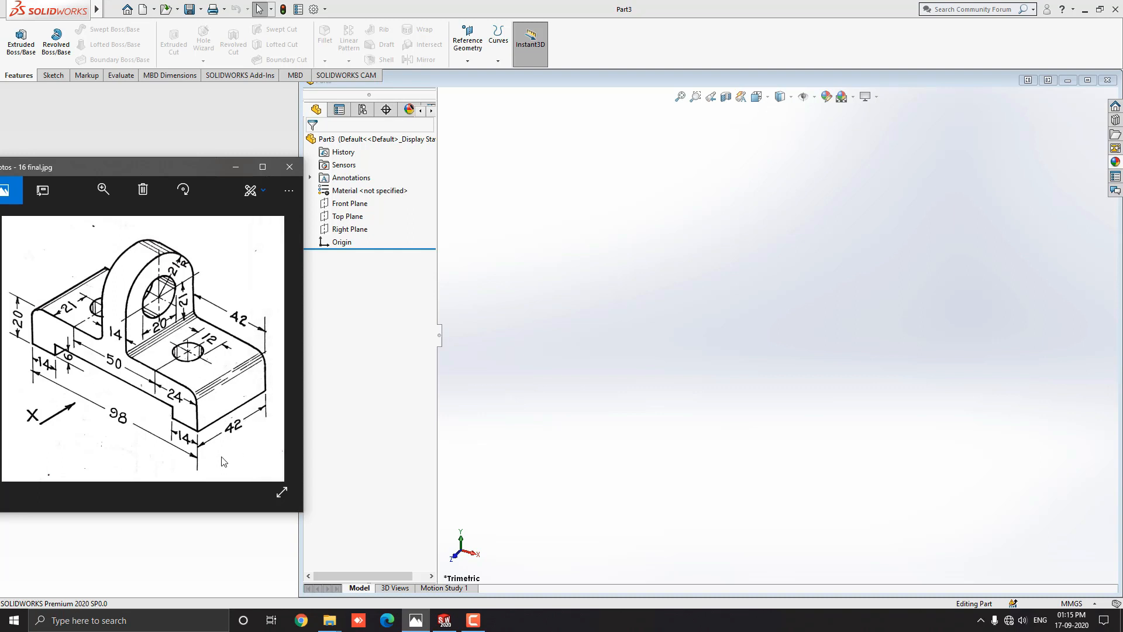
mouse_move(189, 408)
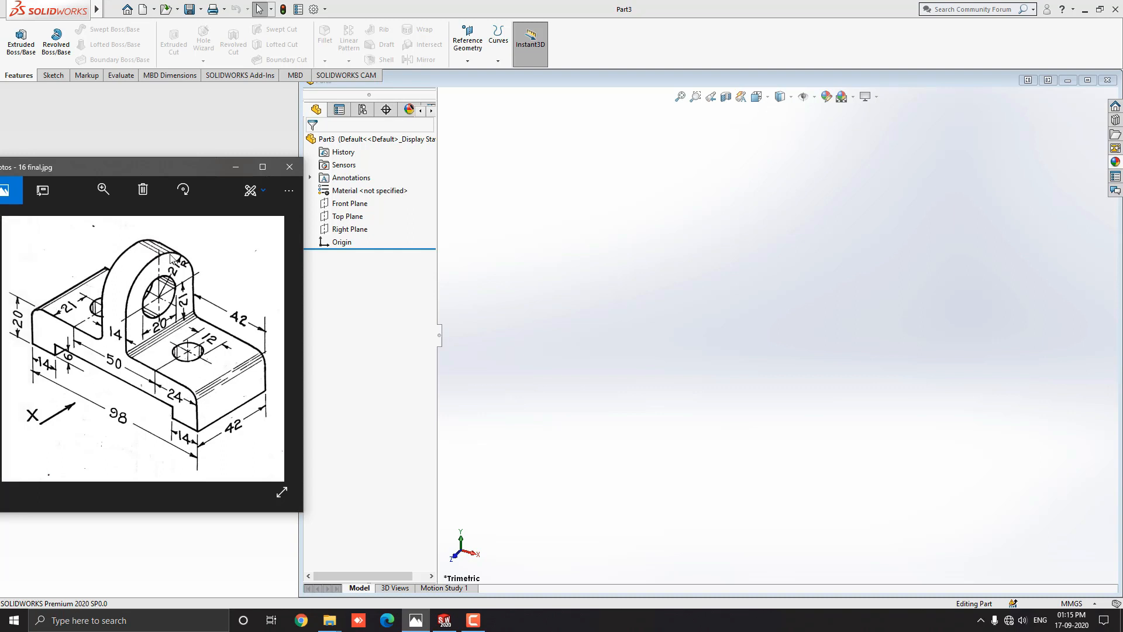
mouse_move(125, 408)
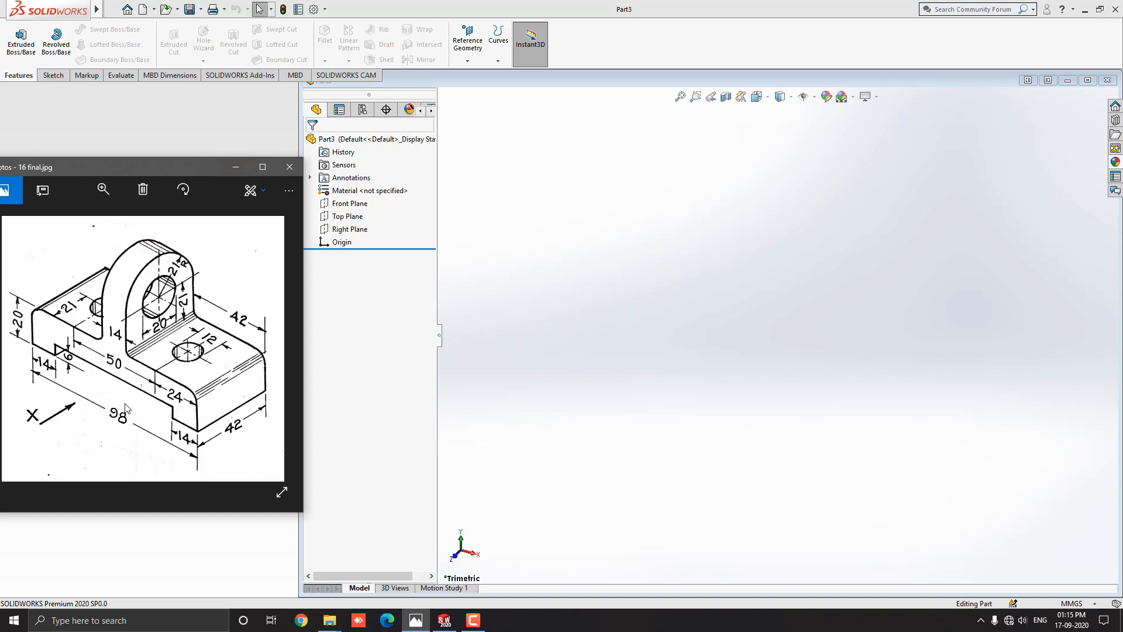
mouse_move(91, 306)
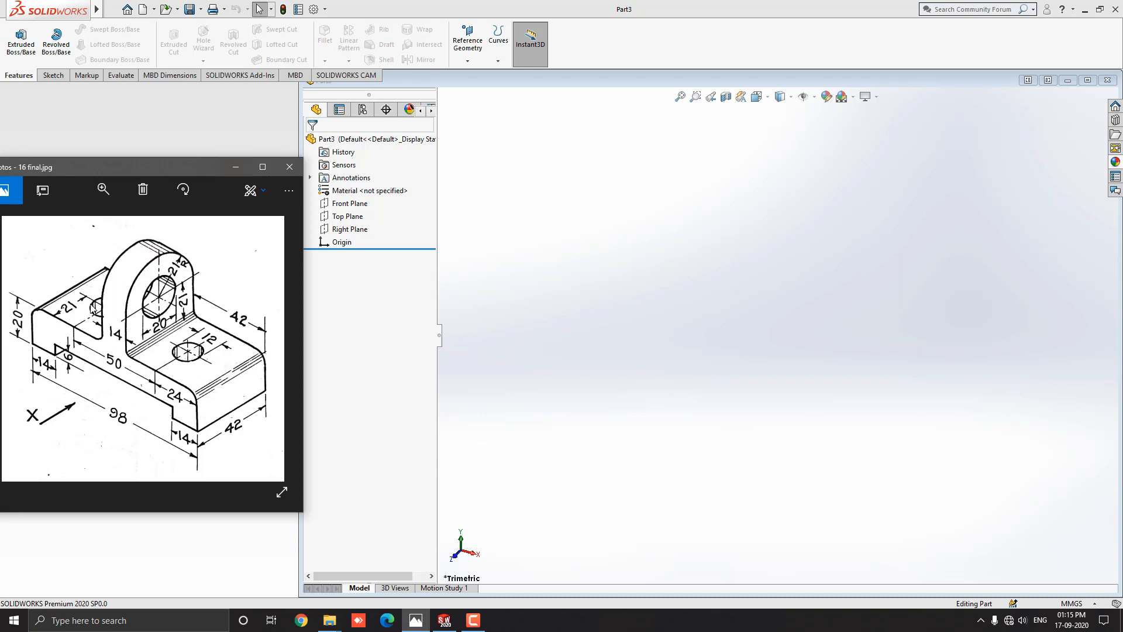
mouse_move(180, 374)
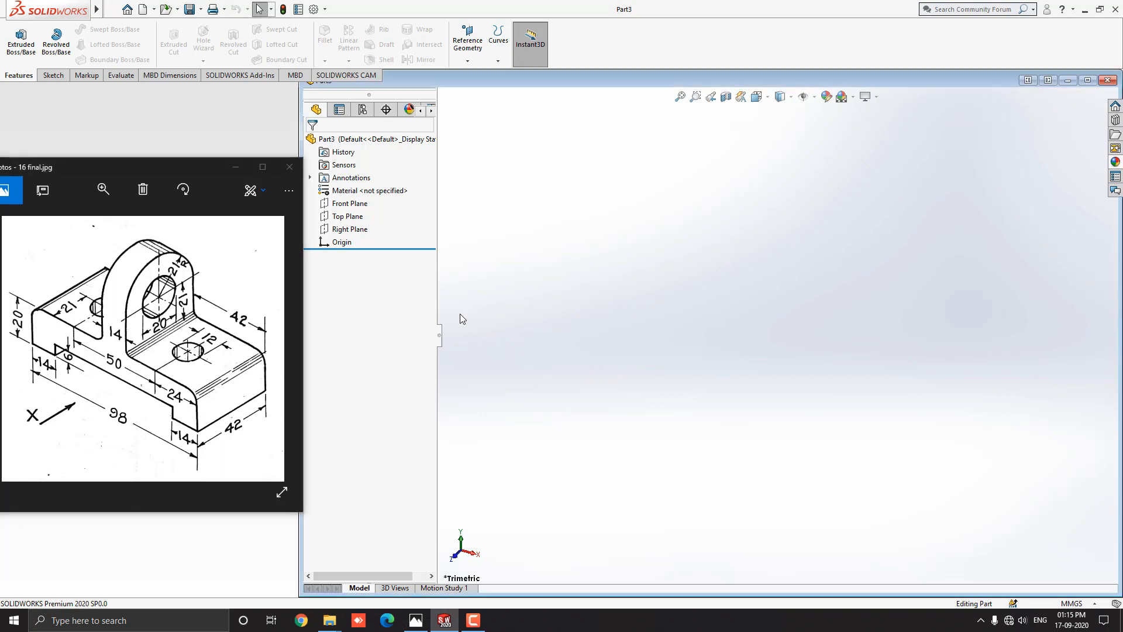
Start a sketch on the Front Plane and ready the Line tool for the outline
click(349, 202)
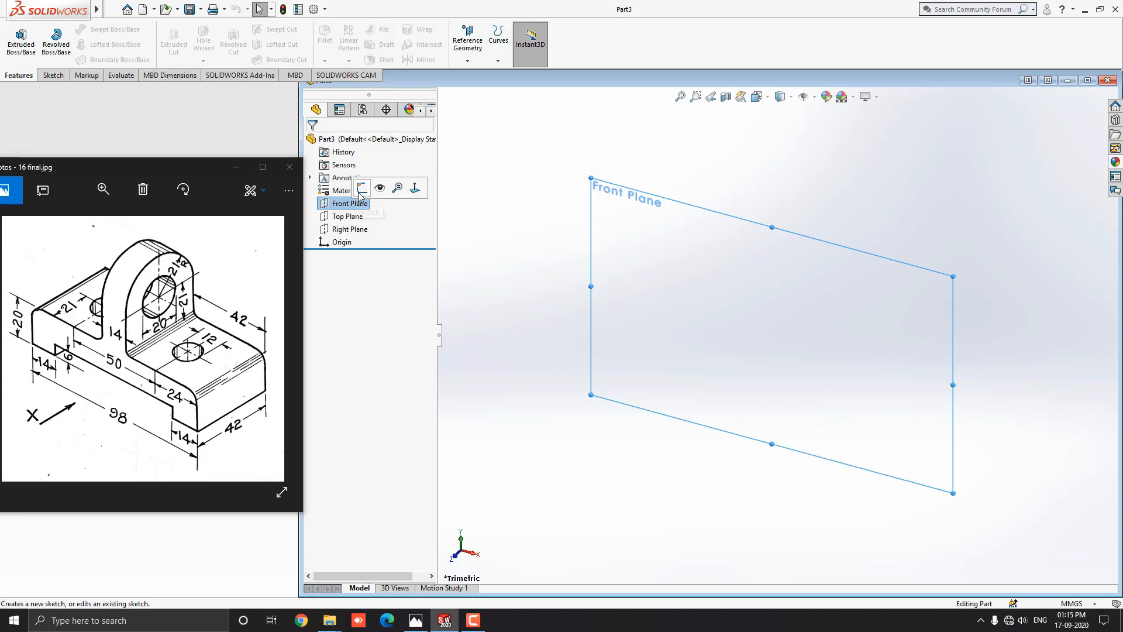
click(349, 202)
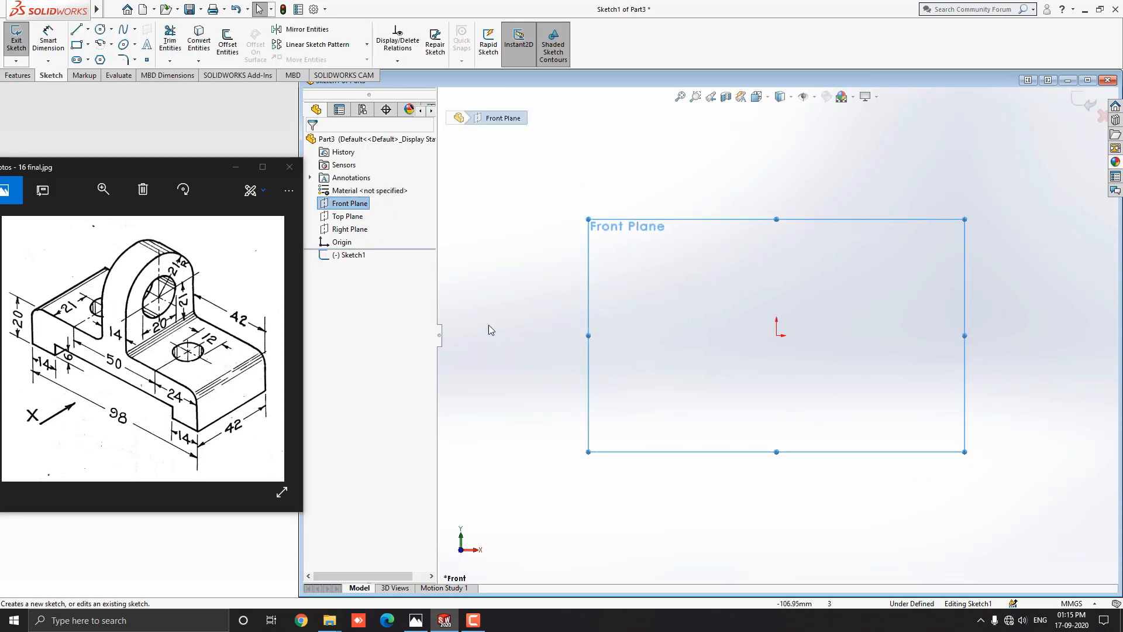
click(77, 28)
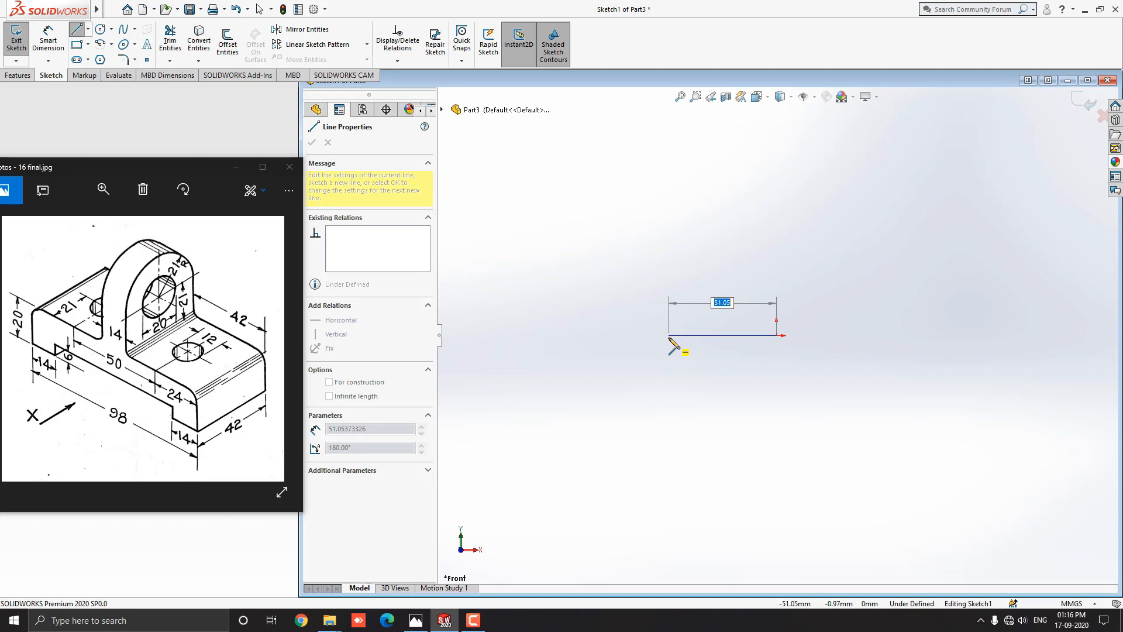
Draw chained profile lines of 35, 6, 14 and 20 mm for the bracket half outline
text(35)
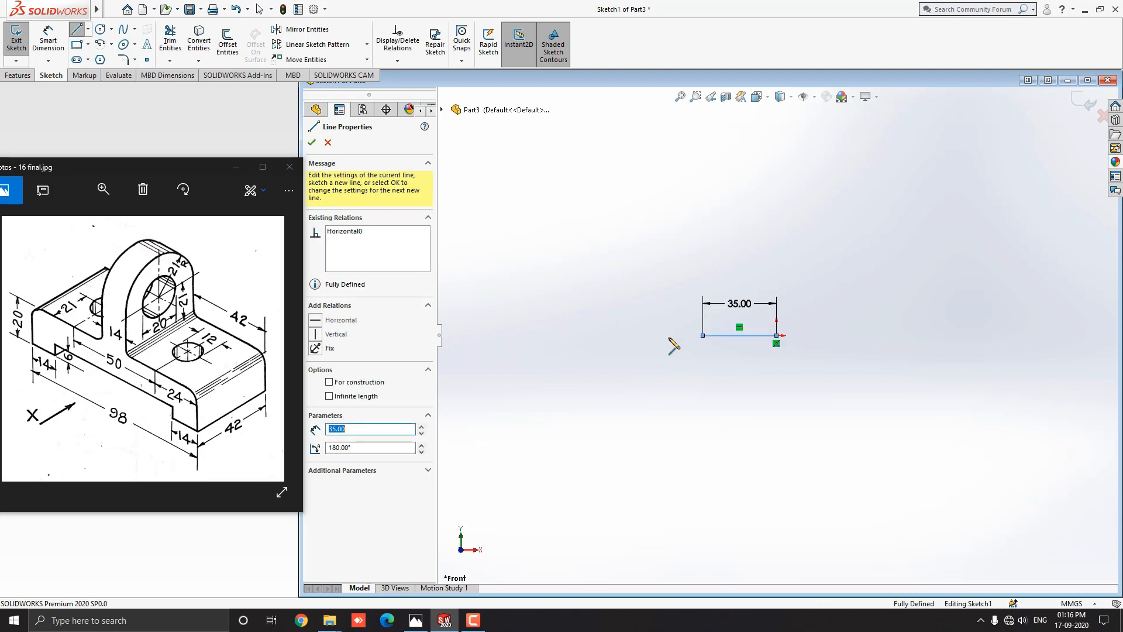
drag(776, 336, 705, 418)
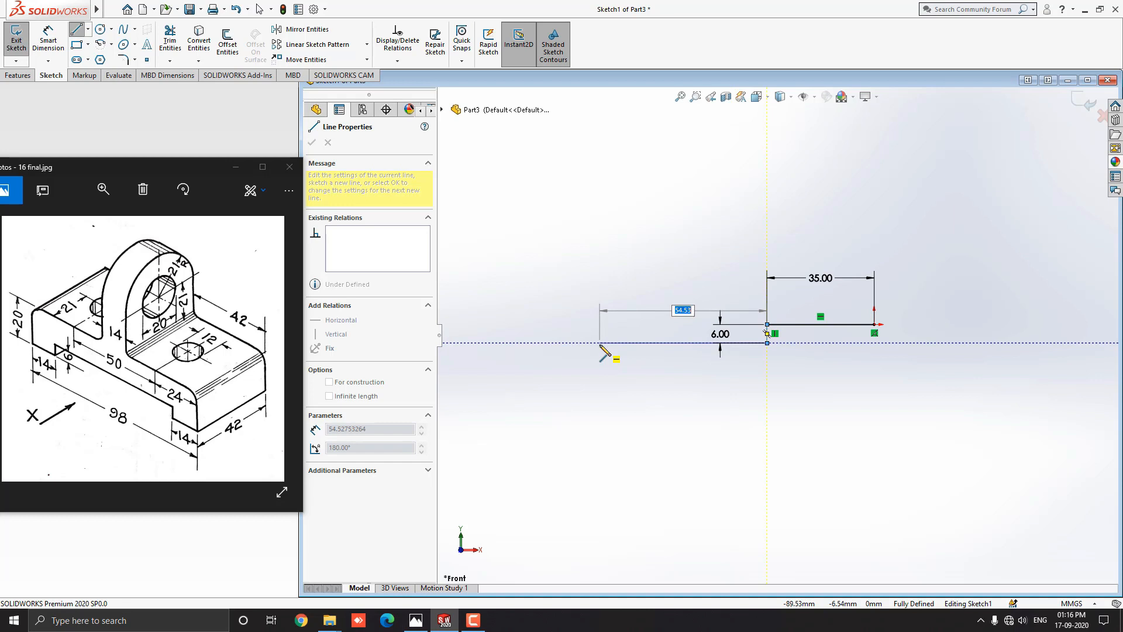
text(14.00)
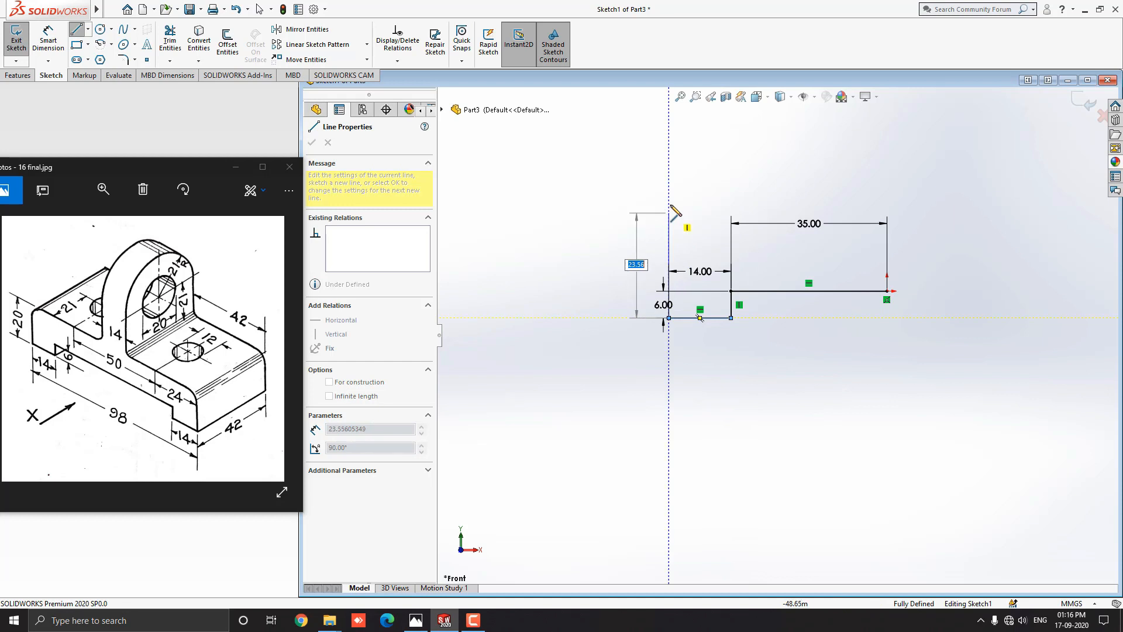
drag(674, 212, 671, 178)
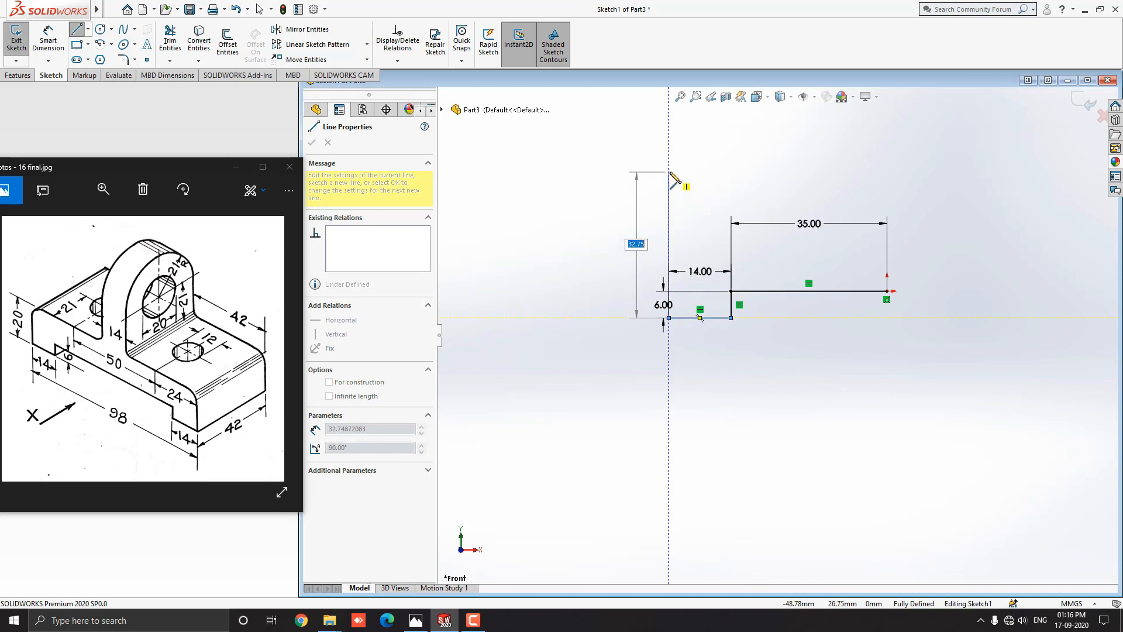
text(20.00)
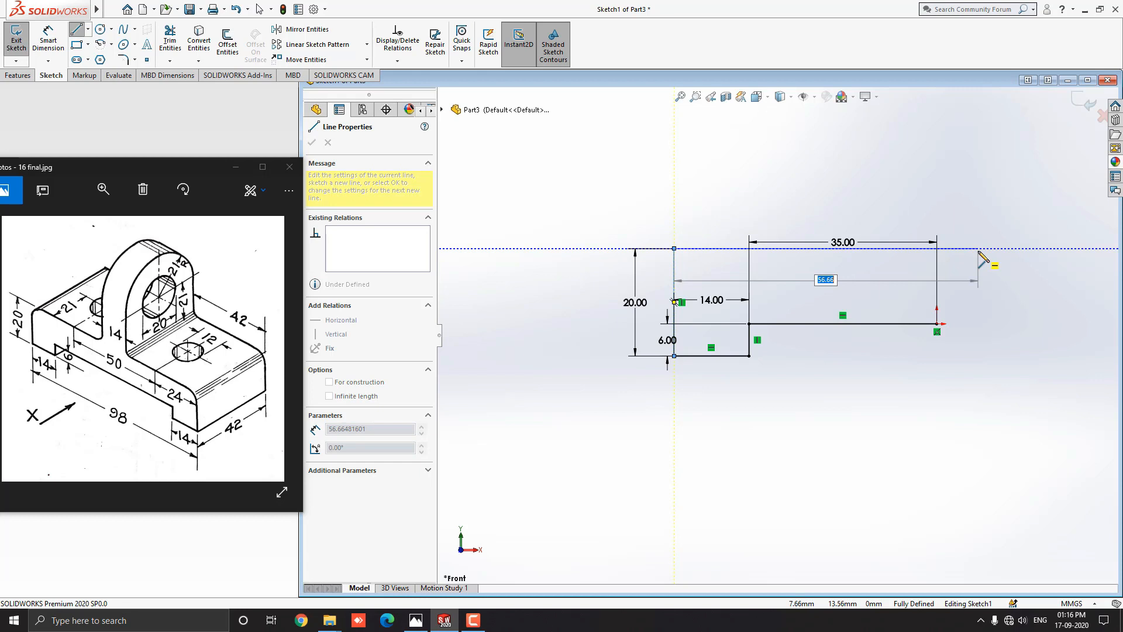
Add a 42 mm top line, a 42 mm upright and a short line across the upright's top
text(42.00)
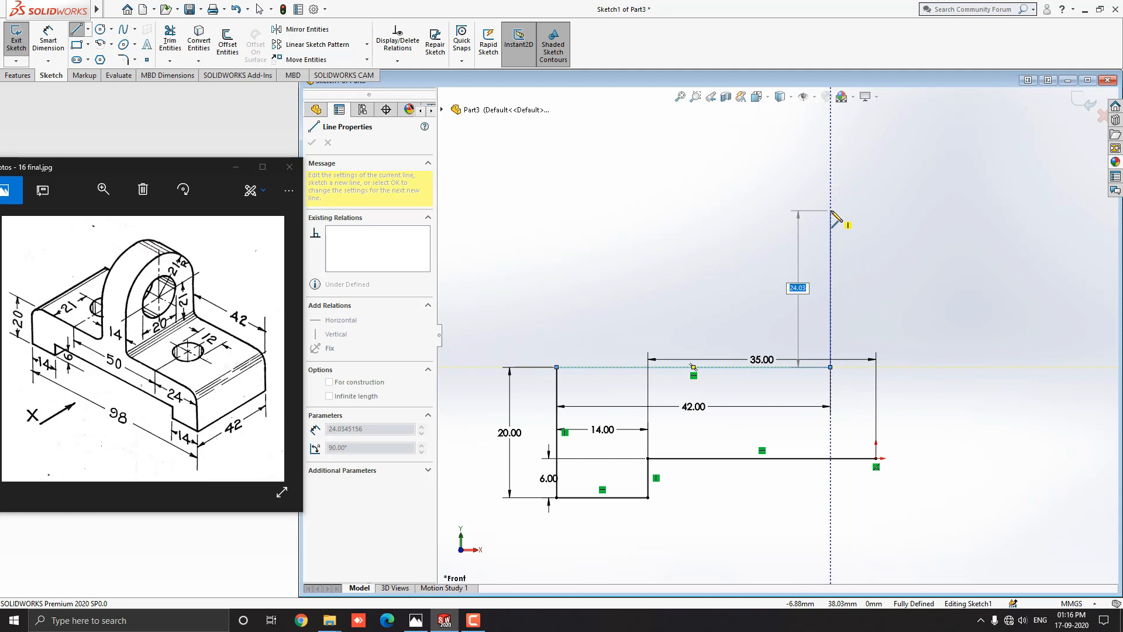
text(42.00)
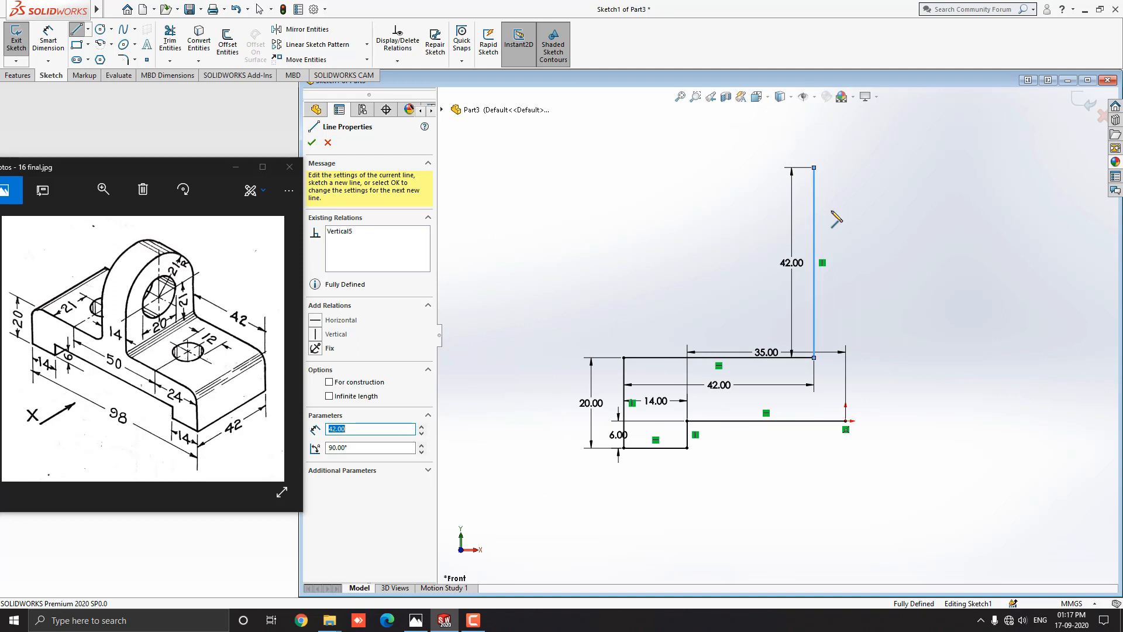
drag(815, 167, 866, 190)
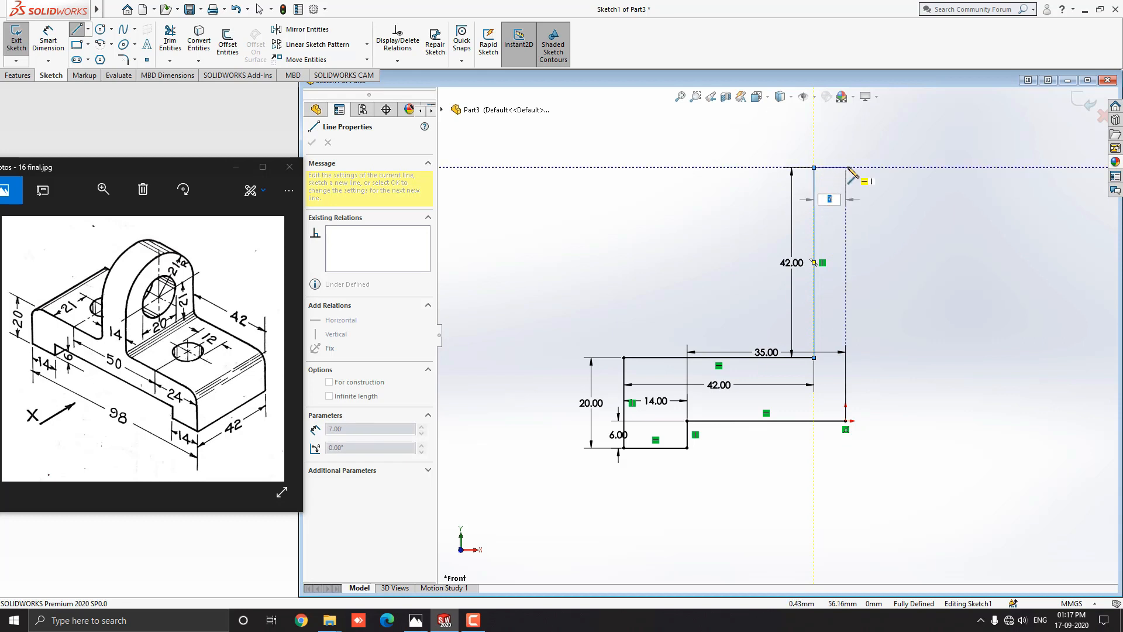
mouse_move(851, 175)
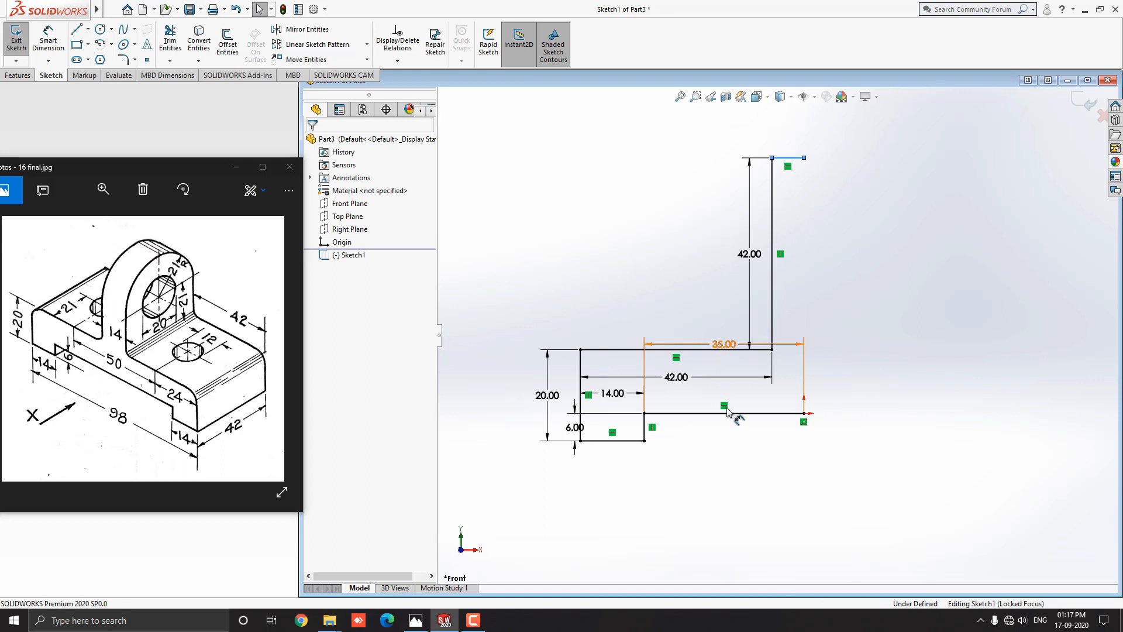
Finish the capping line and select all half-profile lines ready for mirroring
click(723, 344)
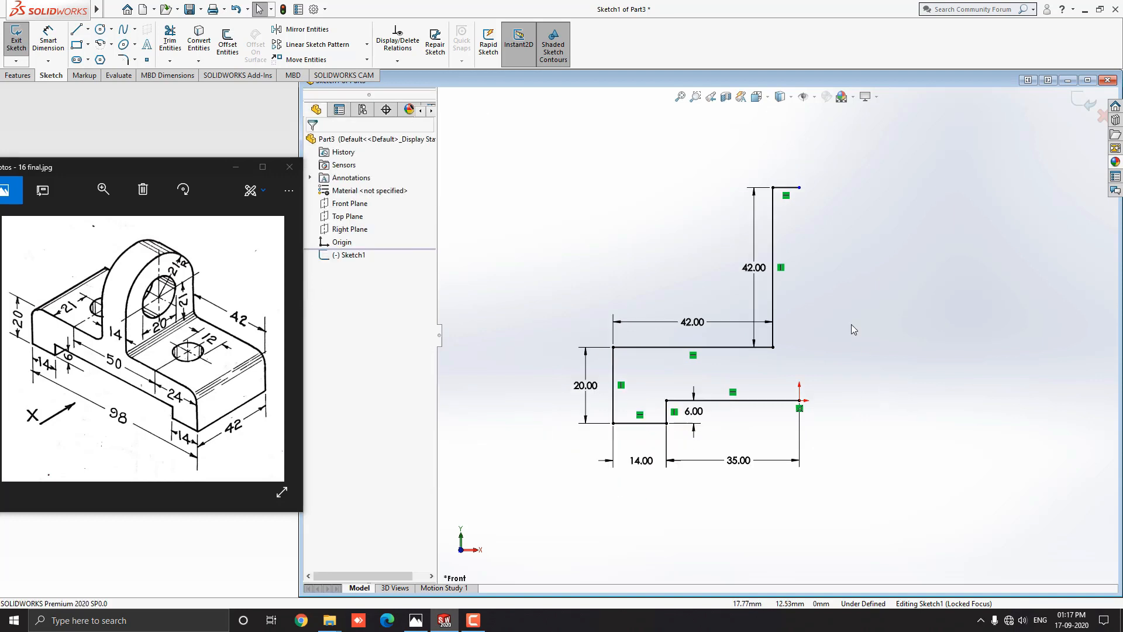
click(730, 400)
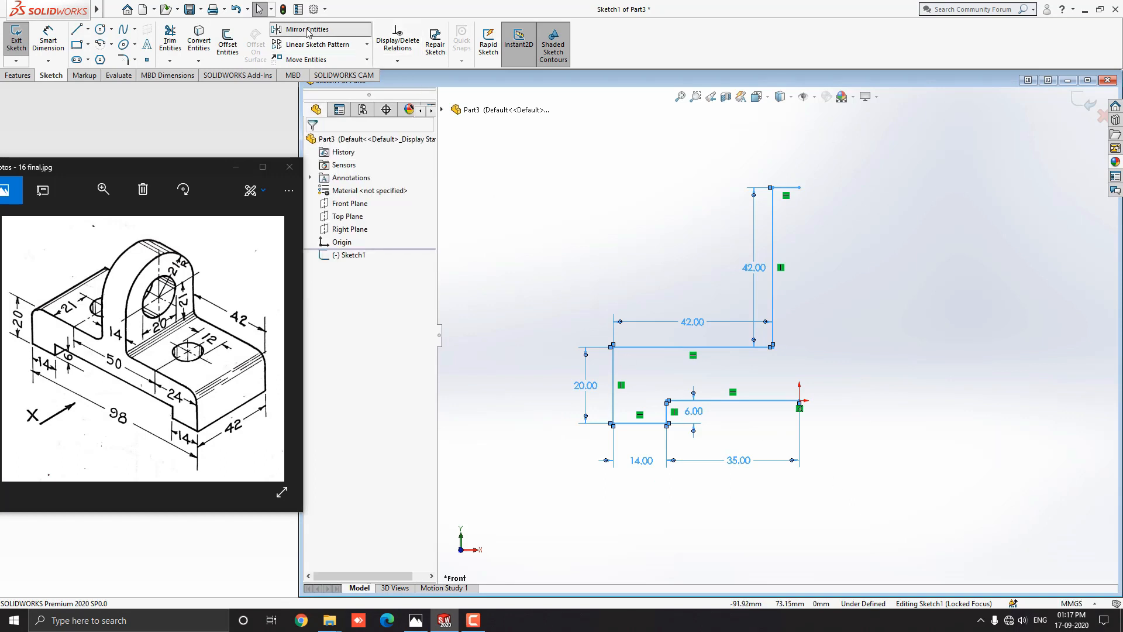
Mirror the selected lines about the Right Plane to close the symmetric T-shaped outline
click(307, 28)
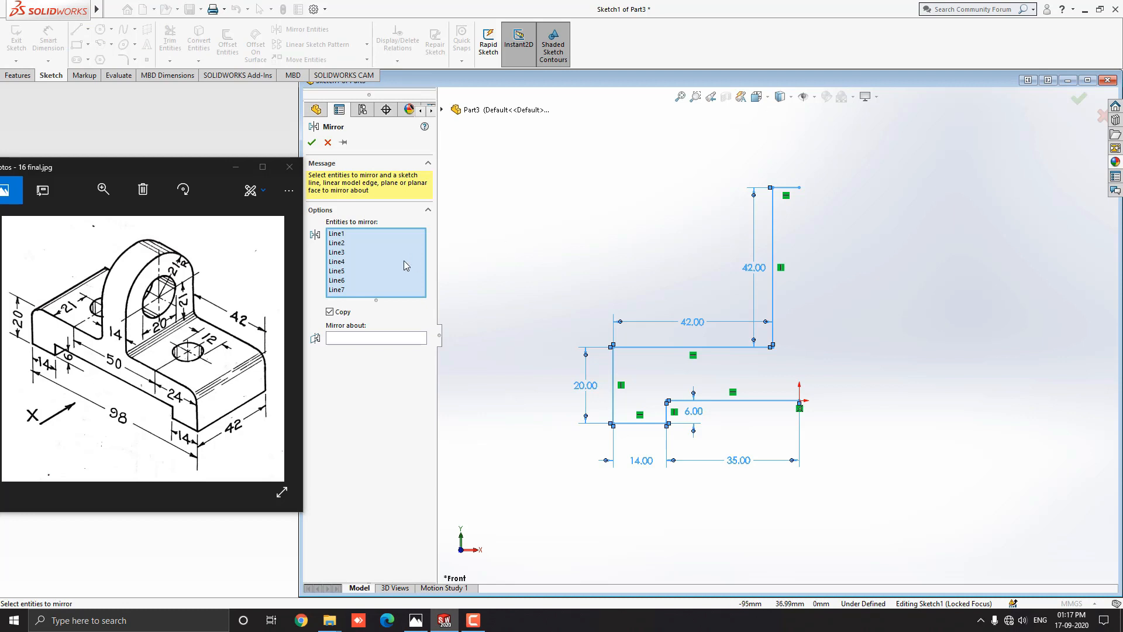
mouse_move(353, 296)
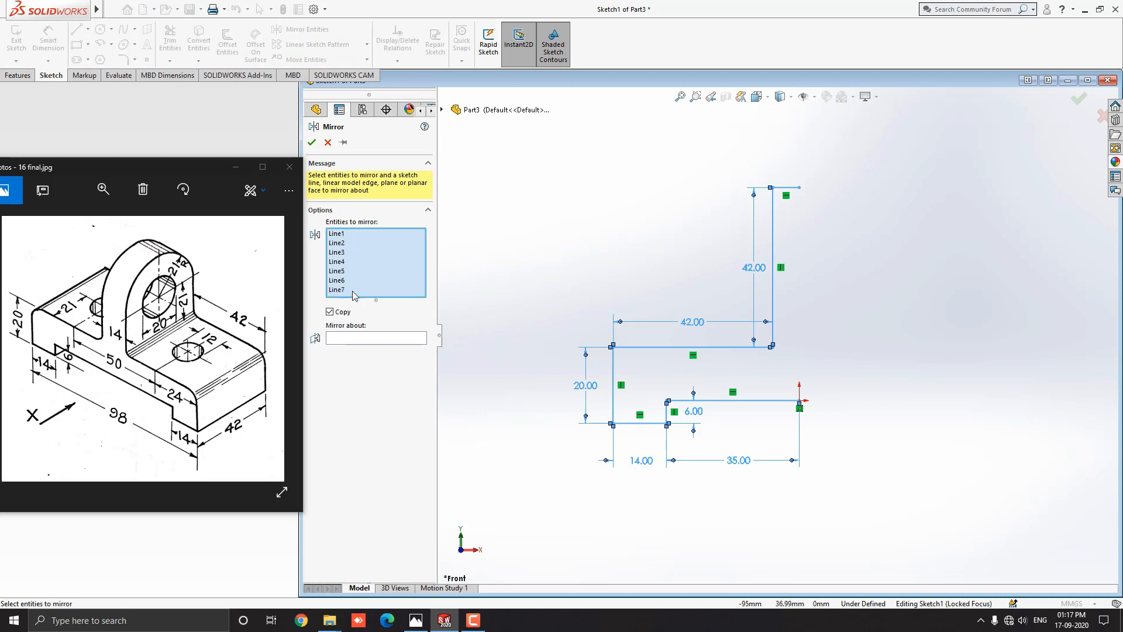
mouse_move(687, 461)
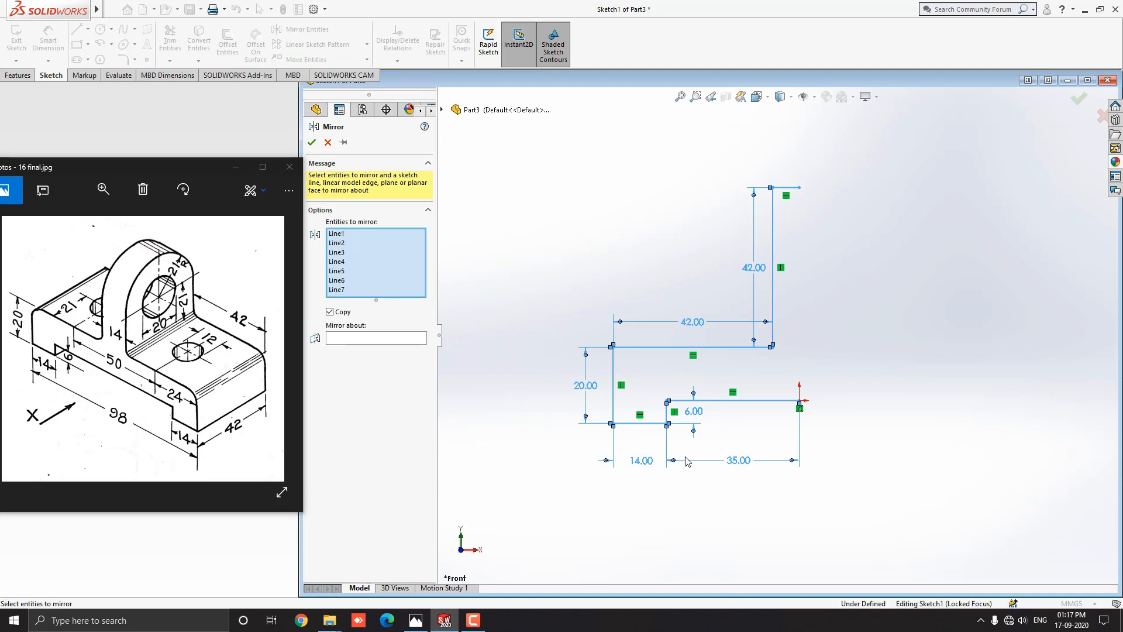
mouse_move(531, 276)
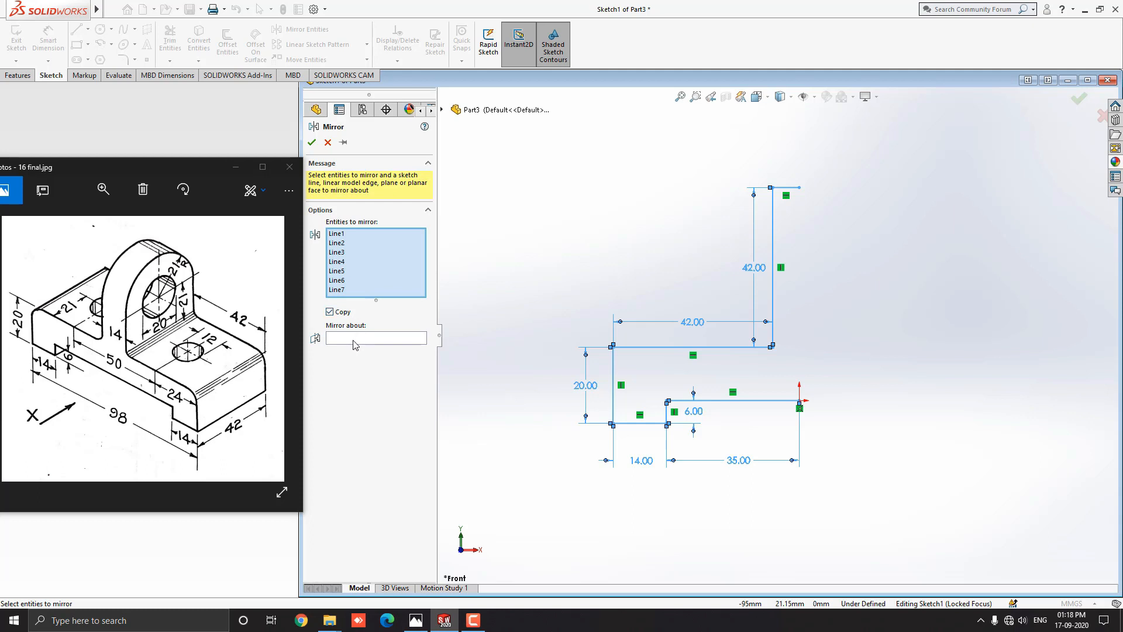
click(375, 337)
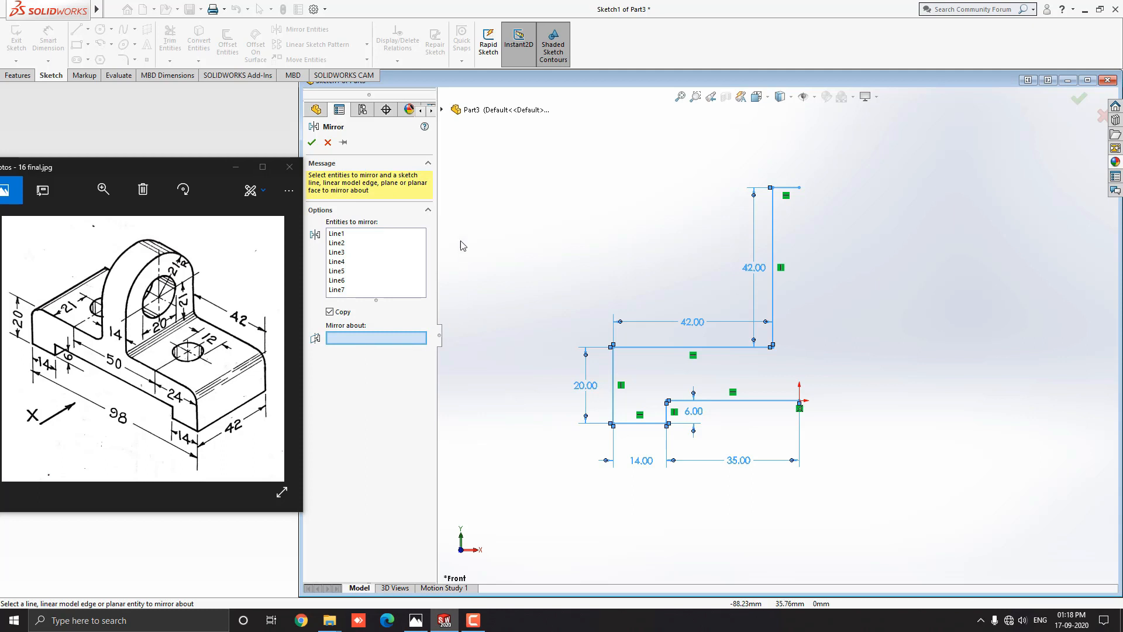
click(441, 110)
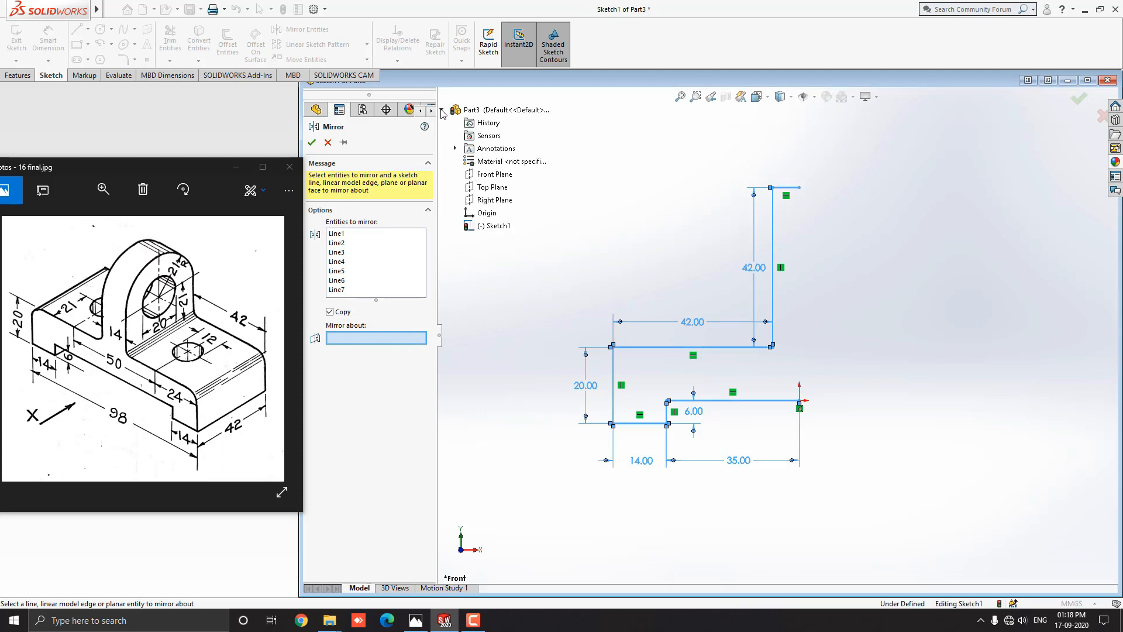
click(492, 200)
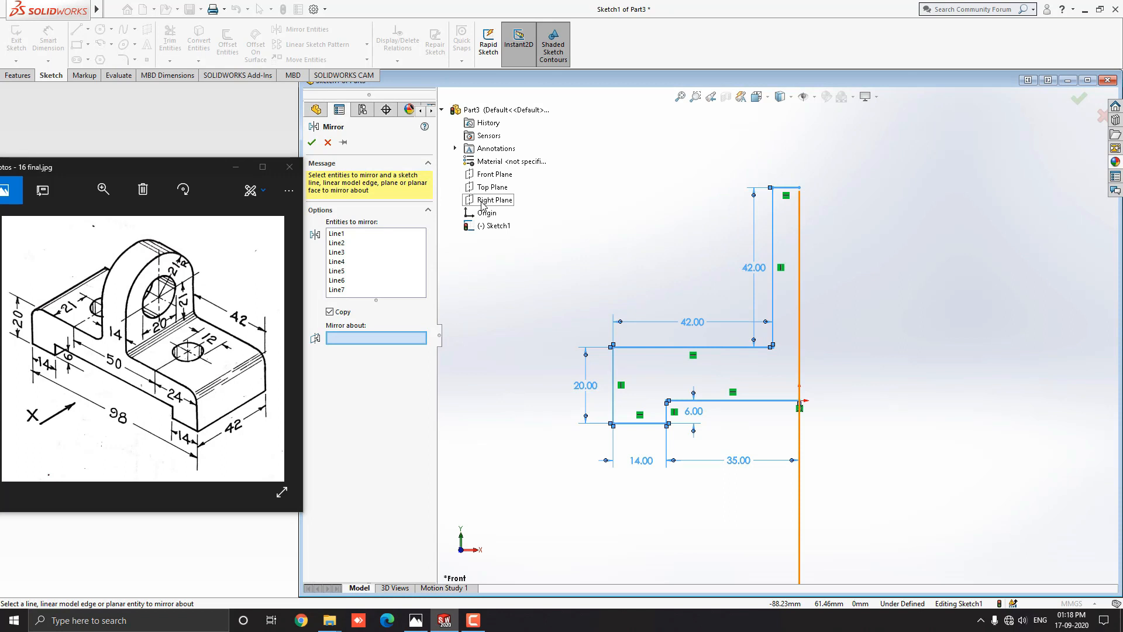
click(494, 200)
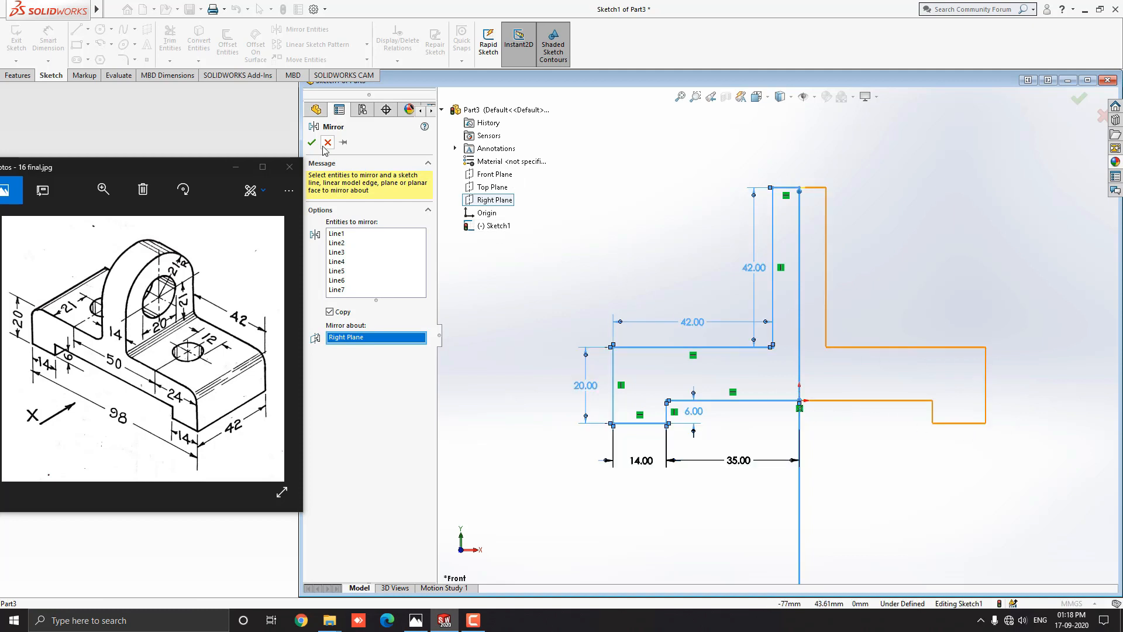
click(311, 142)
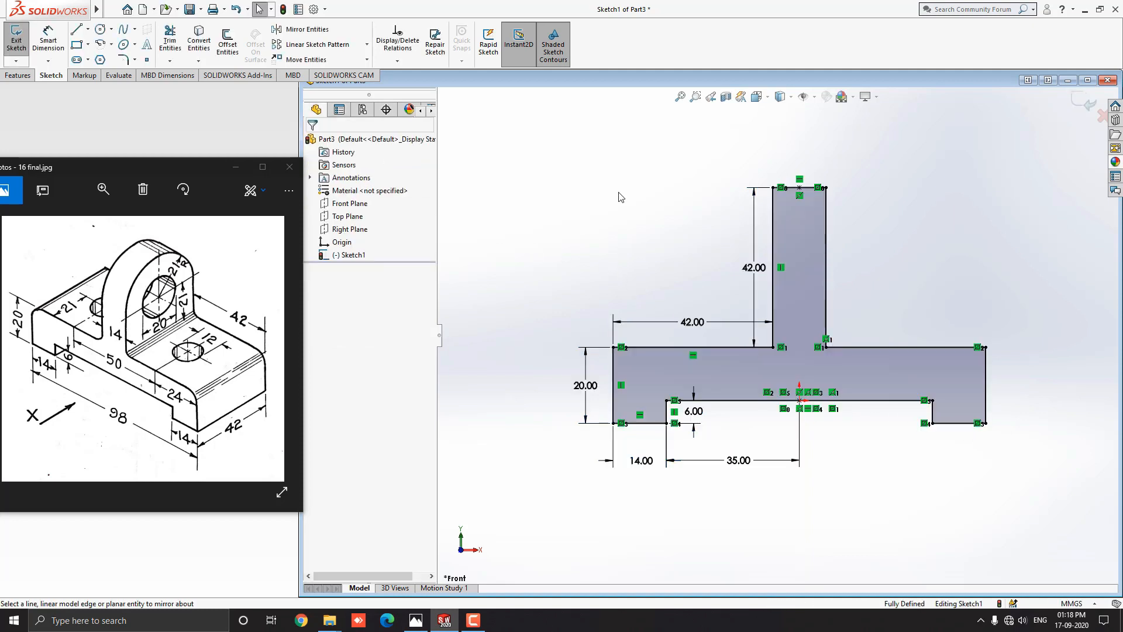
mouse_move(872, 548)
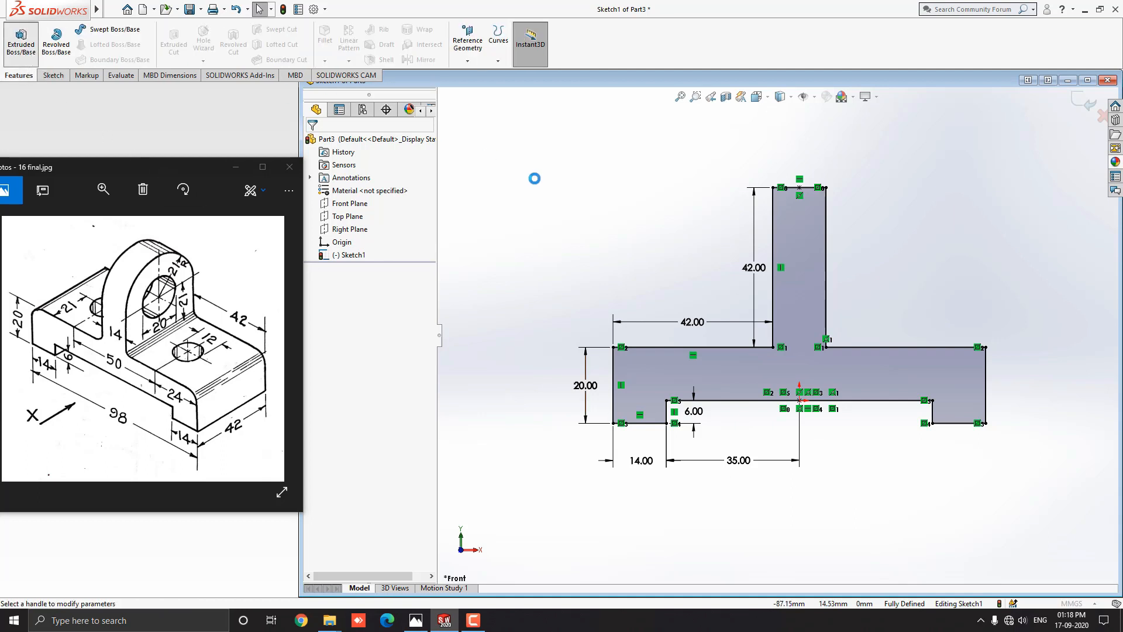
Extrude the T-shaped sketch into a 42 mm deep solid (Boss-Extrude1)
click(20, 42)
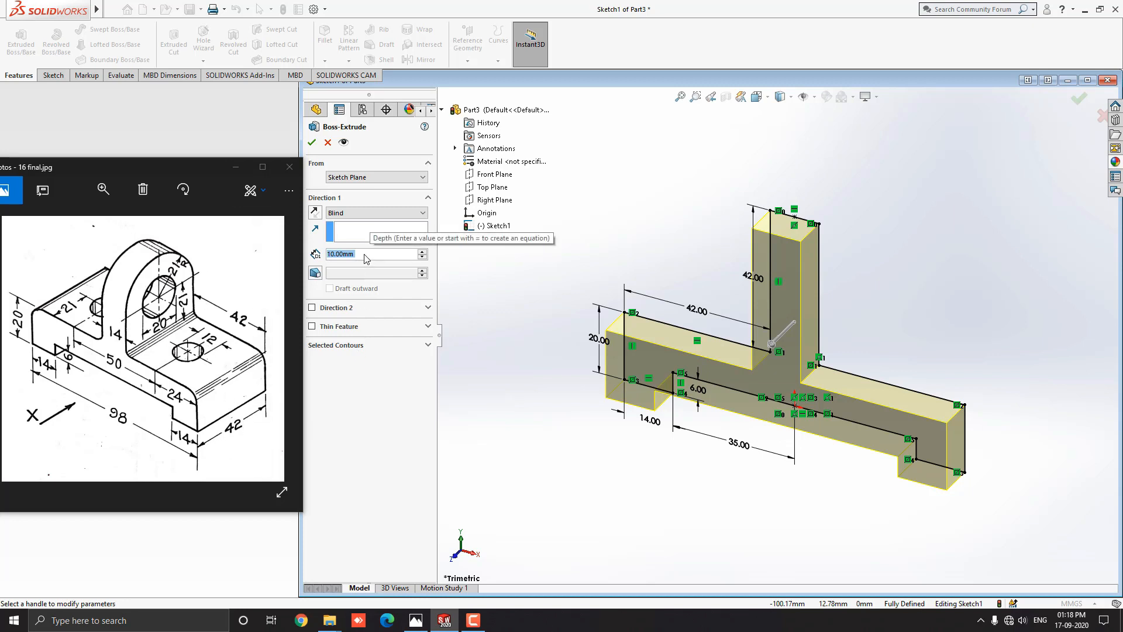
text(42)
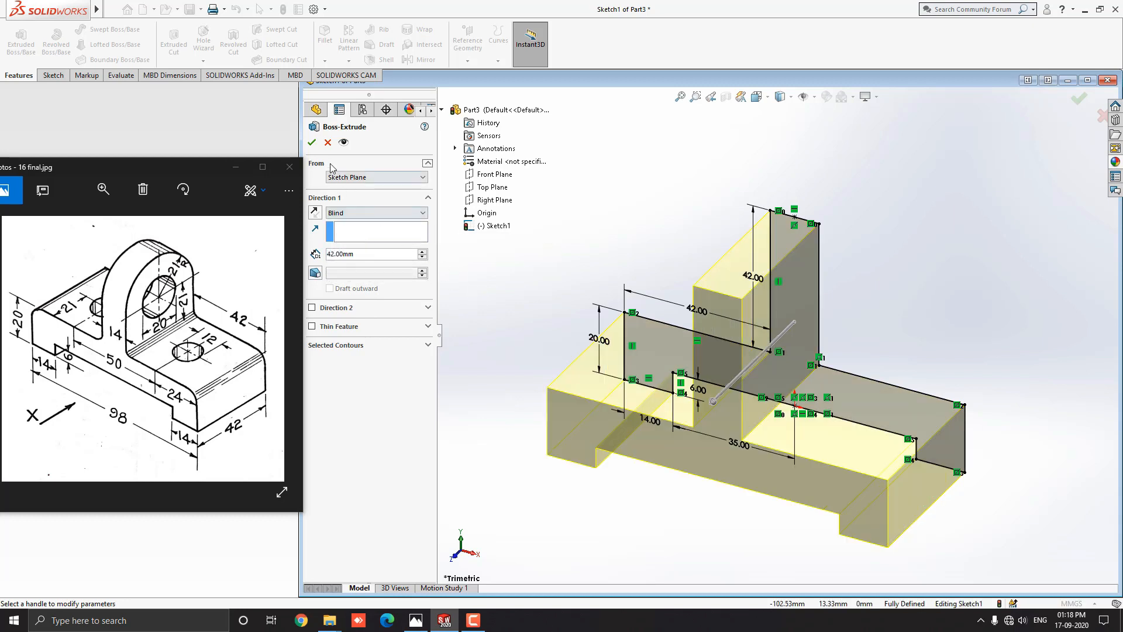
click(311, 141)
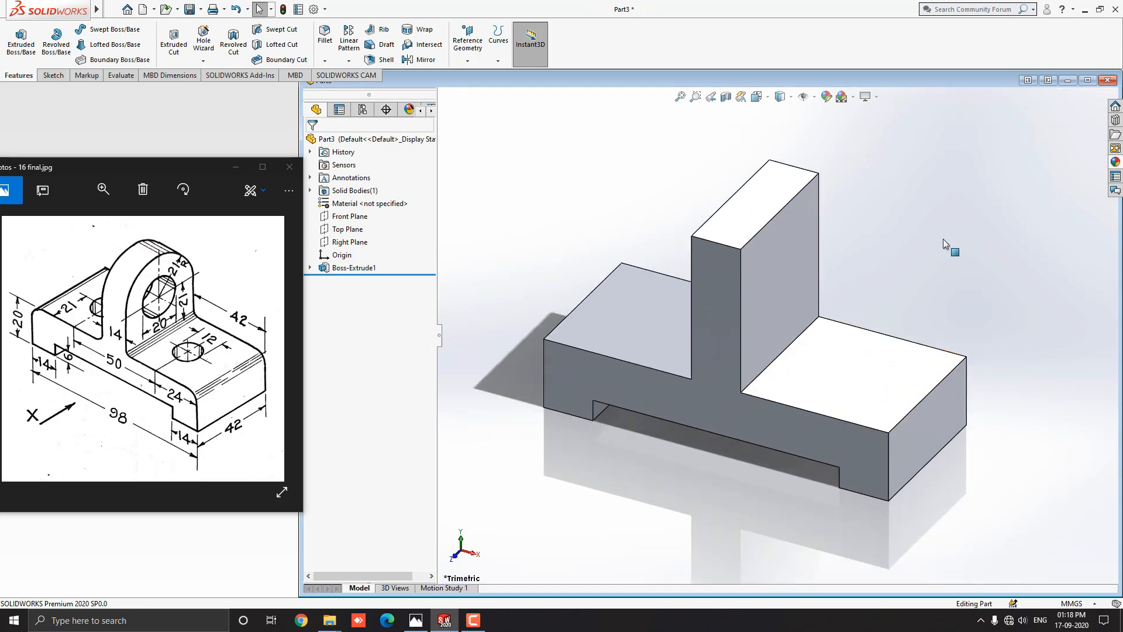
mouse_move(435, 323)
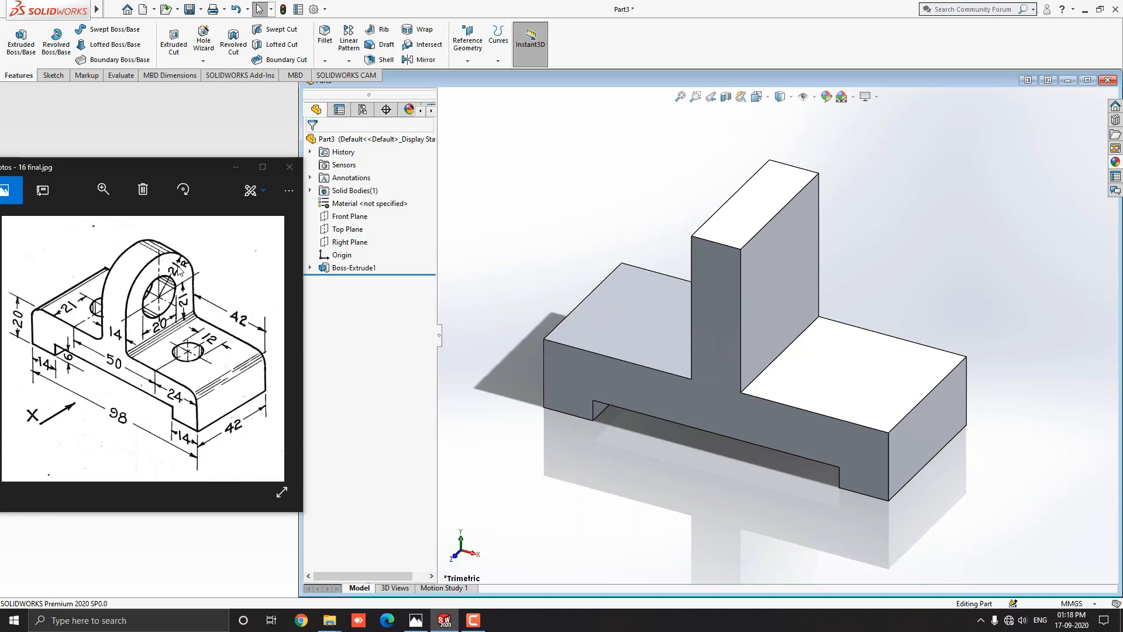
mouse_move(461, 234)
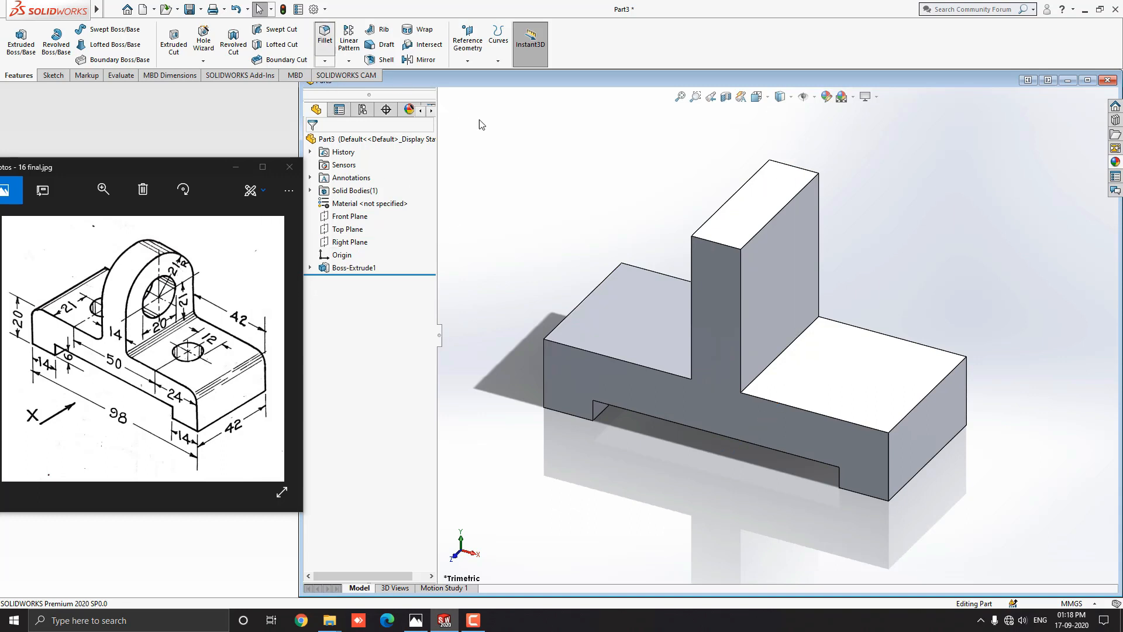
Apply a 21 mm fillet to both top edges of the upright to form the arch
click(323, 36)
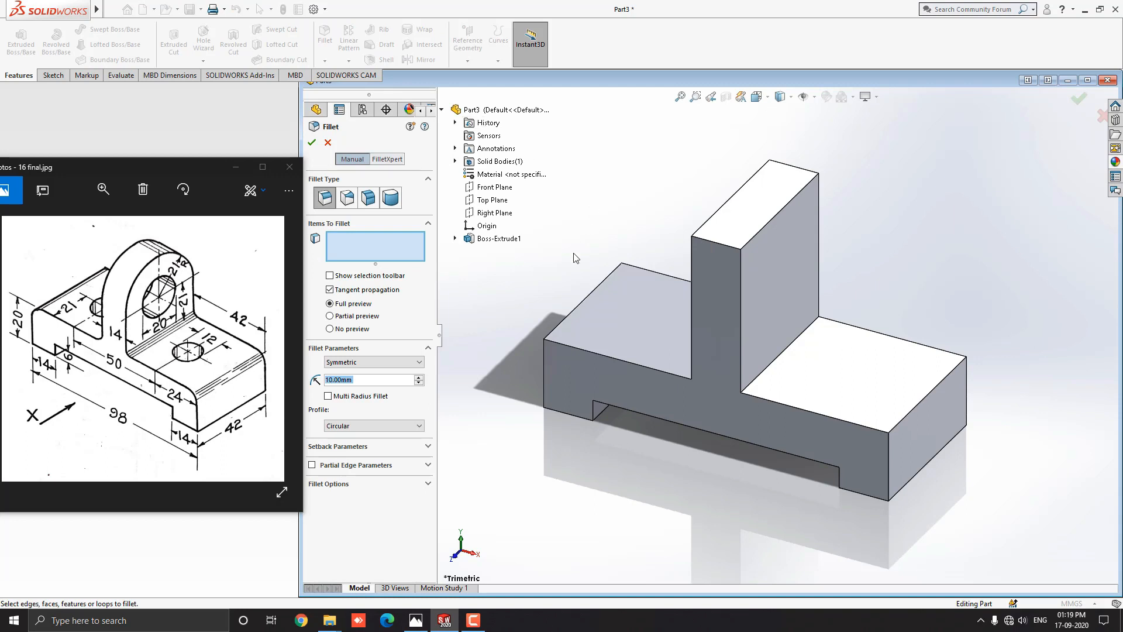
text(21)
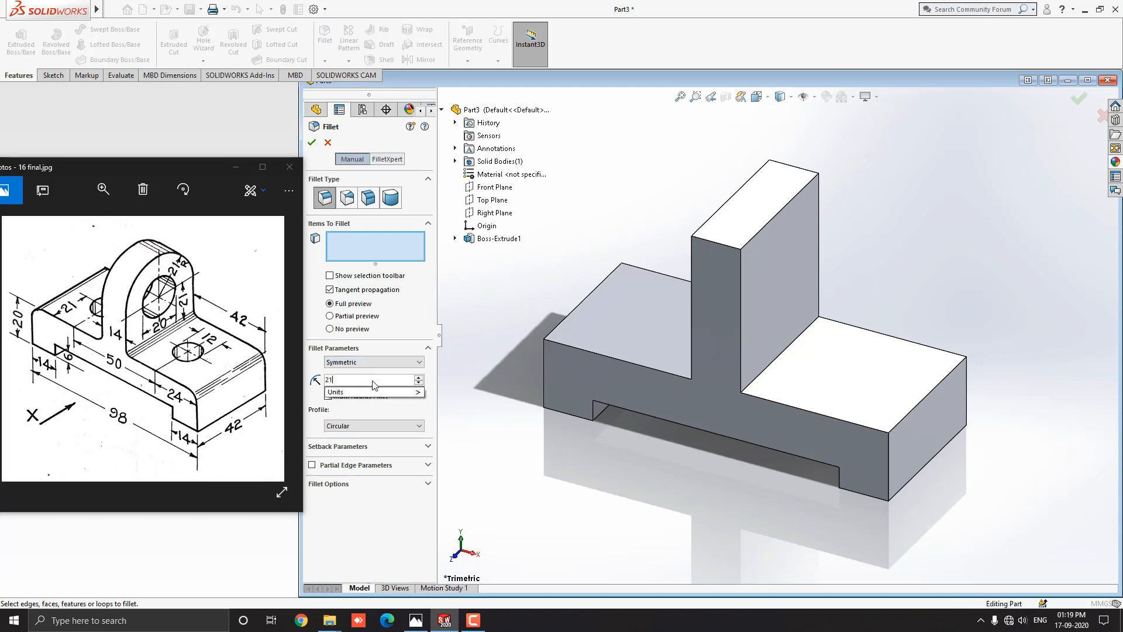
click(738, 261)
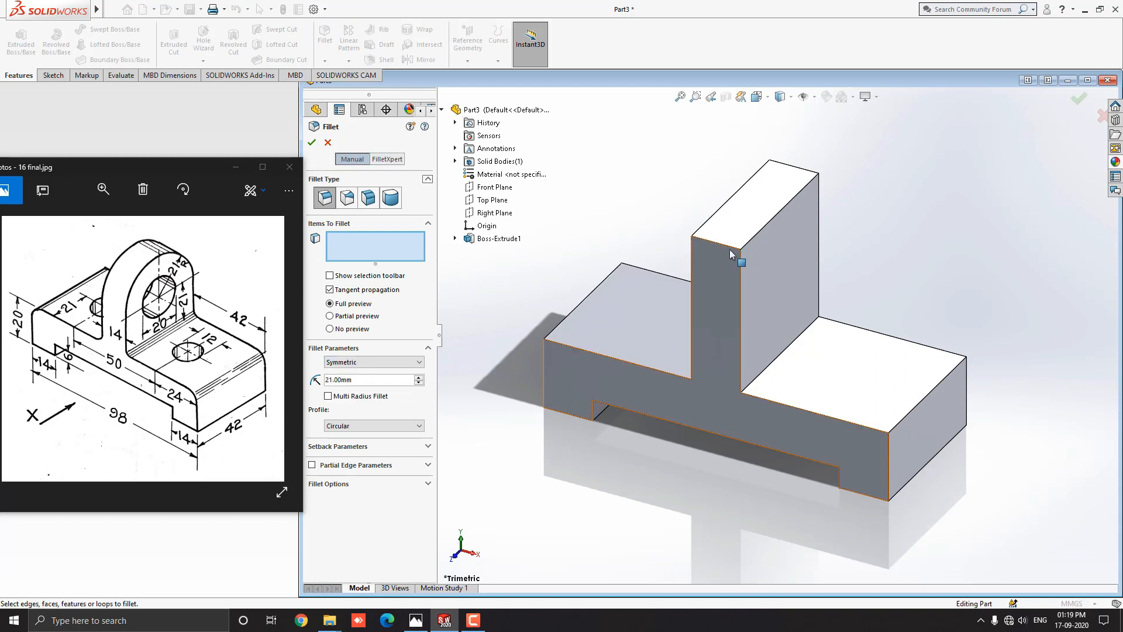
click(729, 243)
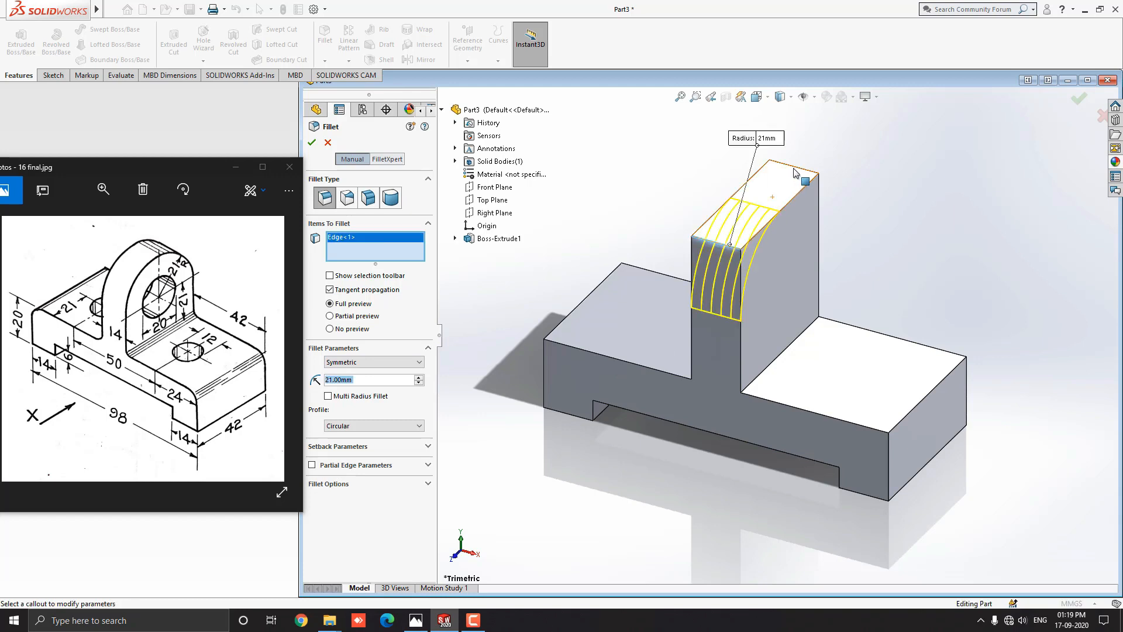
click(780, 168)
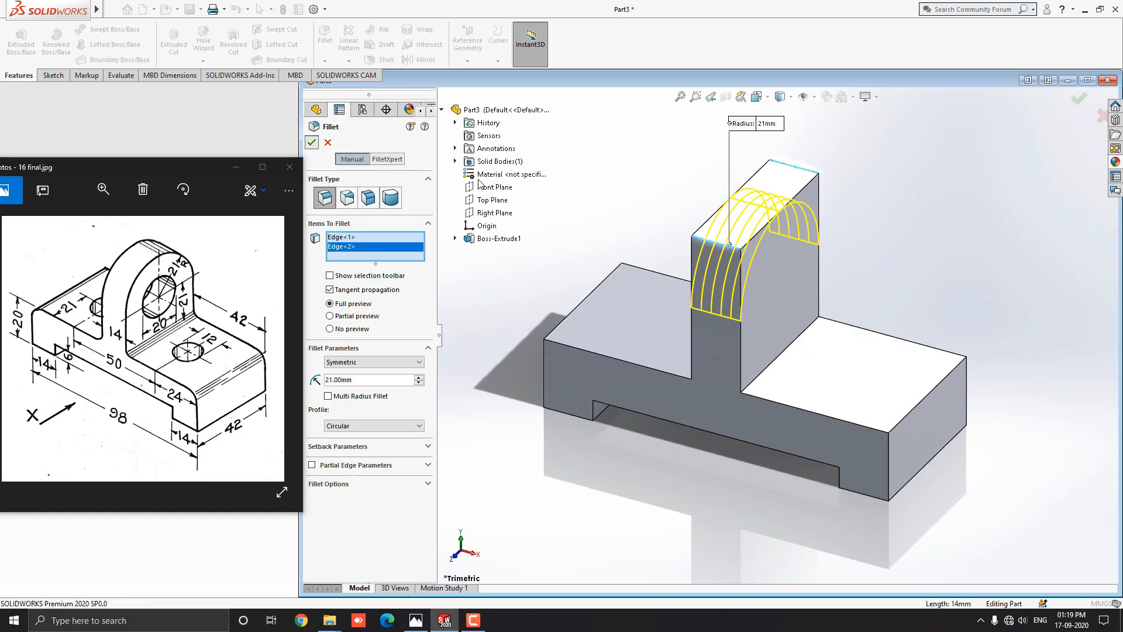
click(312, 141)
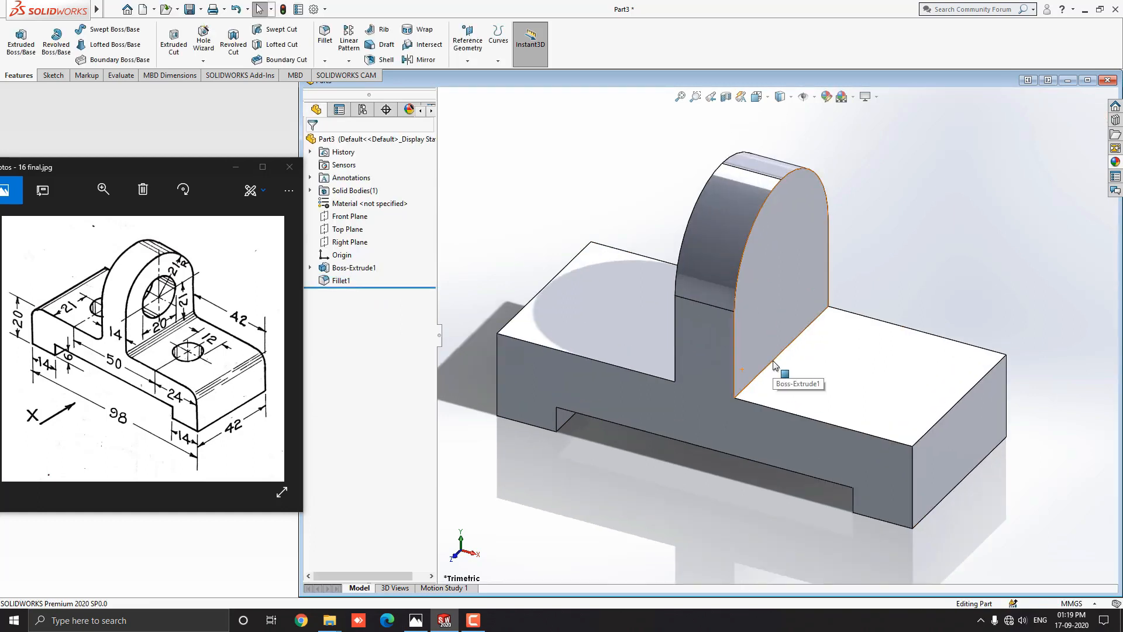
mouse_move(647, 204)
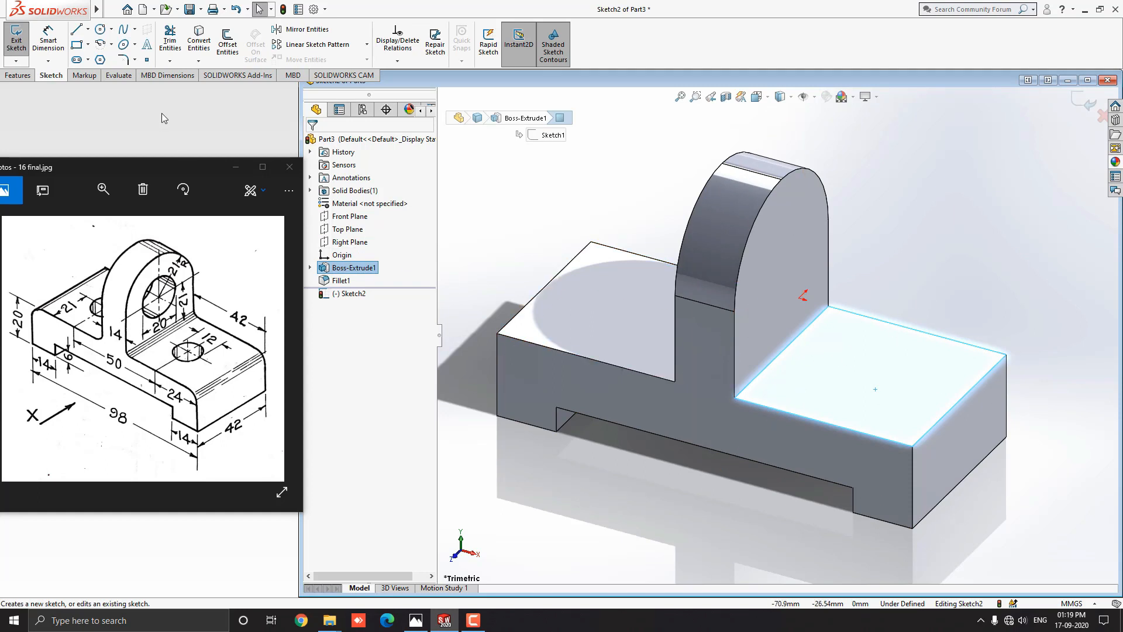
Draw a 12 mm diameter circle on the right side of the base's top face
click(98, 28)
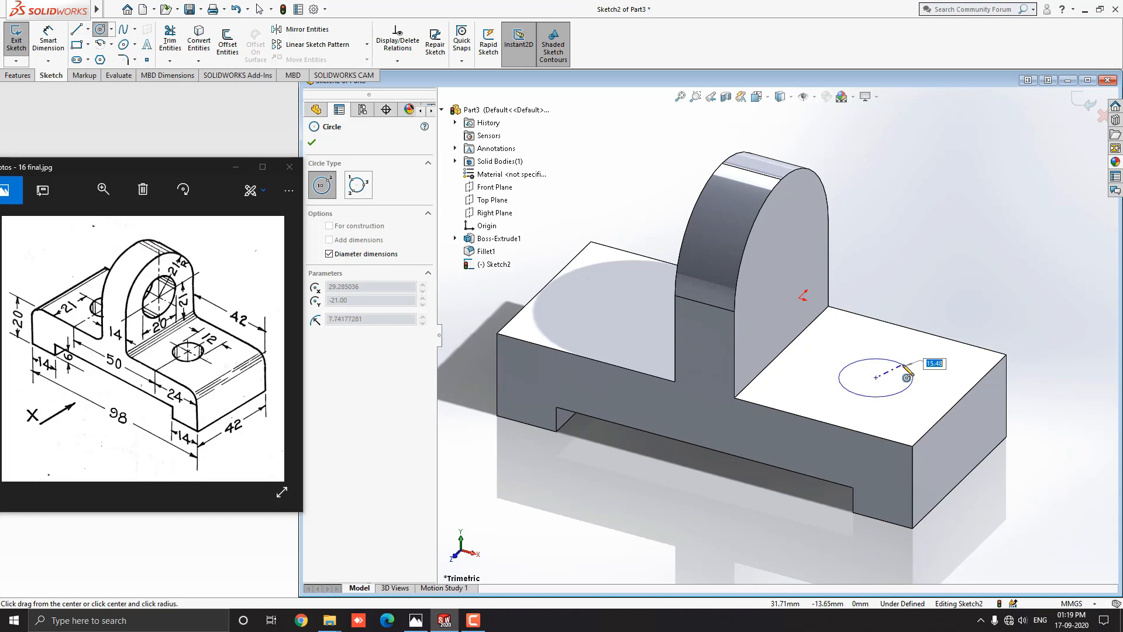
text(12)
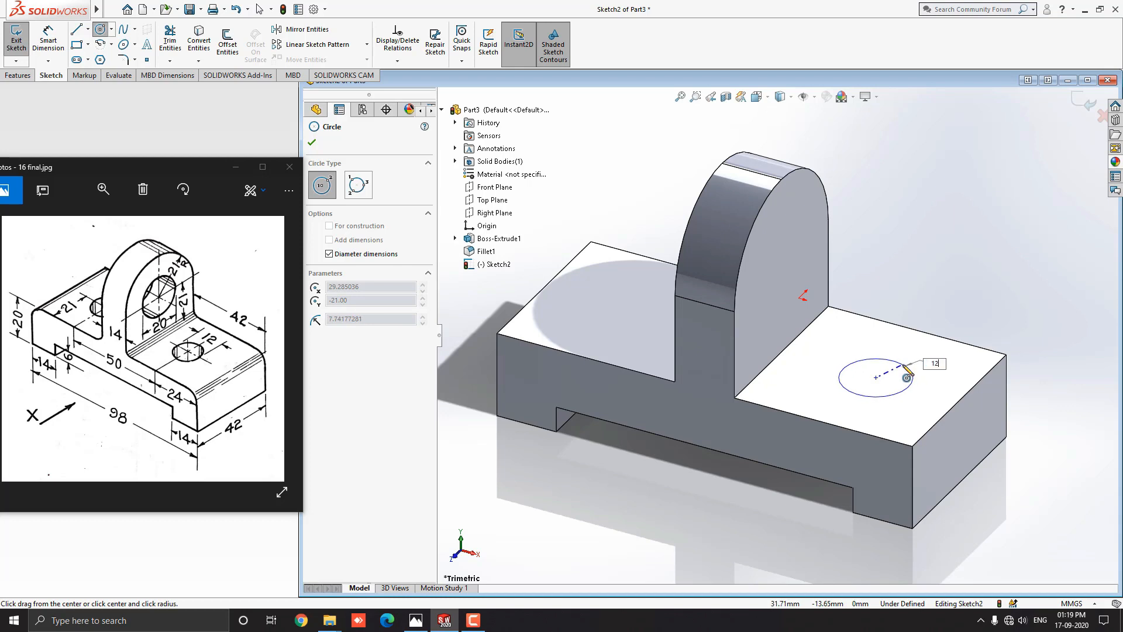
click(901, 374)
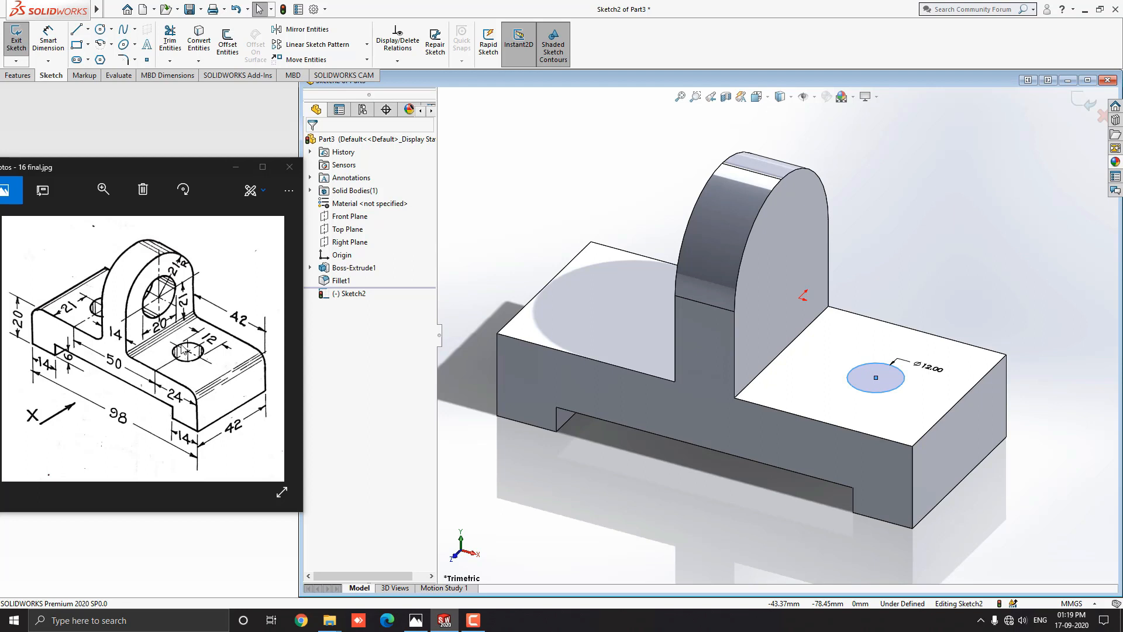
mouse_move(219, 417)
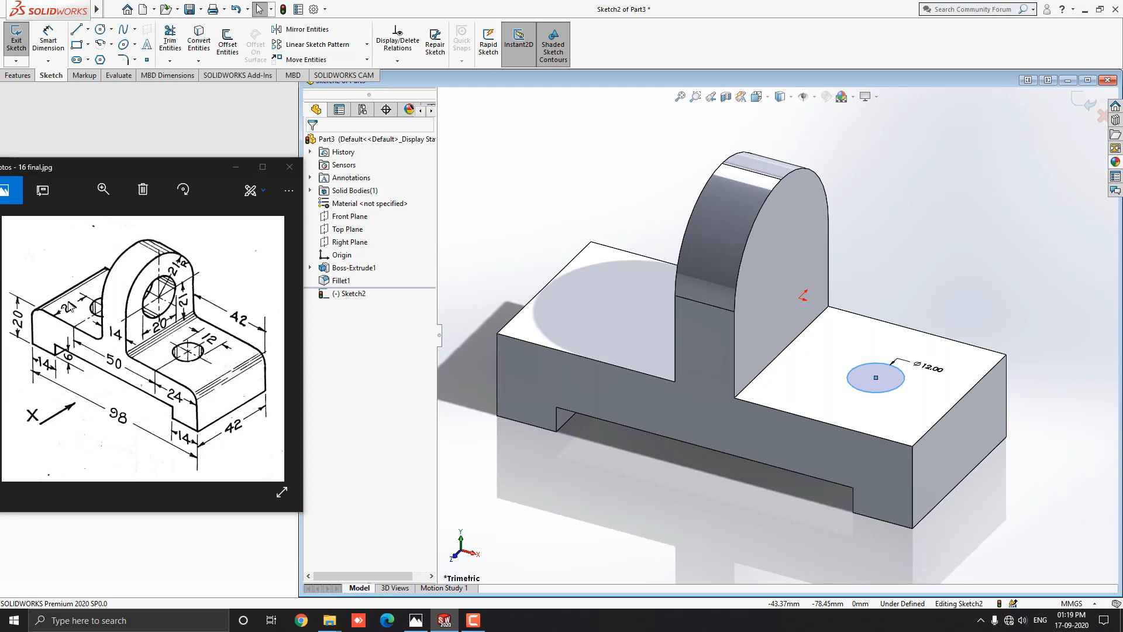
mouse_move(233, 387)
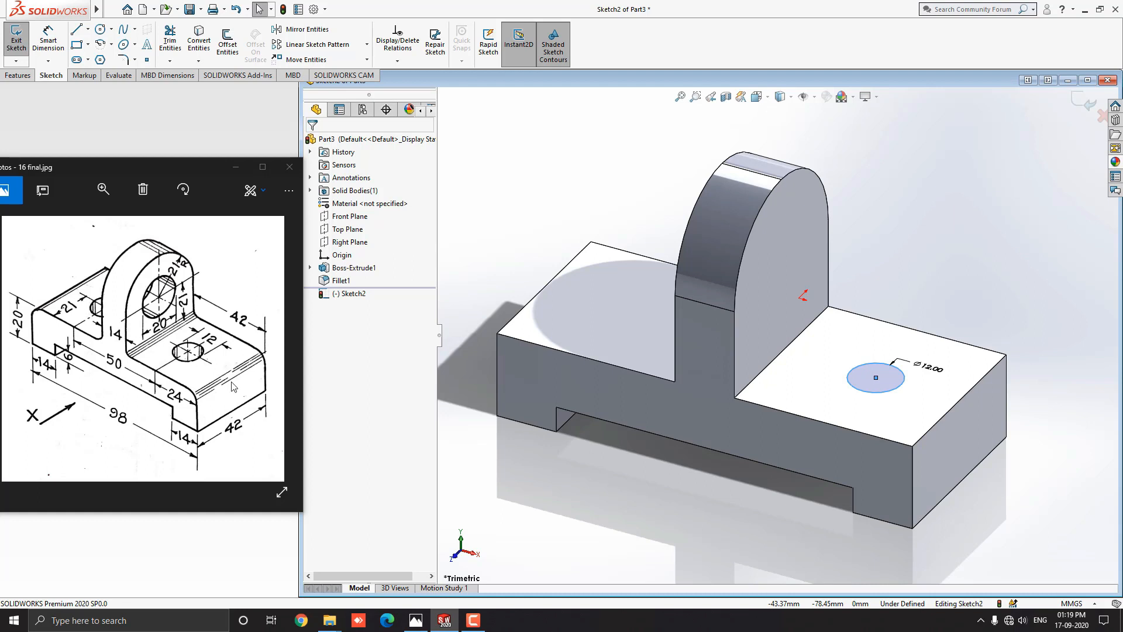
mouse_move(222, 375)
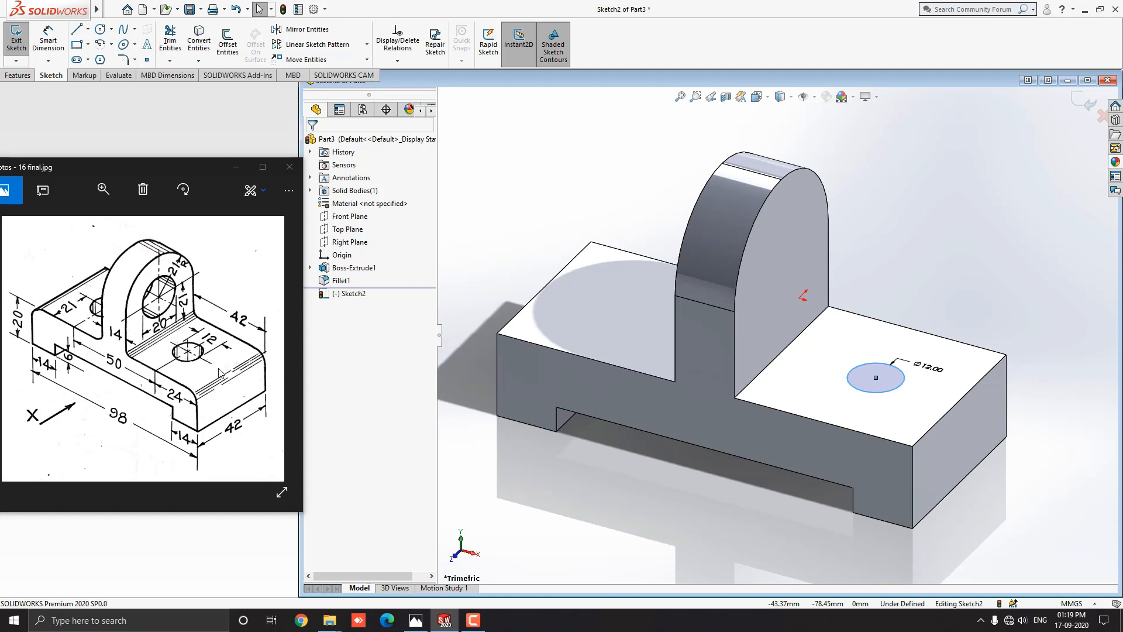
mouse_move(476, 334)
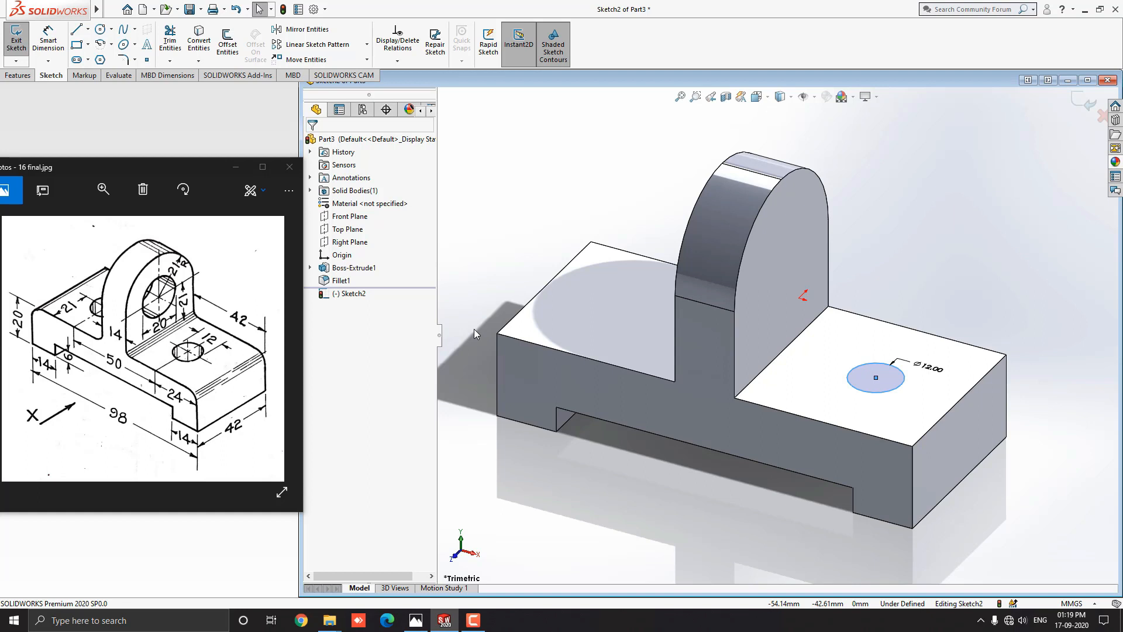
click(98, 28)
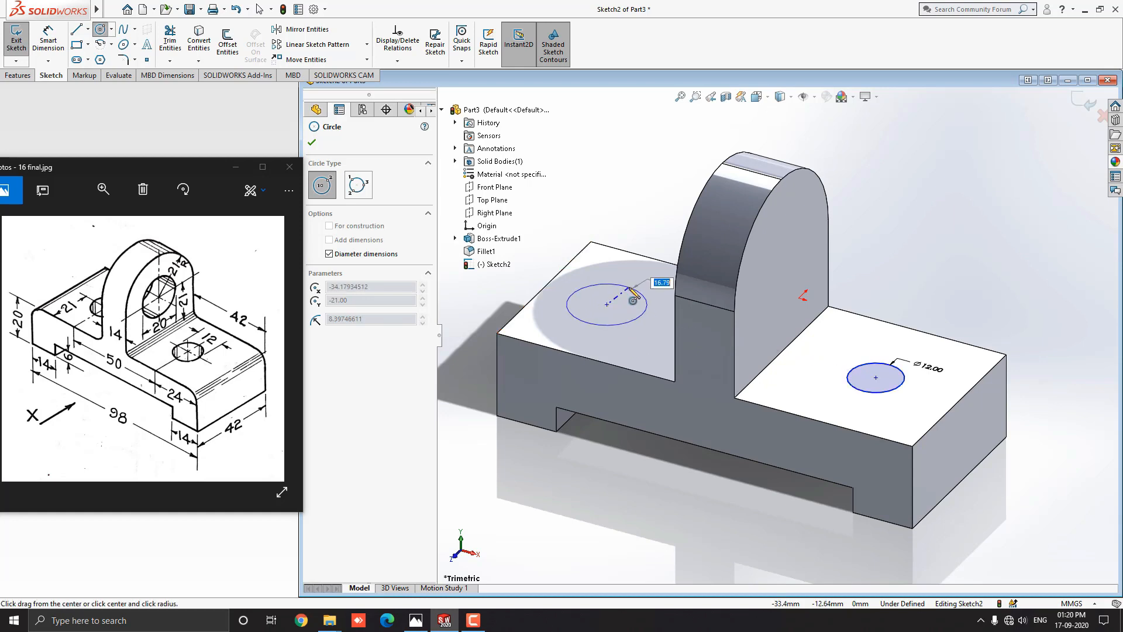
Draw the second circle on the left base top, to be dimensioned at 12 mm
drag(632, 296, 629, 294)
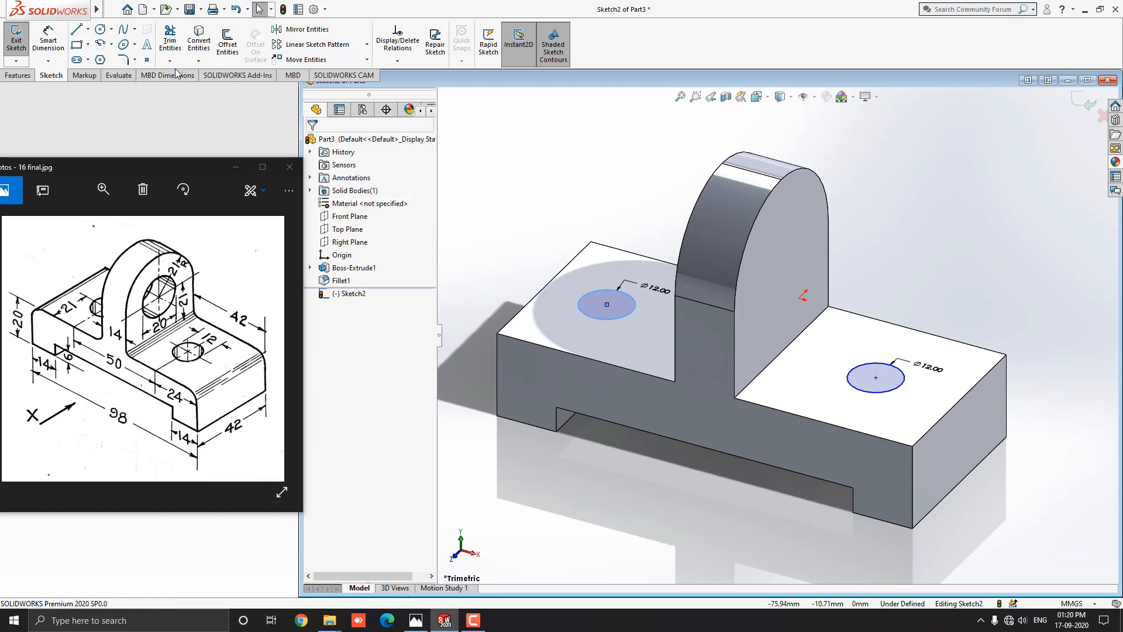
click(48, 38)
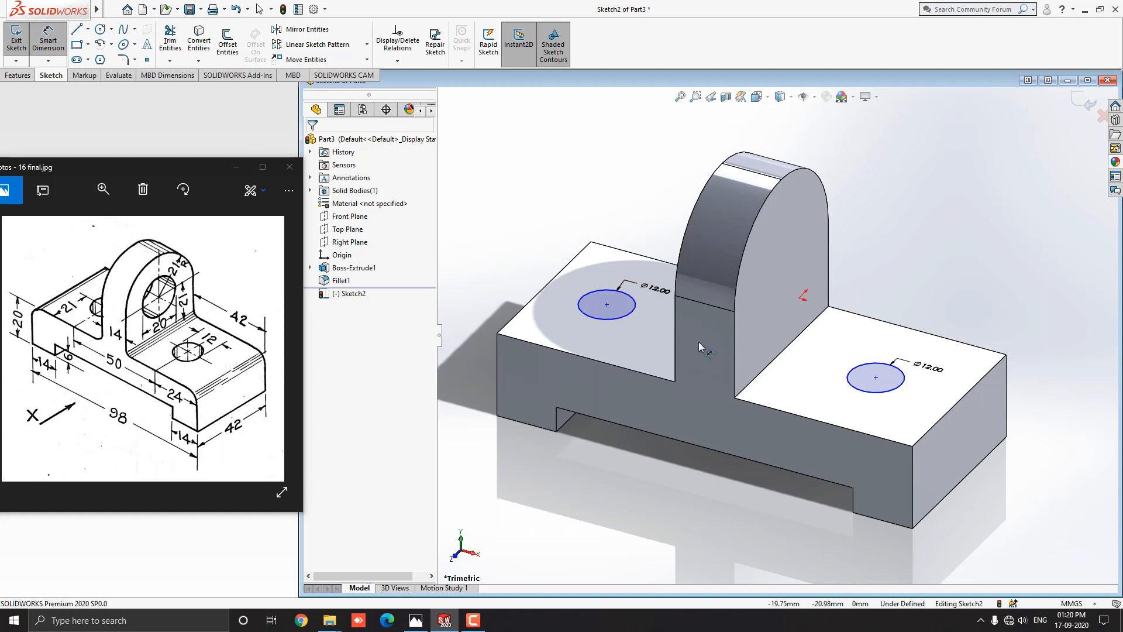
Dimension the right circle 24 mm from the base edge
click(875, 377)
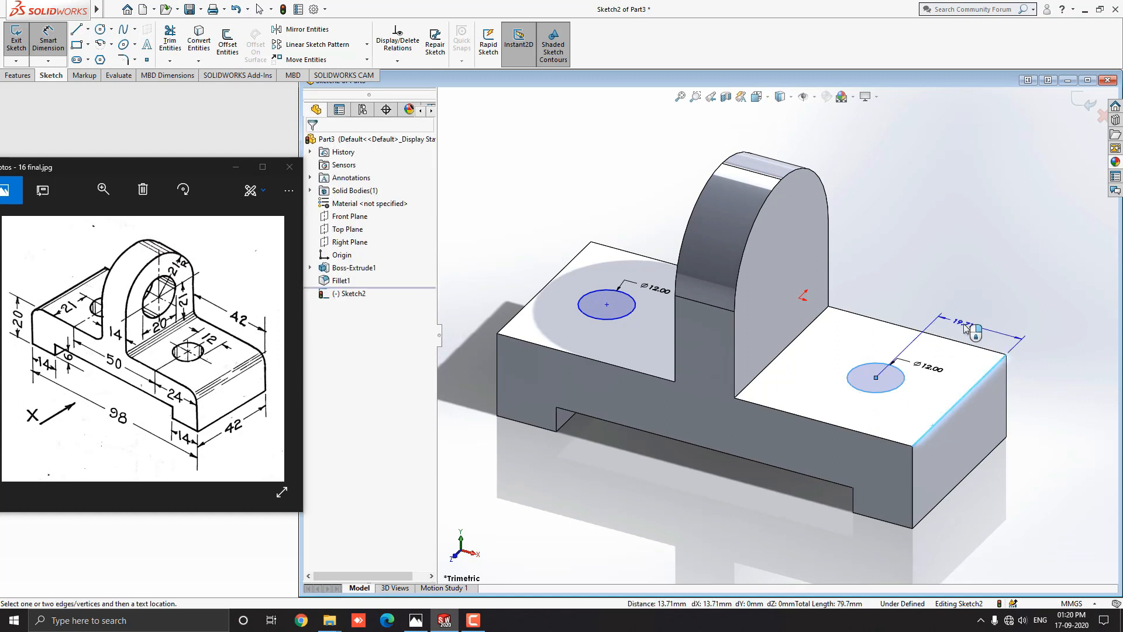
click(967, 328)
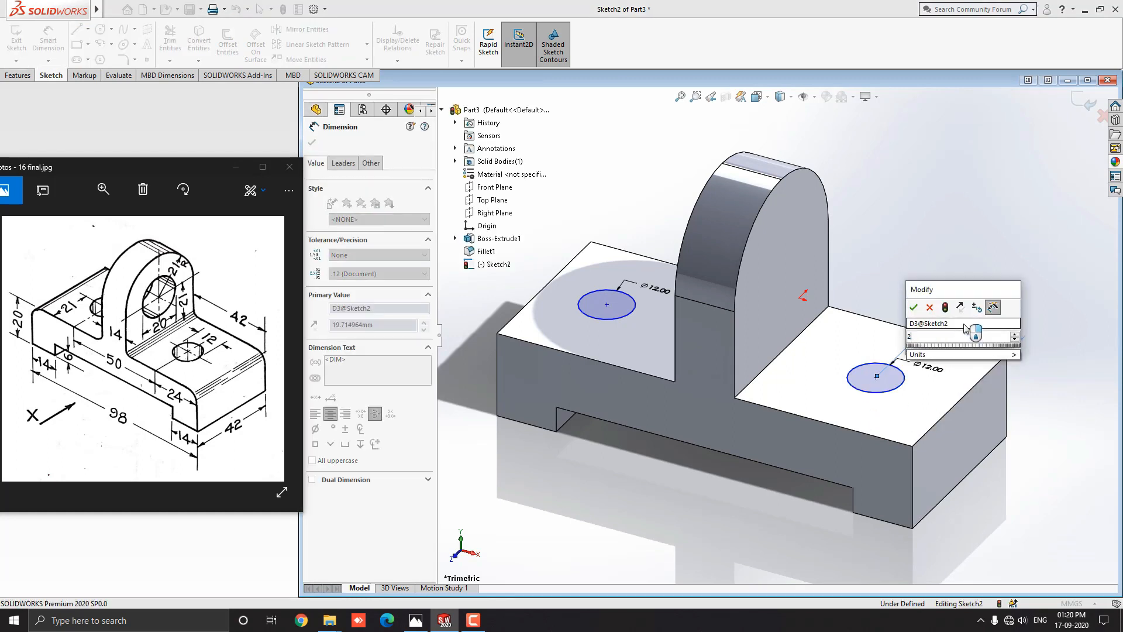
click(914, 308)
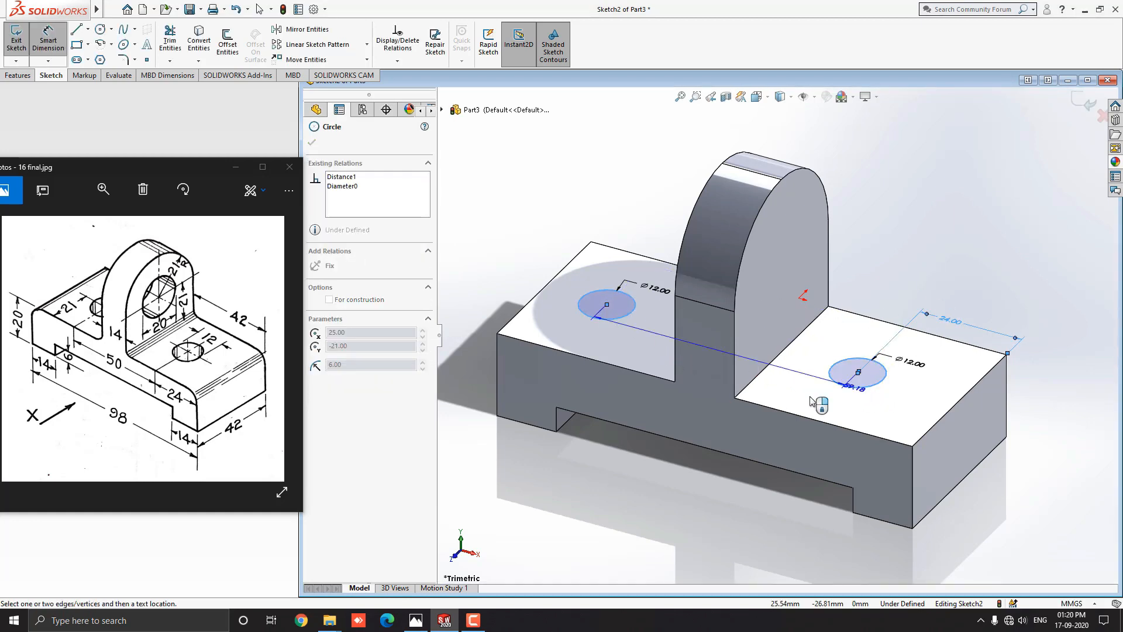
Dimension the spacing between the two circles to 50.00 mm
click(652, 480)
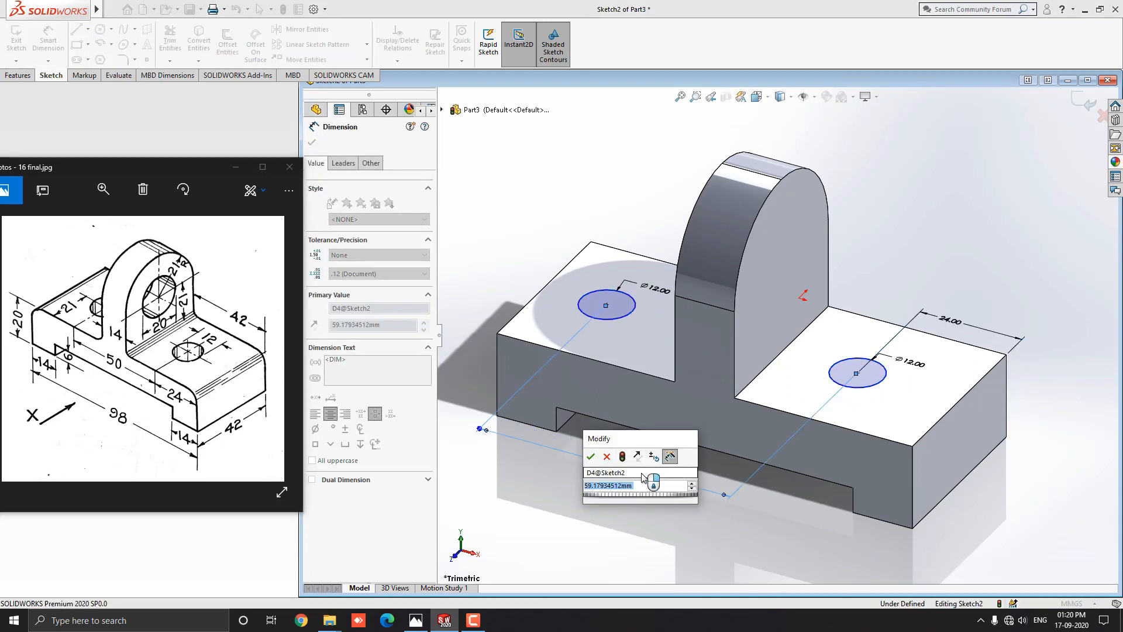
click(591, 456)
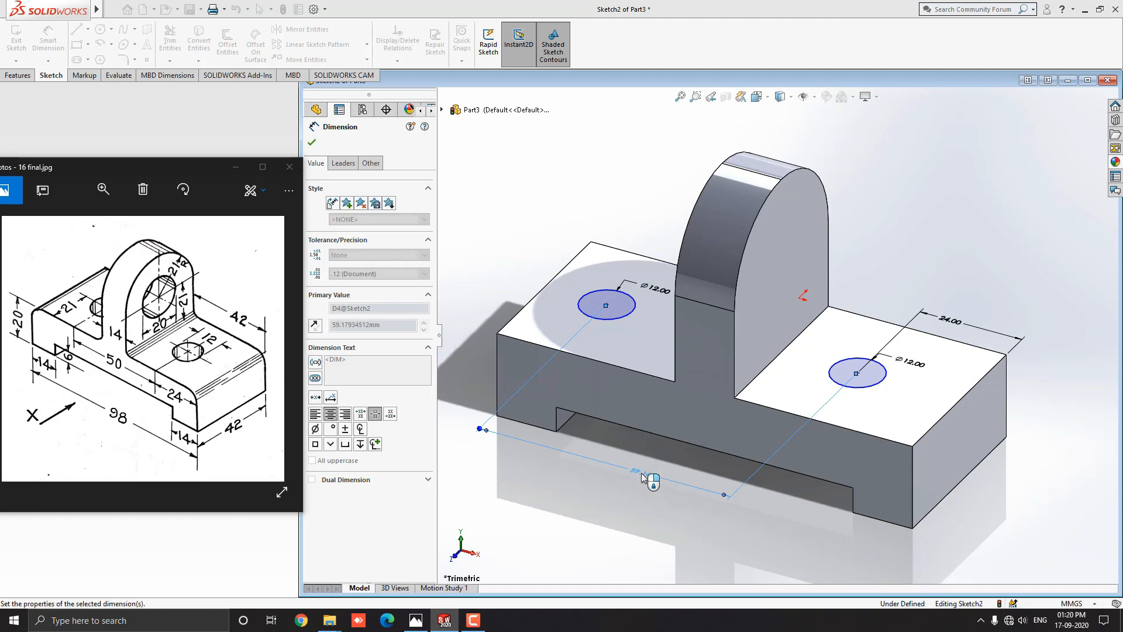
text(50.00mm)
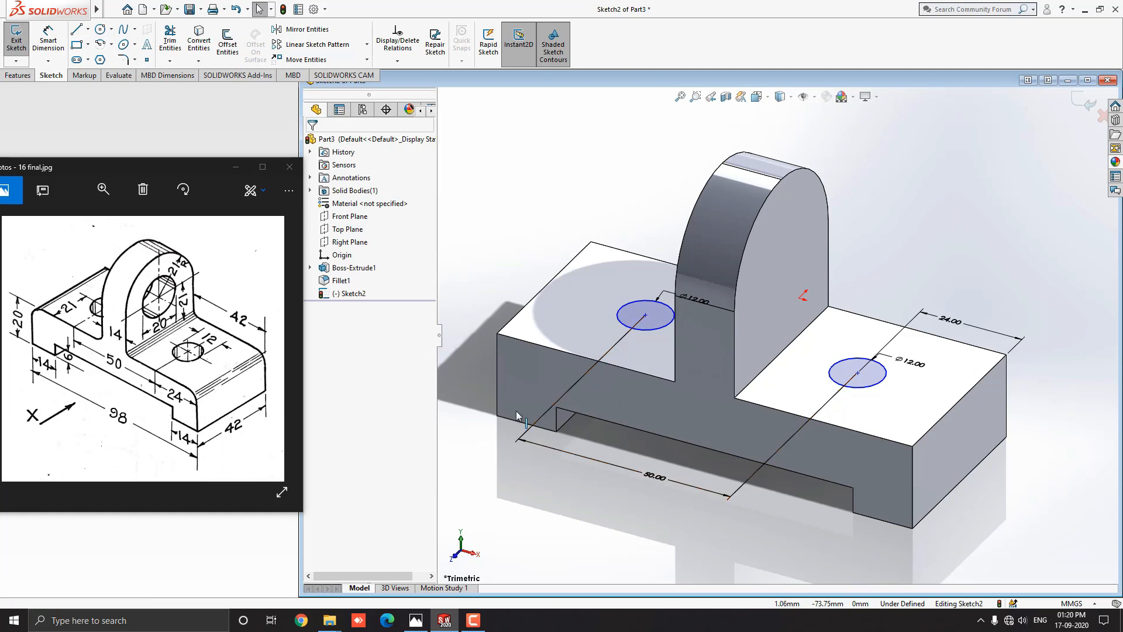
click(18, 75)
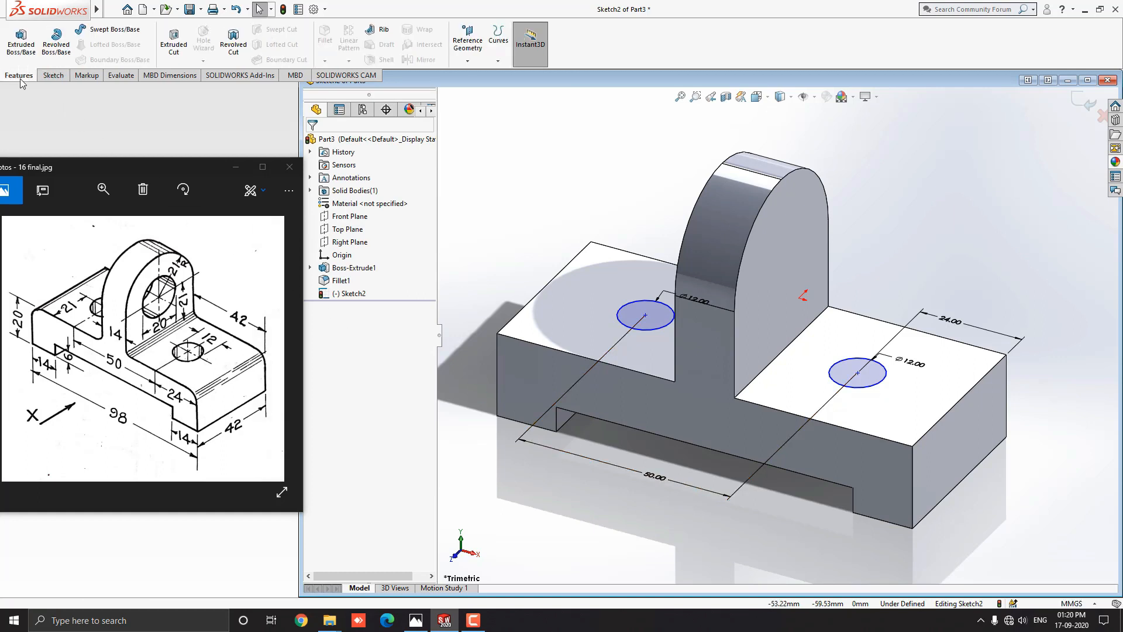
Extruded Cut the two 12 mm circles Through All to make base holes (Cut-Extrude1)
click(172, 42)
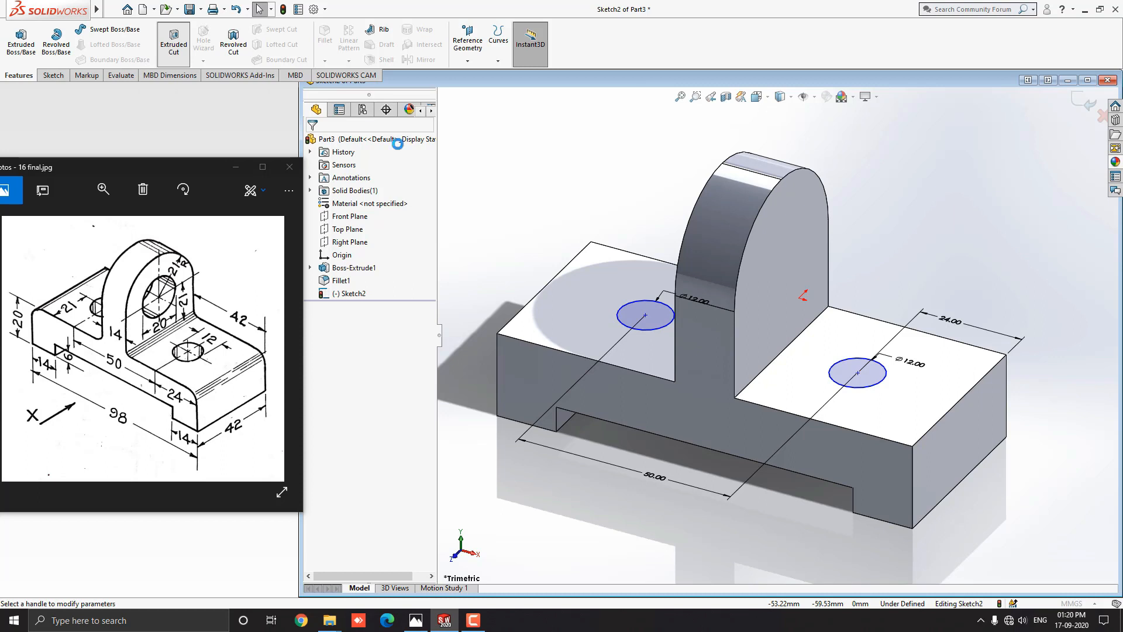
click(173, 37)
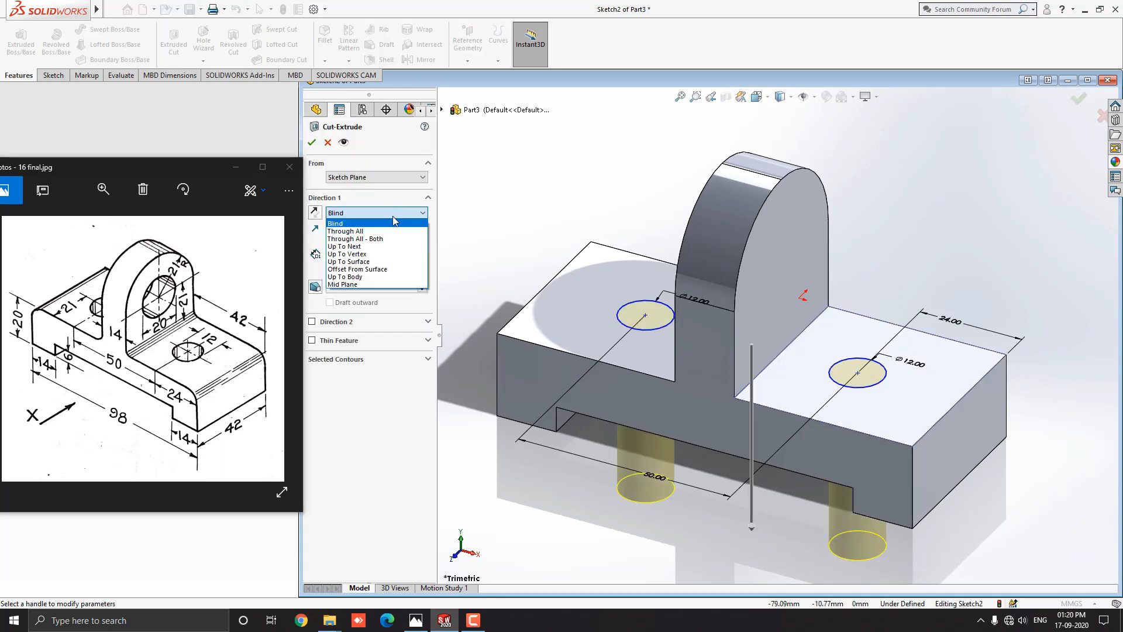
click(345, 230)
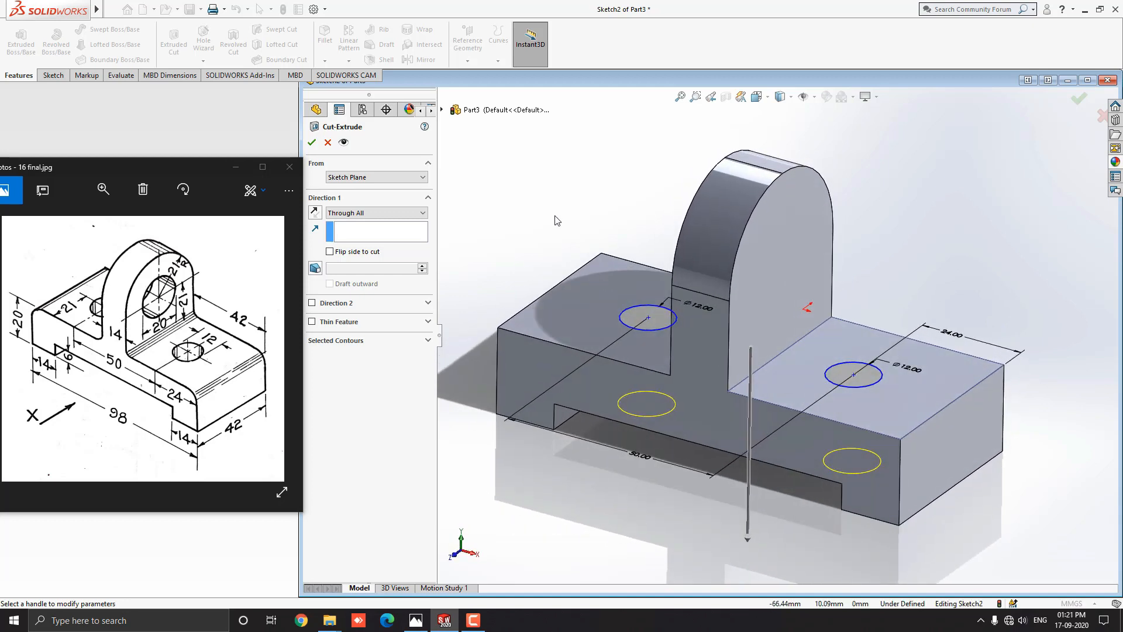
click(311, 141)
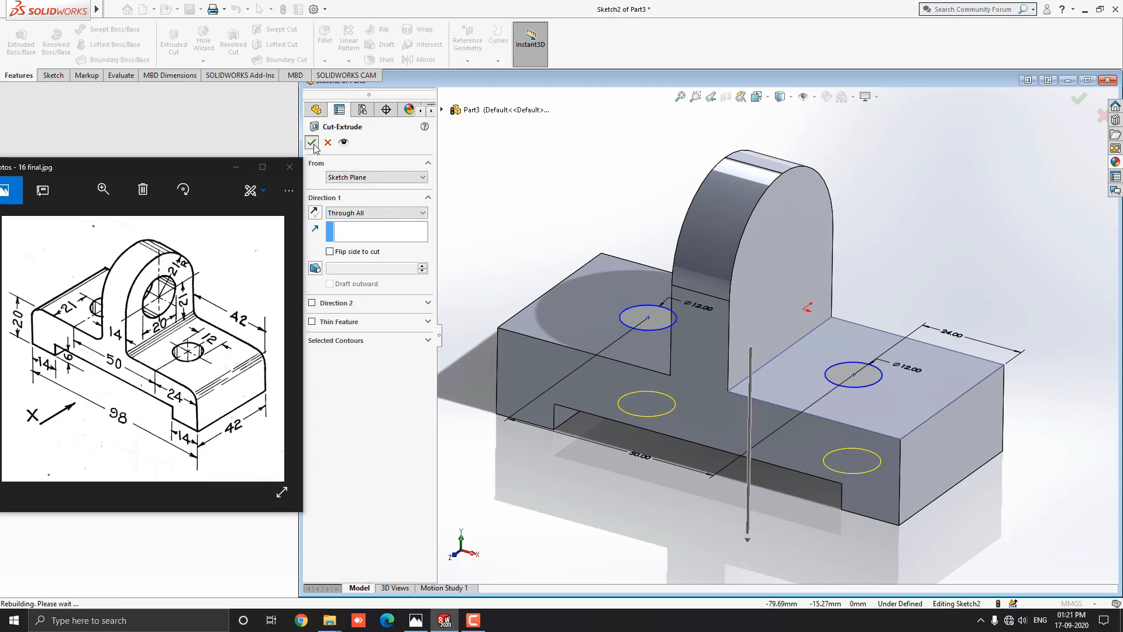
click(311, 143)
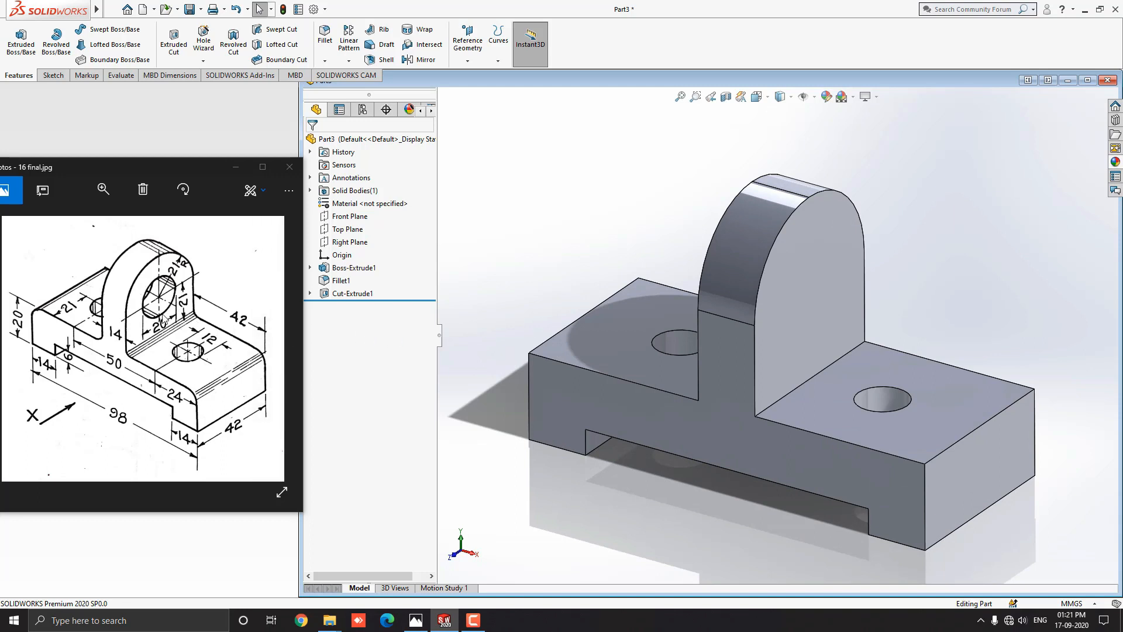
mouse_move(560, 239)
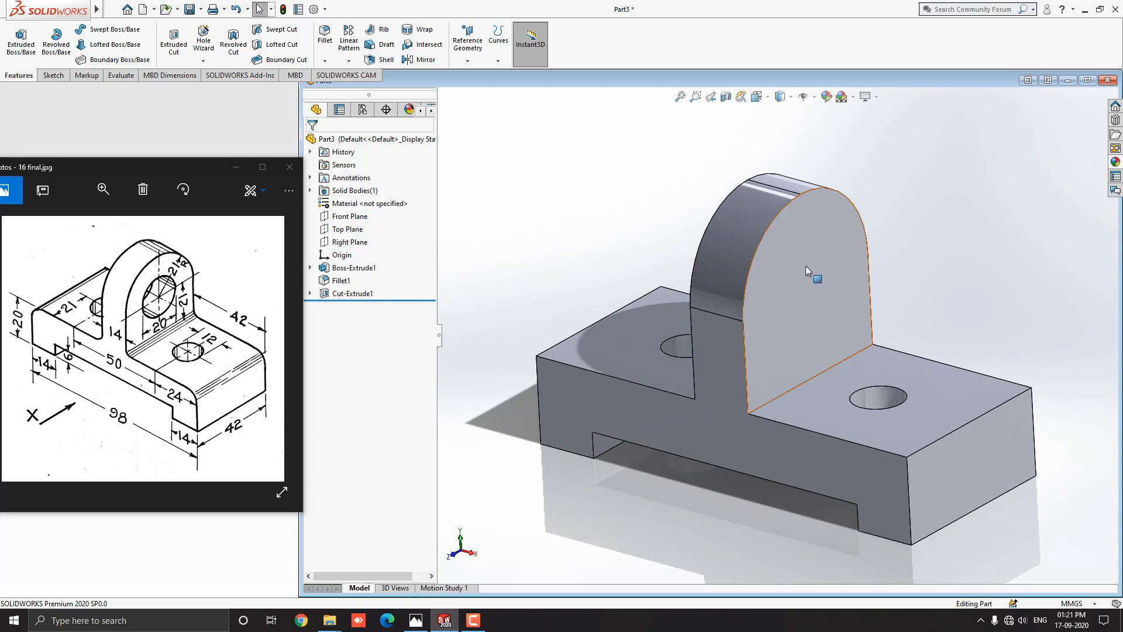
Sketch a circle on the upright's front face at the arch centre for the Ø20 hole
click(806, 265)
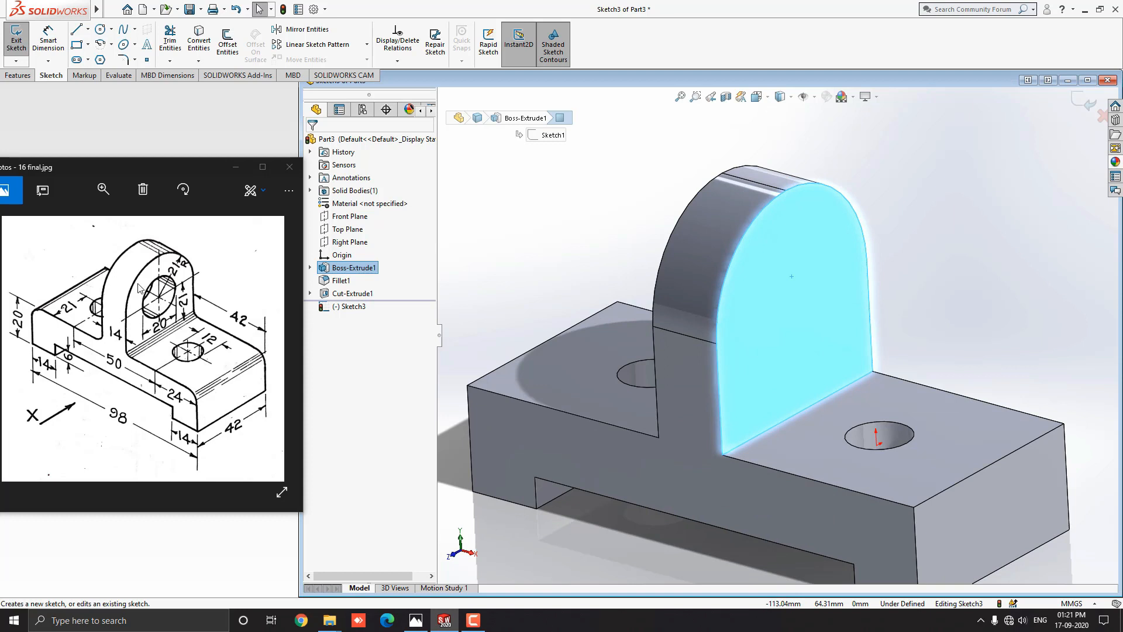
mouse_move(457, 262)
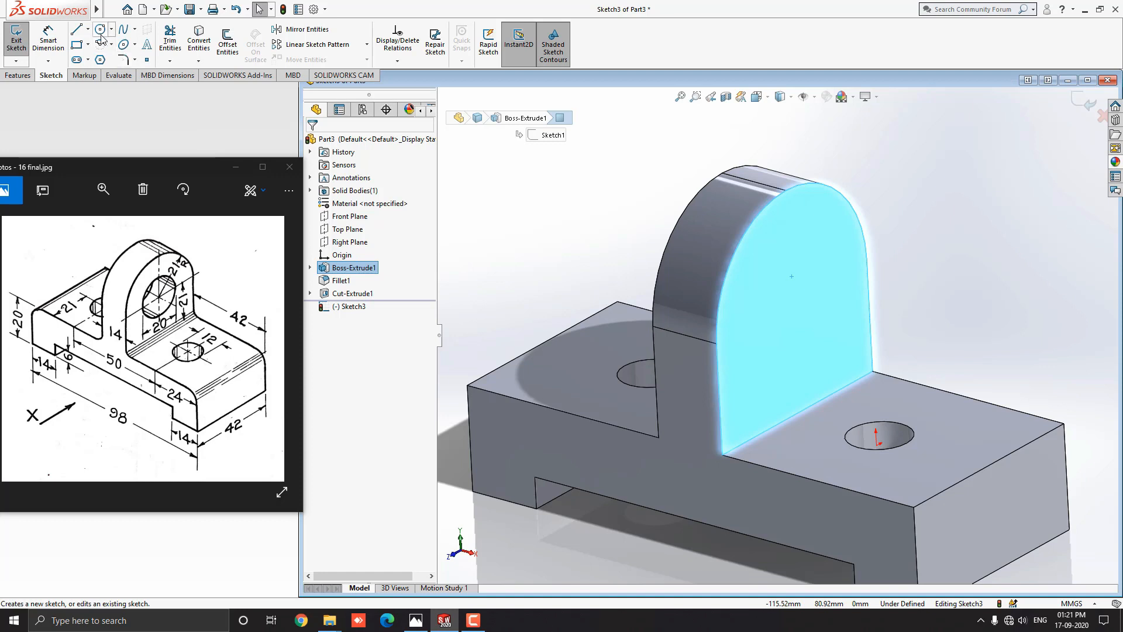
click(100, 28)
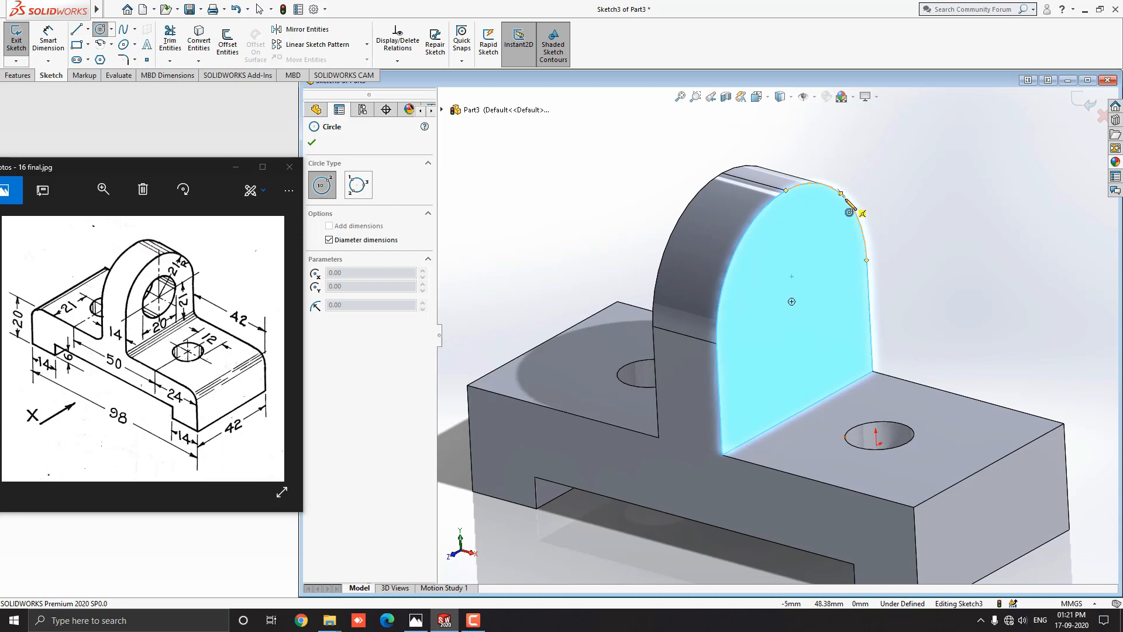
mouse_move(792, 314)
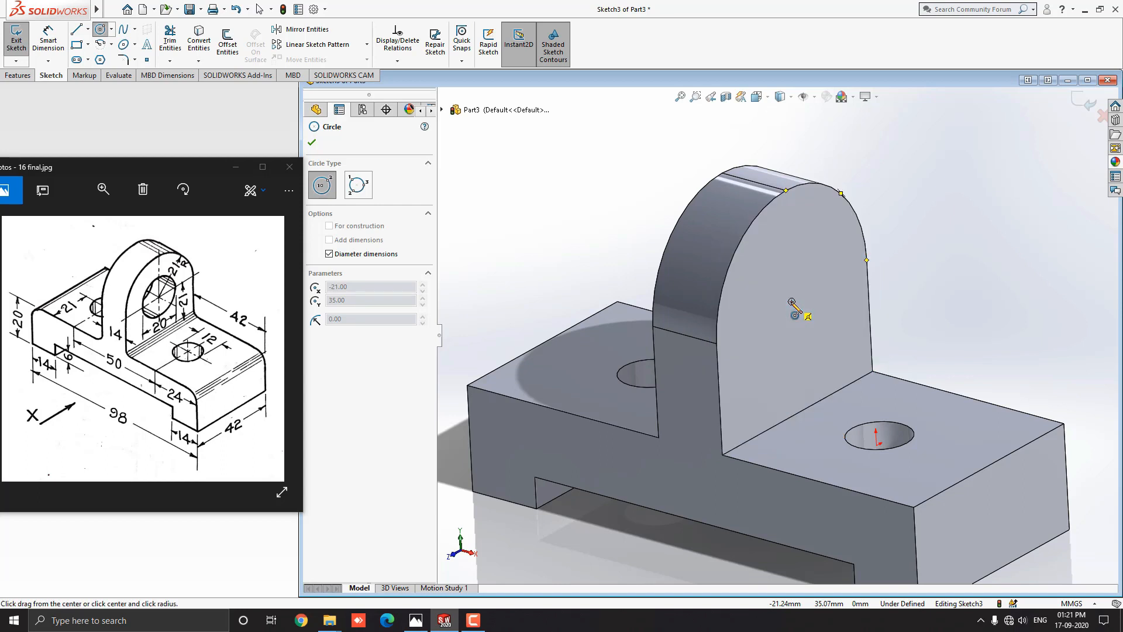
drag(787, 300, 811, 239)
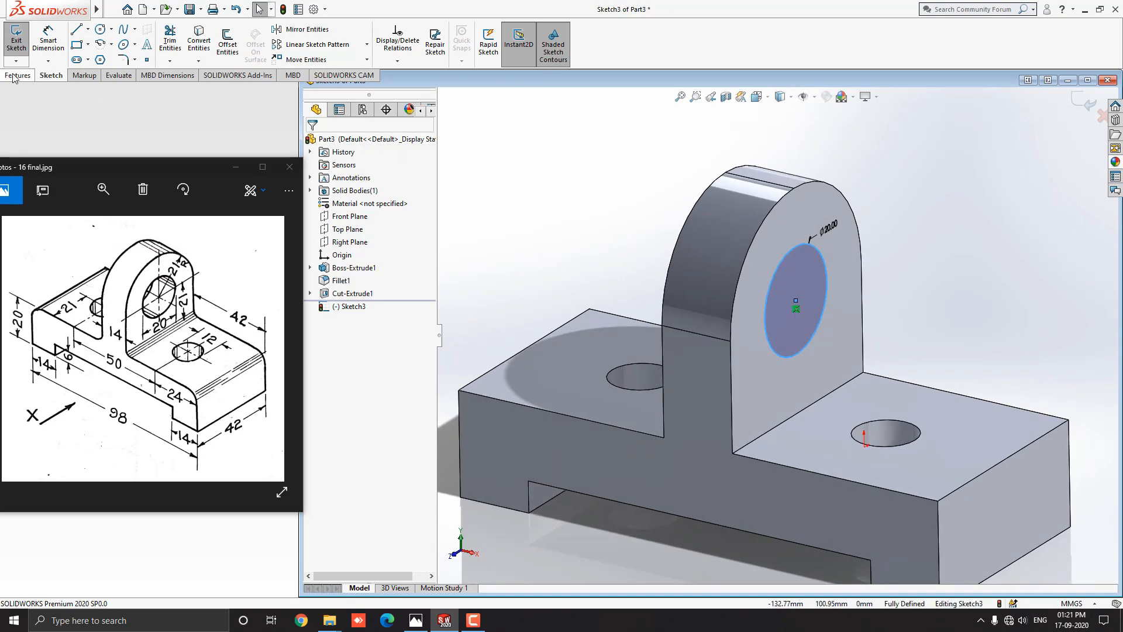
Extruded Cut the 20 mm circle Through All to form the upright's hole (Cut-Extrude2)
click(18, 74)
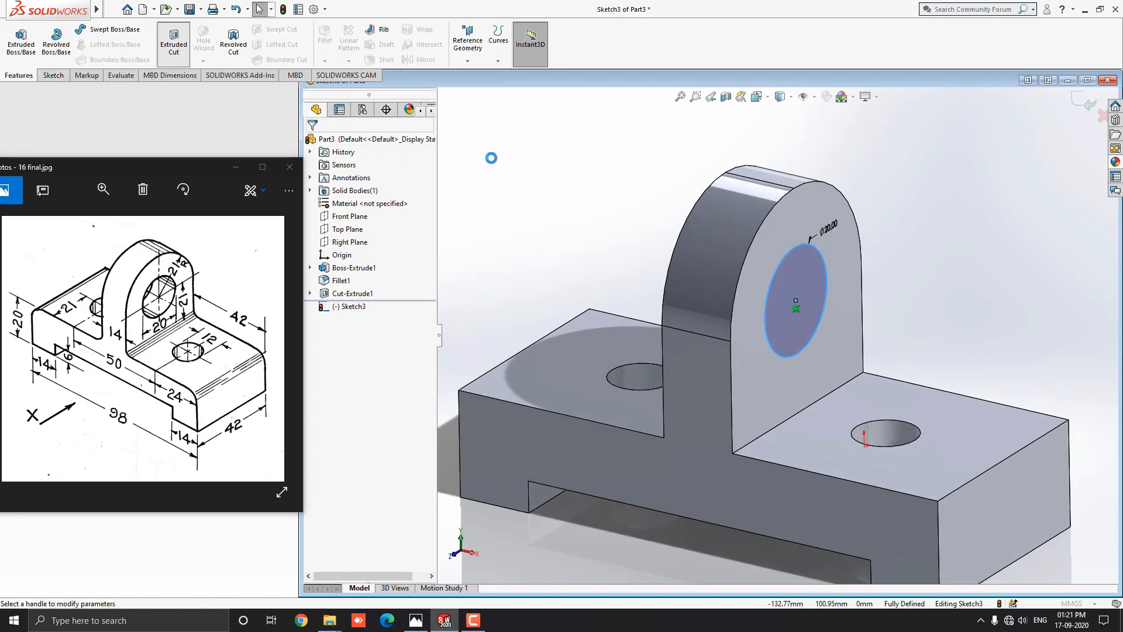
click(173, 41)
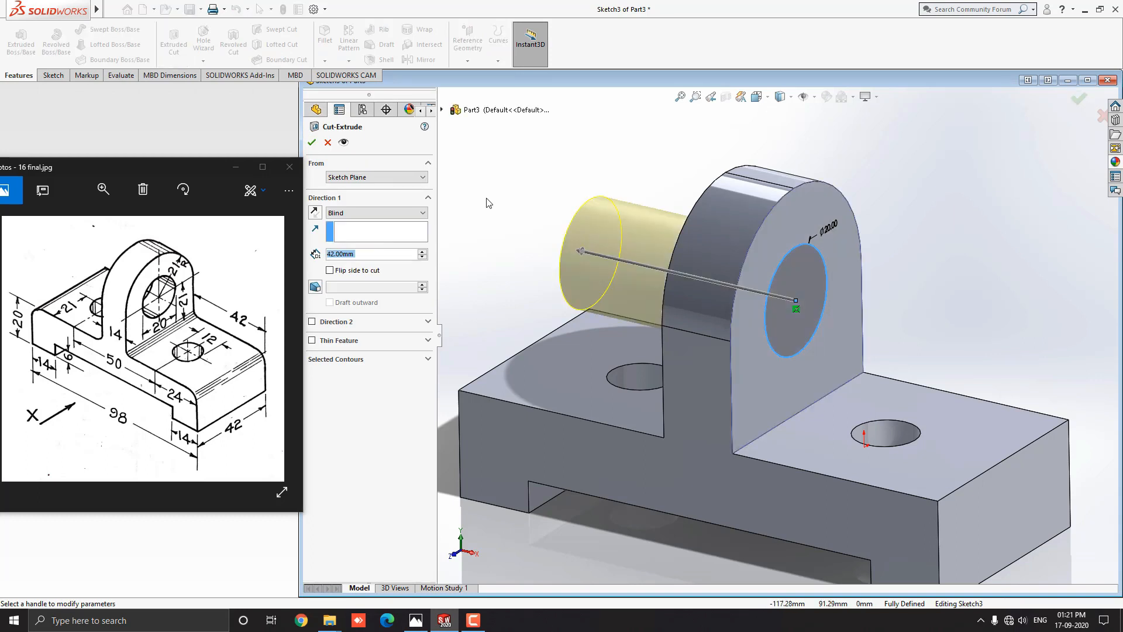
mouse_move(423, 213)
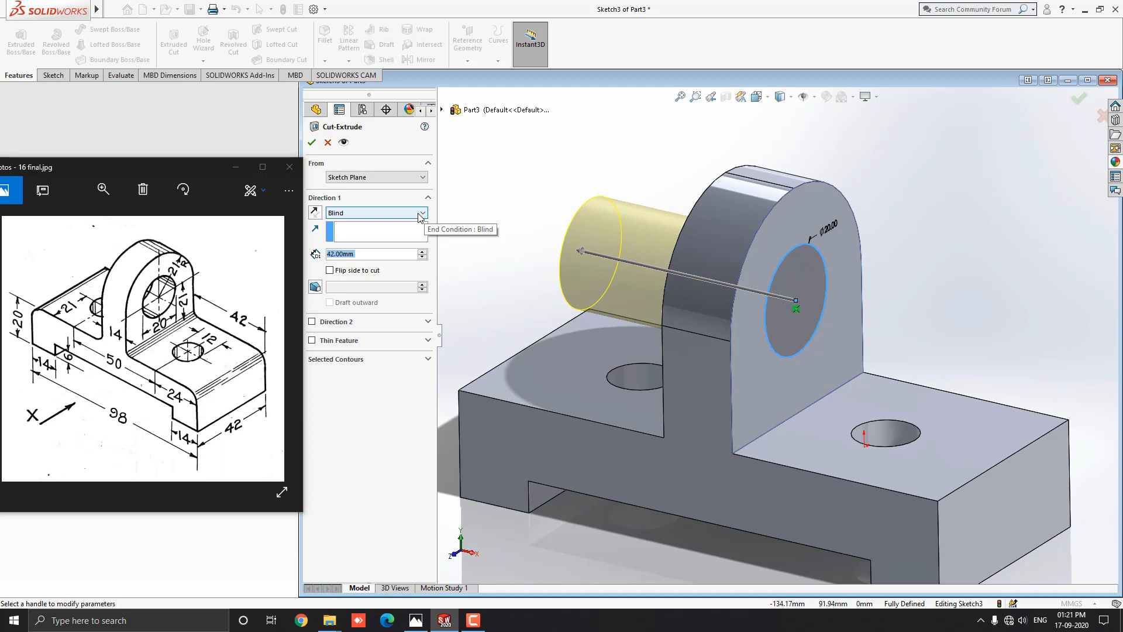
click(375, 212)
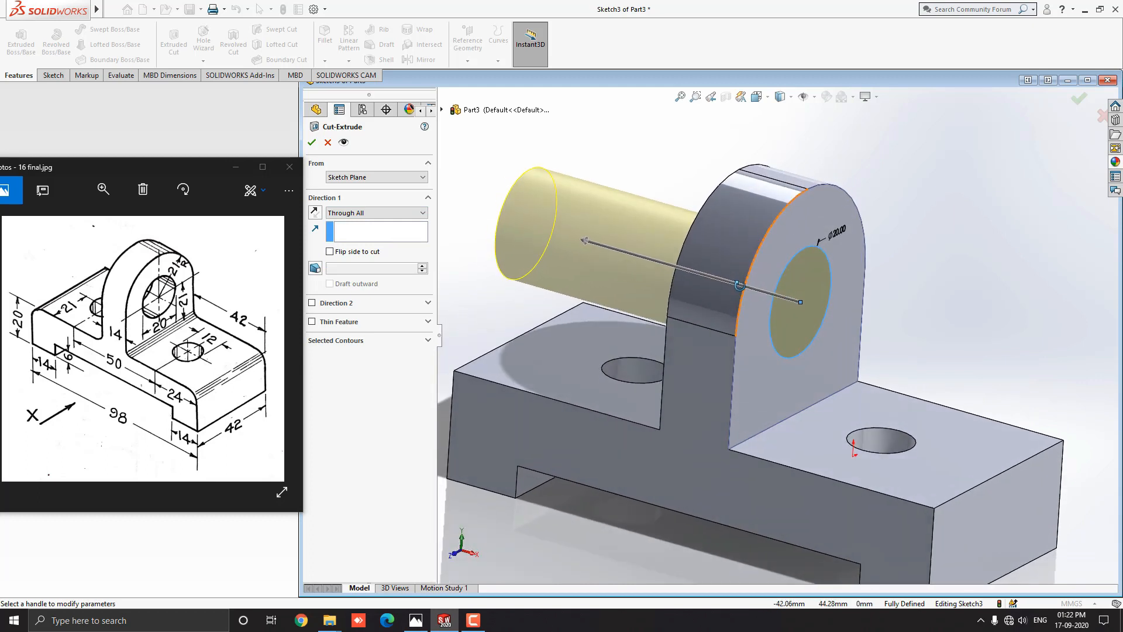
click(311, 141)
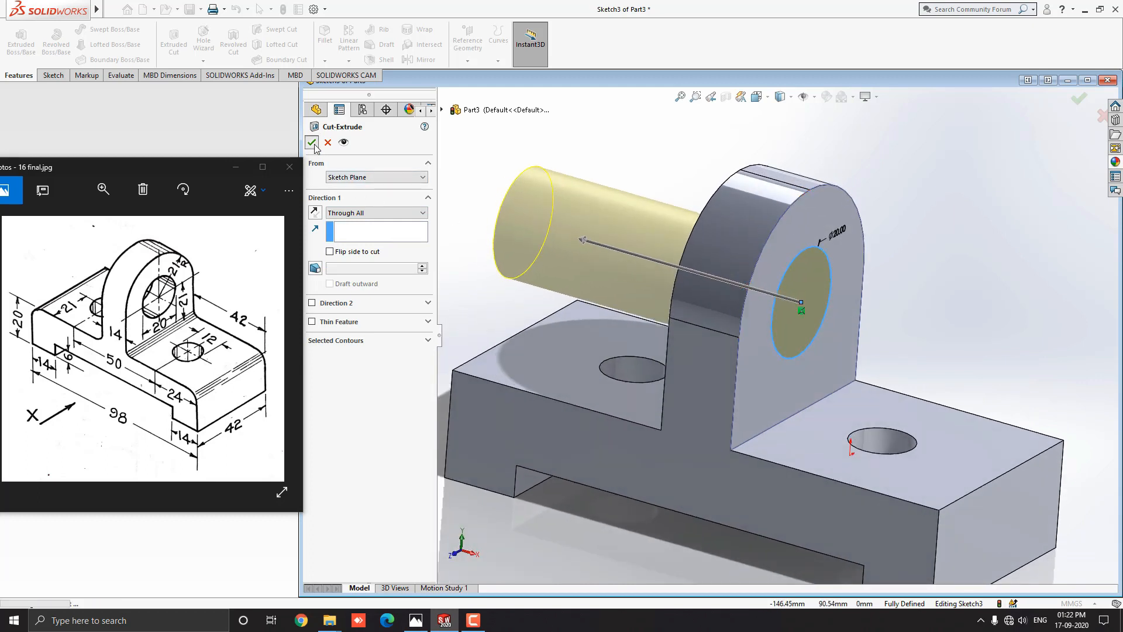
click(311, 142)
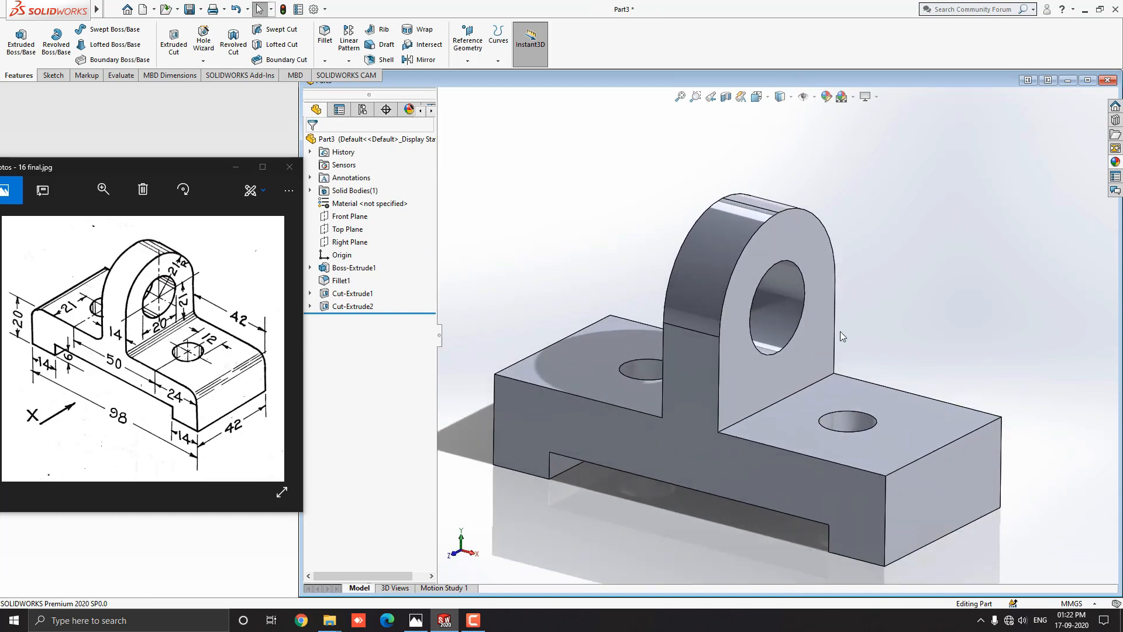
Fillet the front and rear upright-to-base junction edges with a 5 mm radius
click(607, 428)
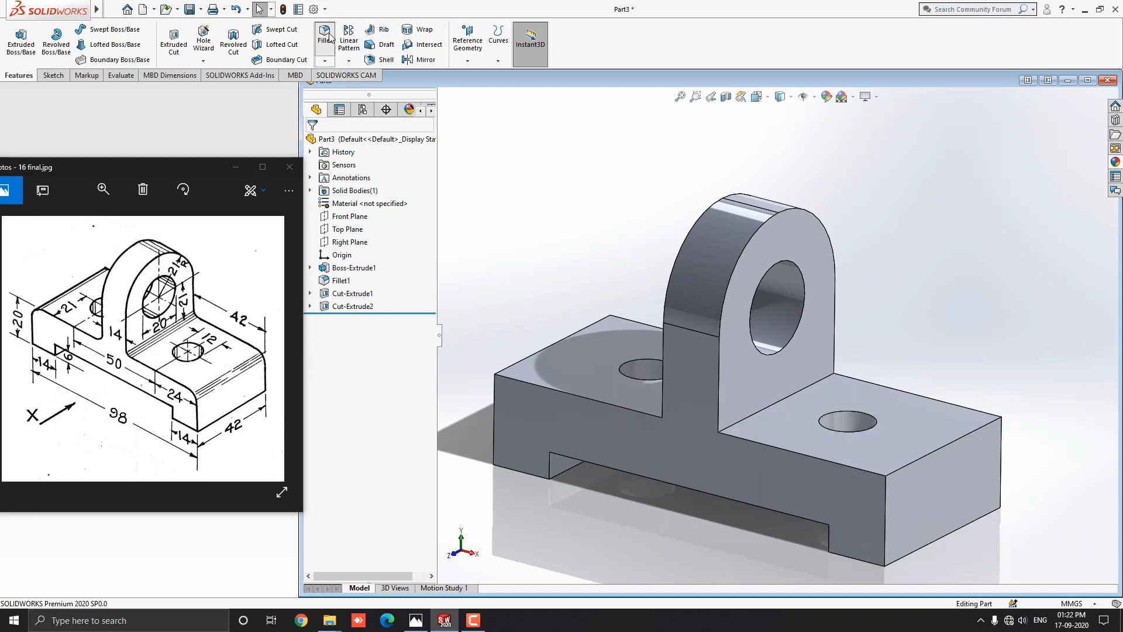
click(323, 40)
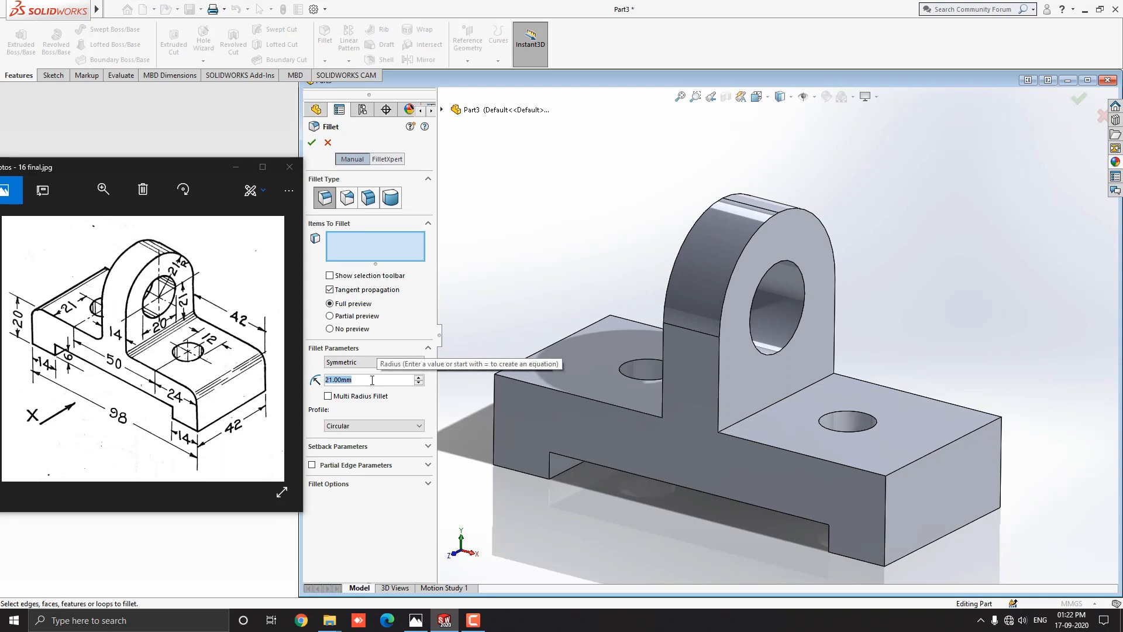
text(5)
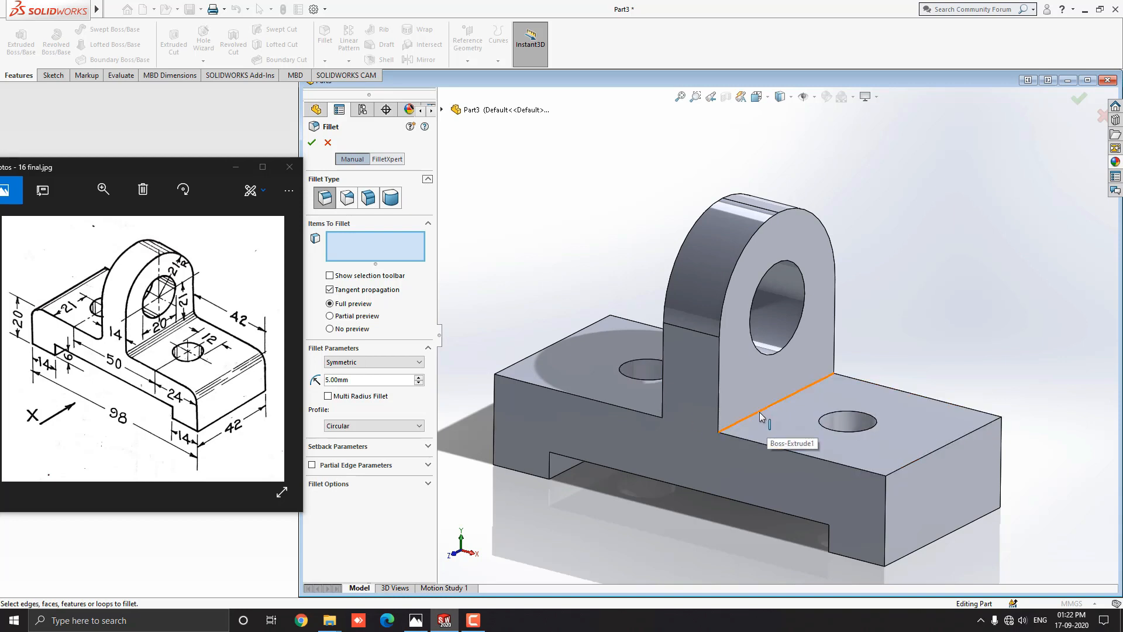
click(760, 417)
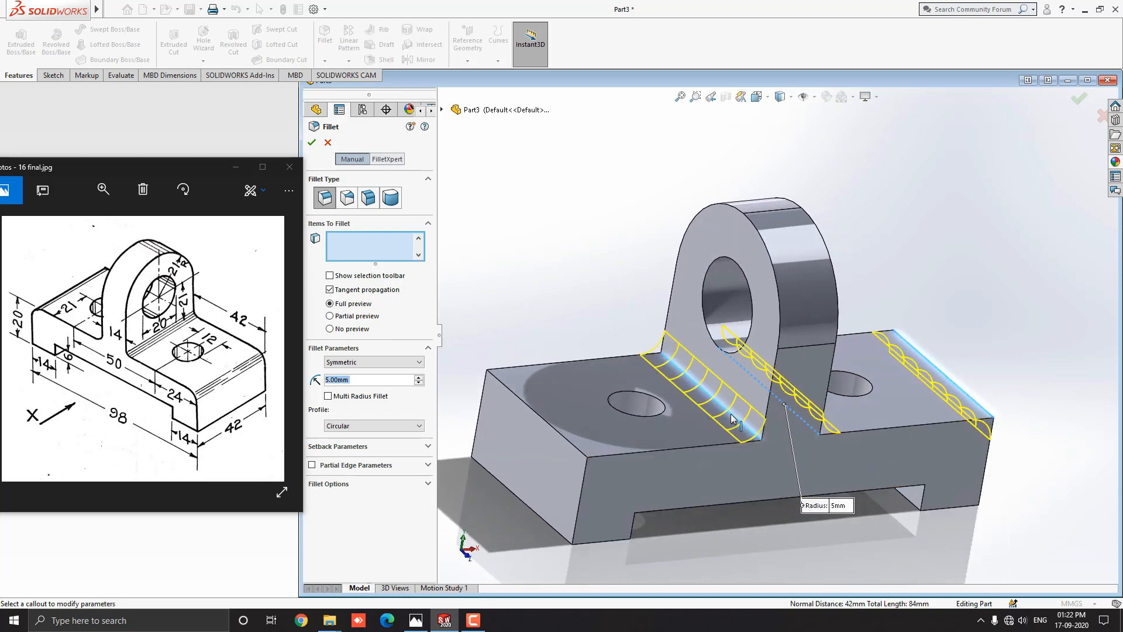
click(559, 429)
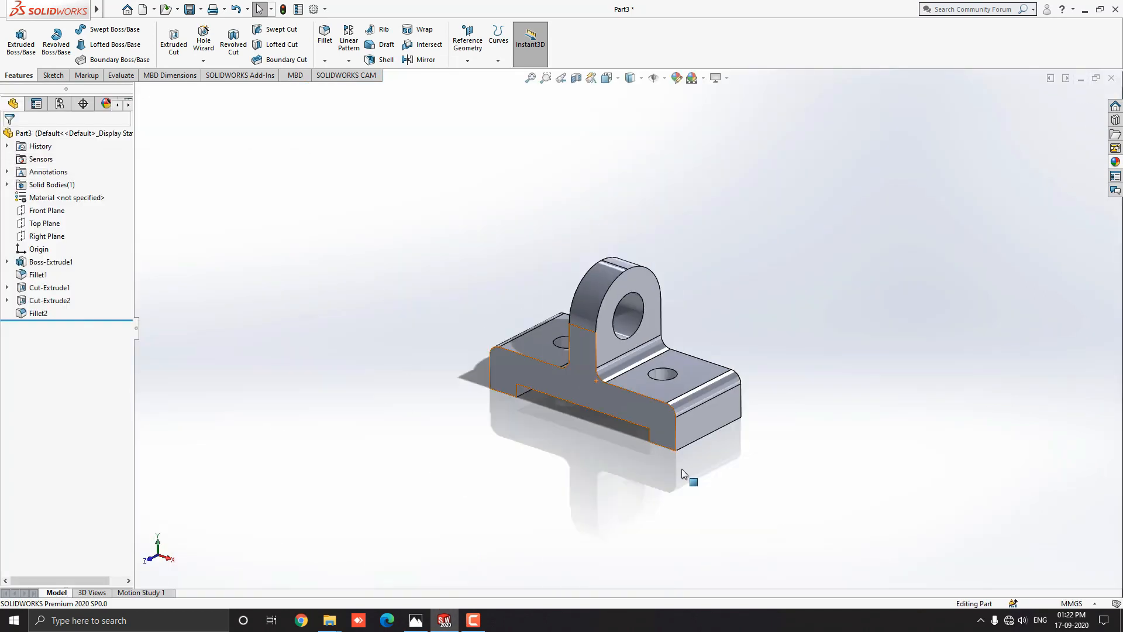
Browse the appearance library to the Metal finishes for the bracket
drag(684, 472, 1055, 212)
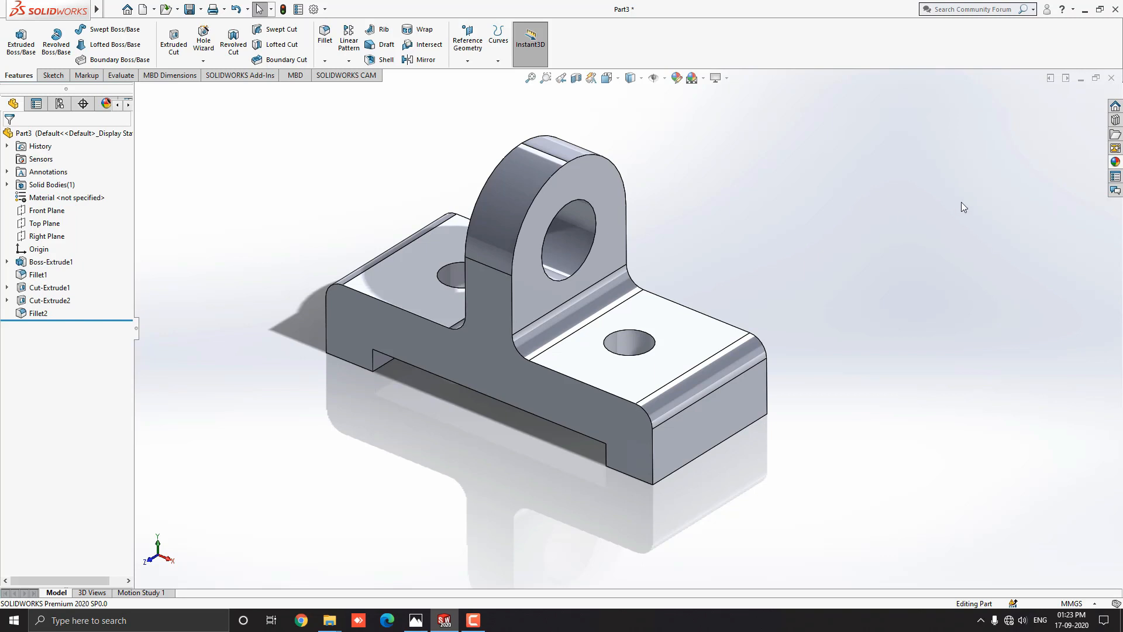
click(1115, 148)
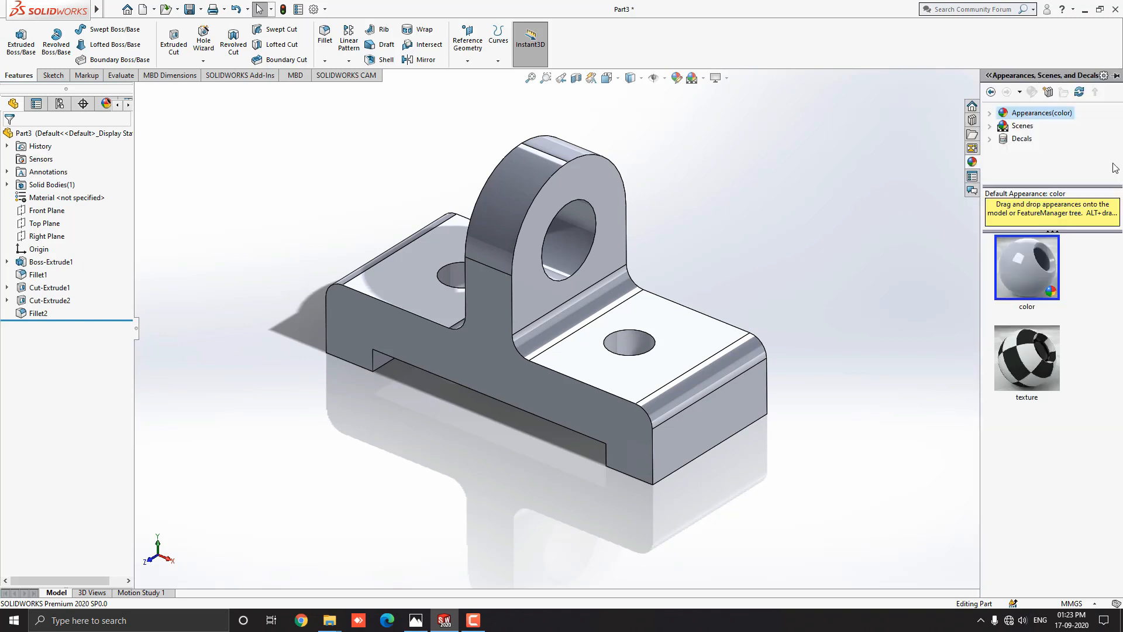
click(989, 112)
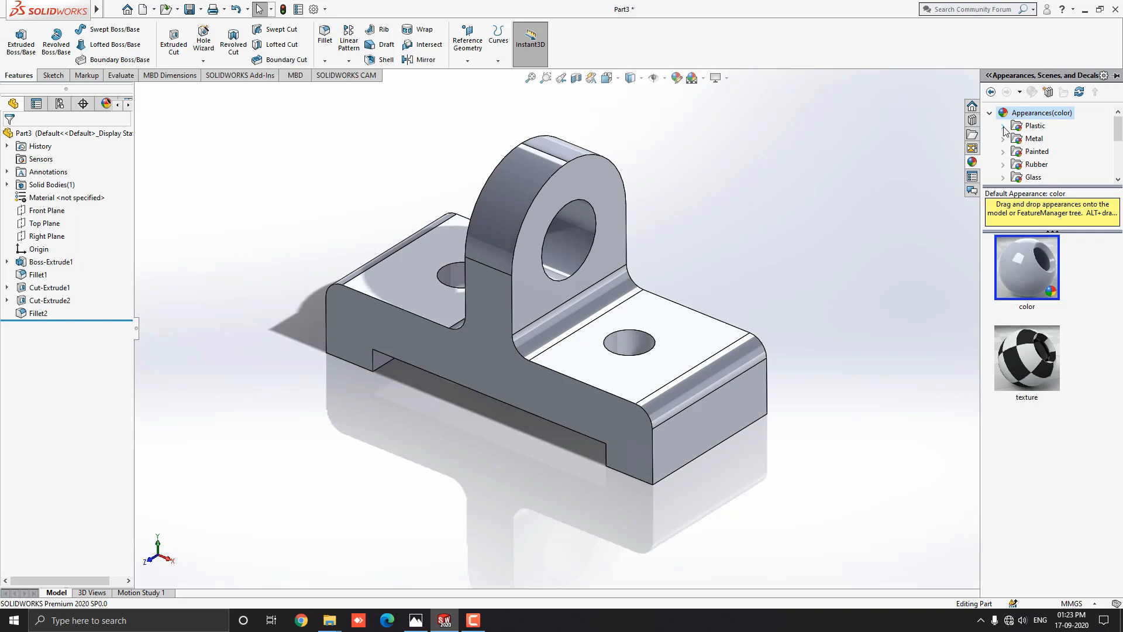
click(1033, 138)
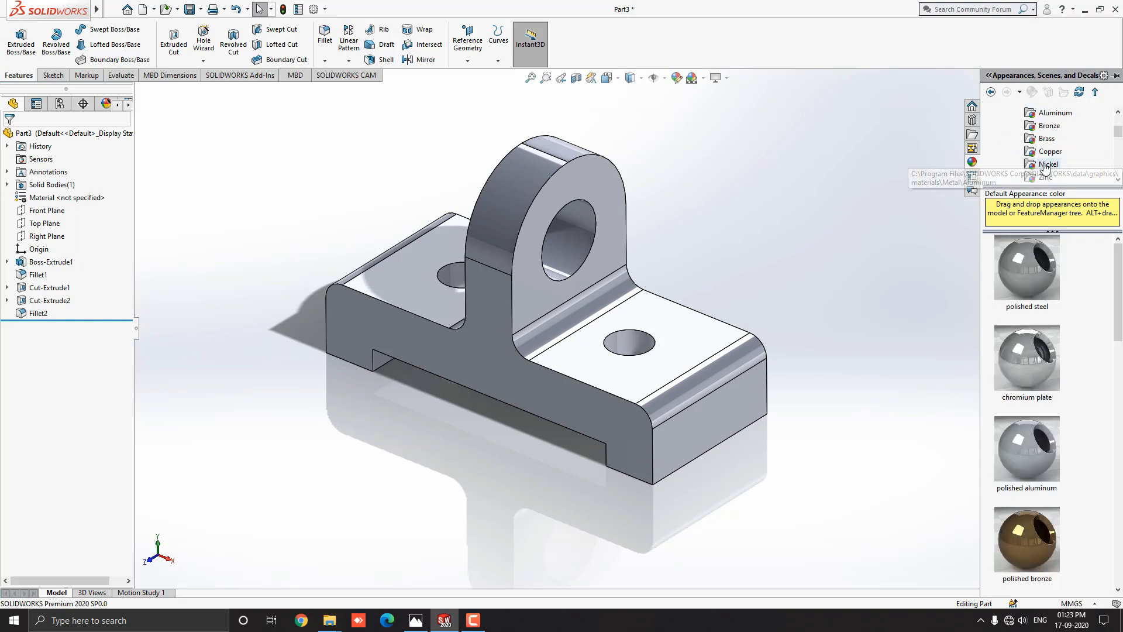
mouse_move(1050, 138)
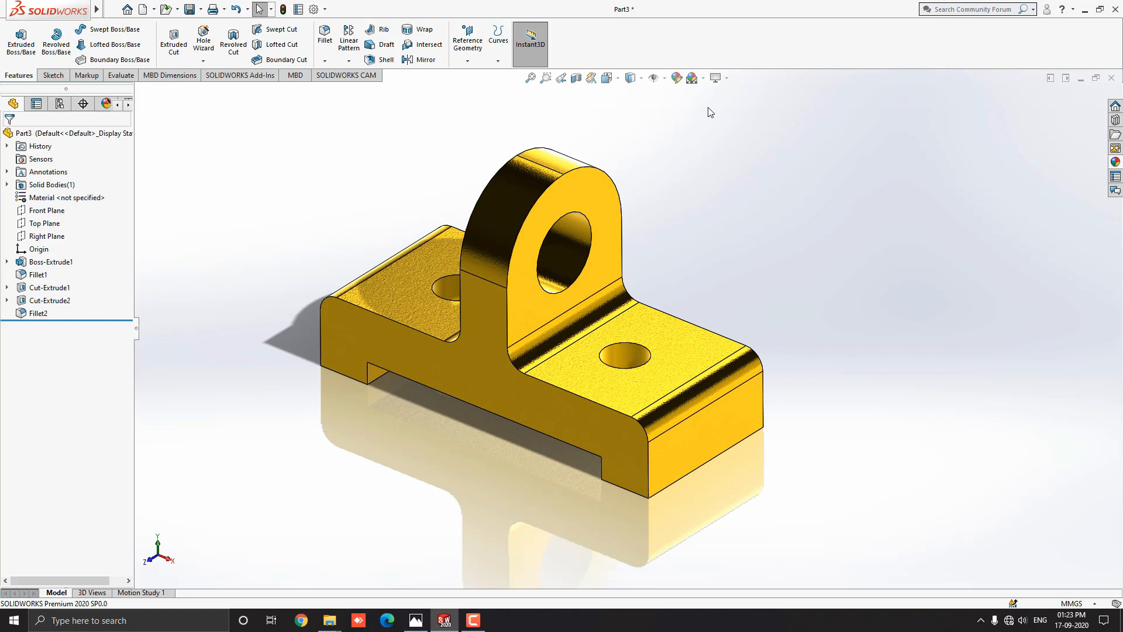
Apply the Plain White scene behind the brass bracket
click(691, 77)
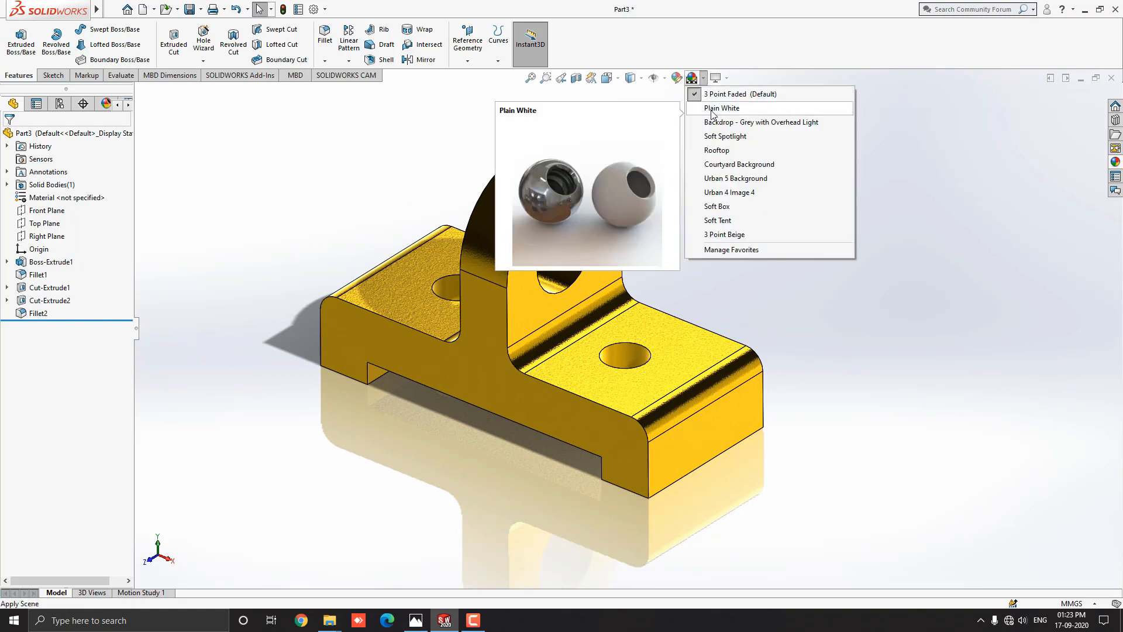
click(722, 108)
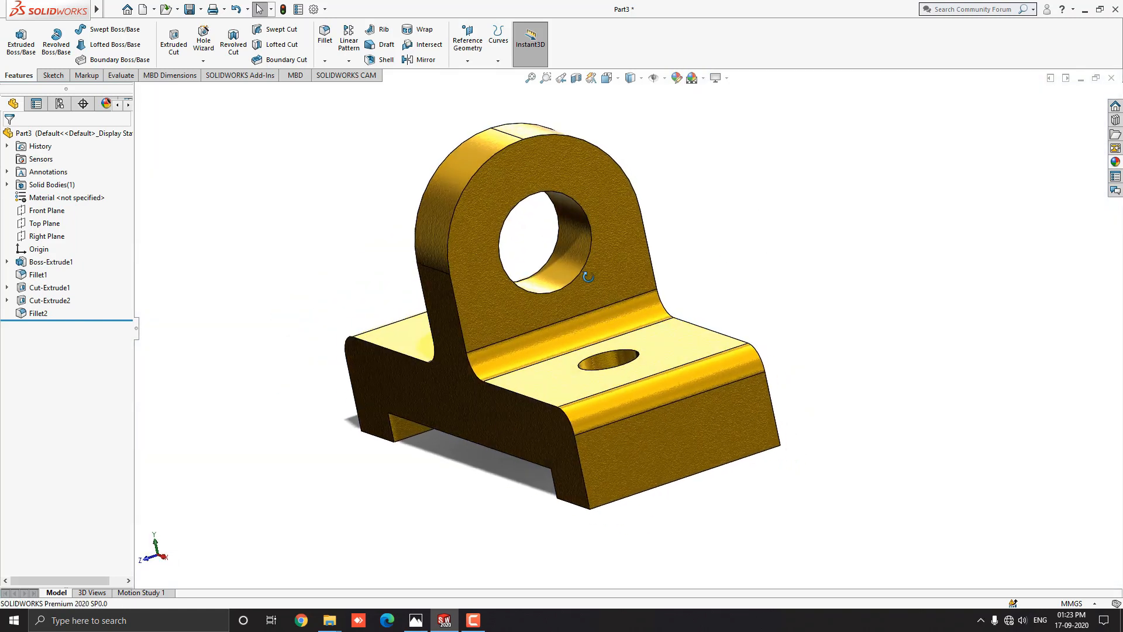
Orbit the bracket to inspect the hole, underside, top and an angled view
drag(587, 276, 828, 279)
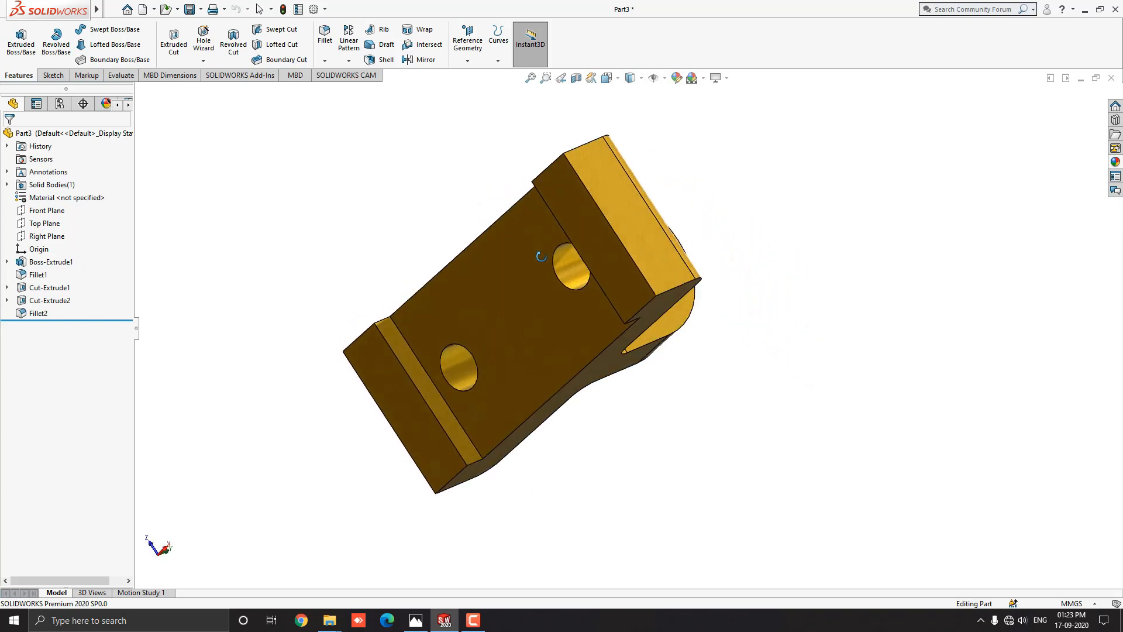
drag(541, 256, 651, 412)
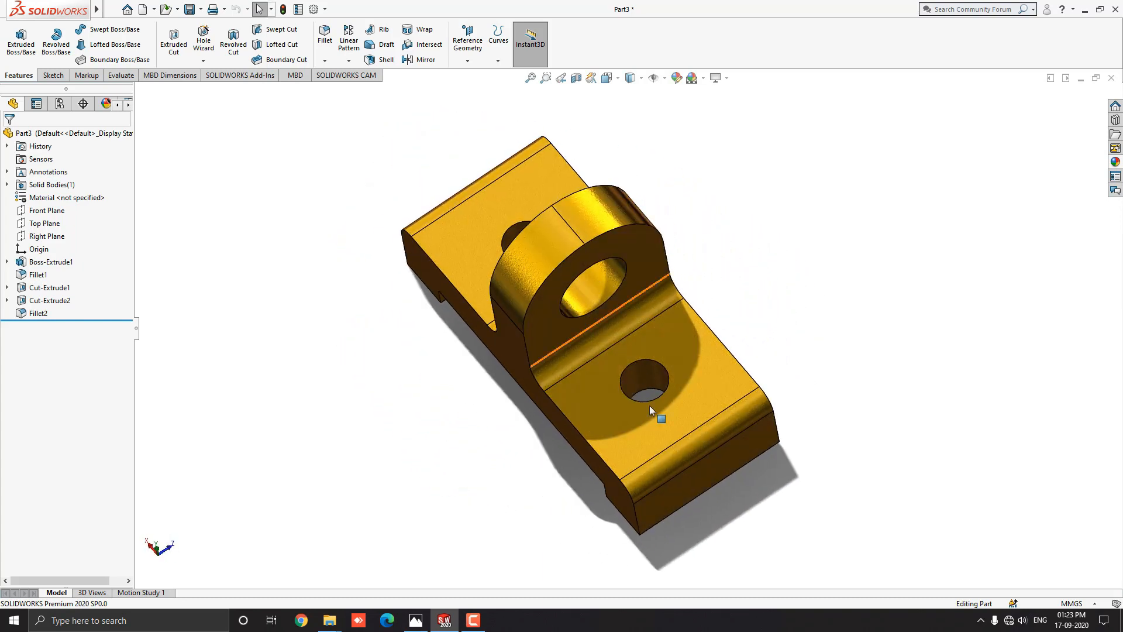
drag(652, 412, 888, 310)
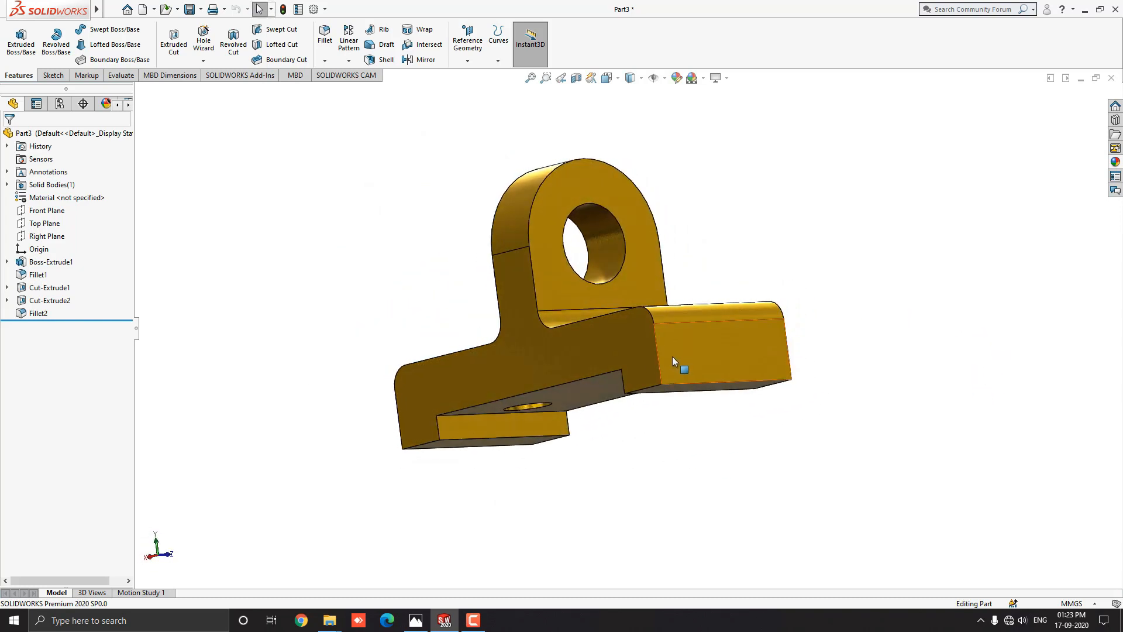
drag(673, 361, 662, 408)
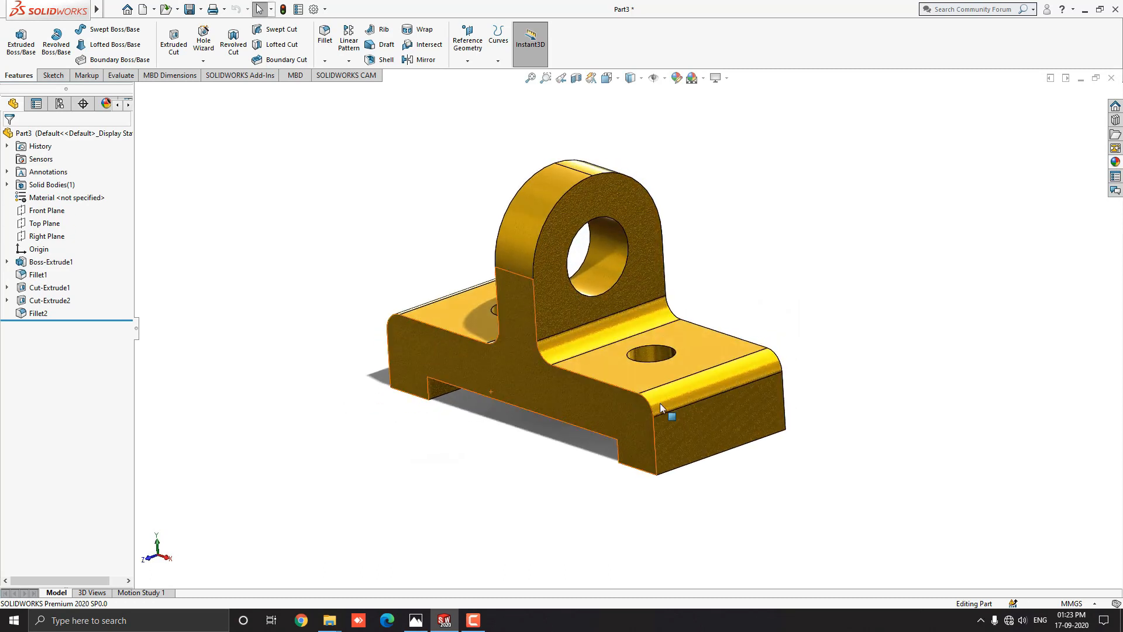